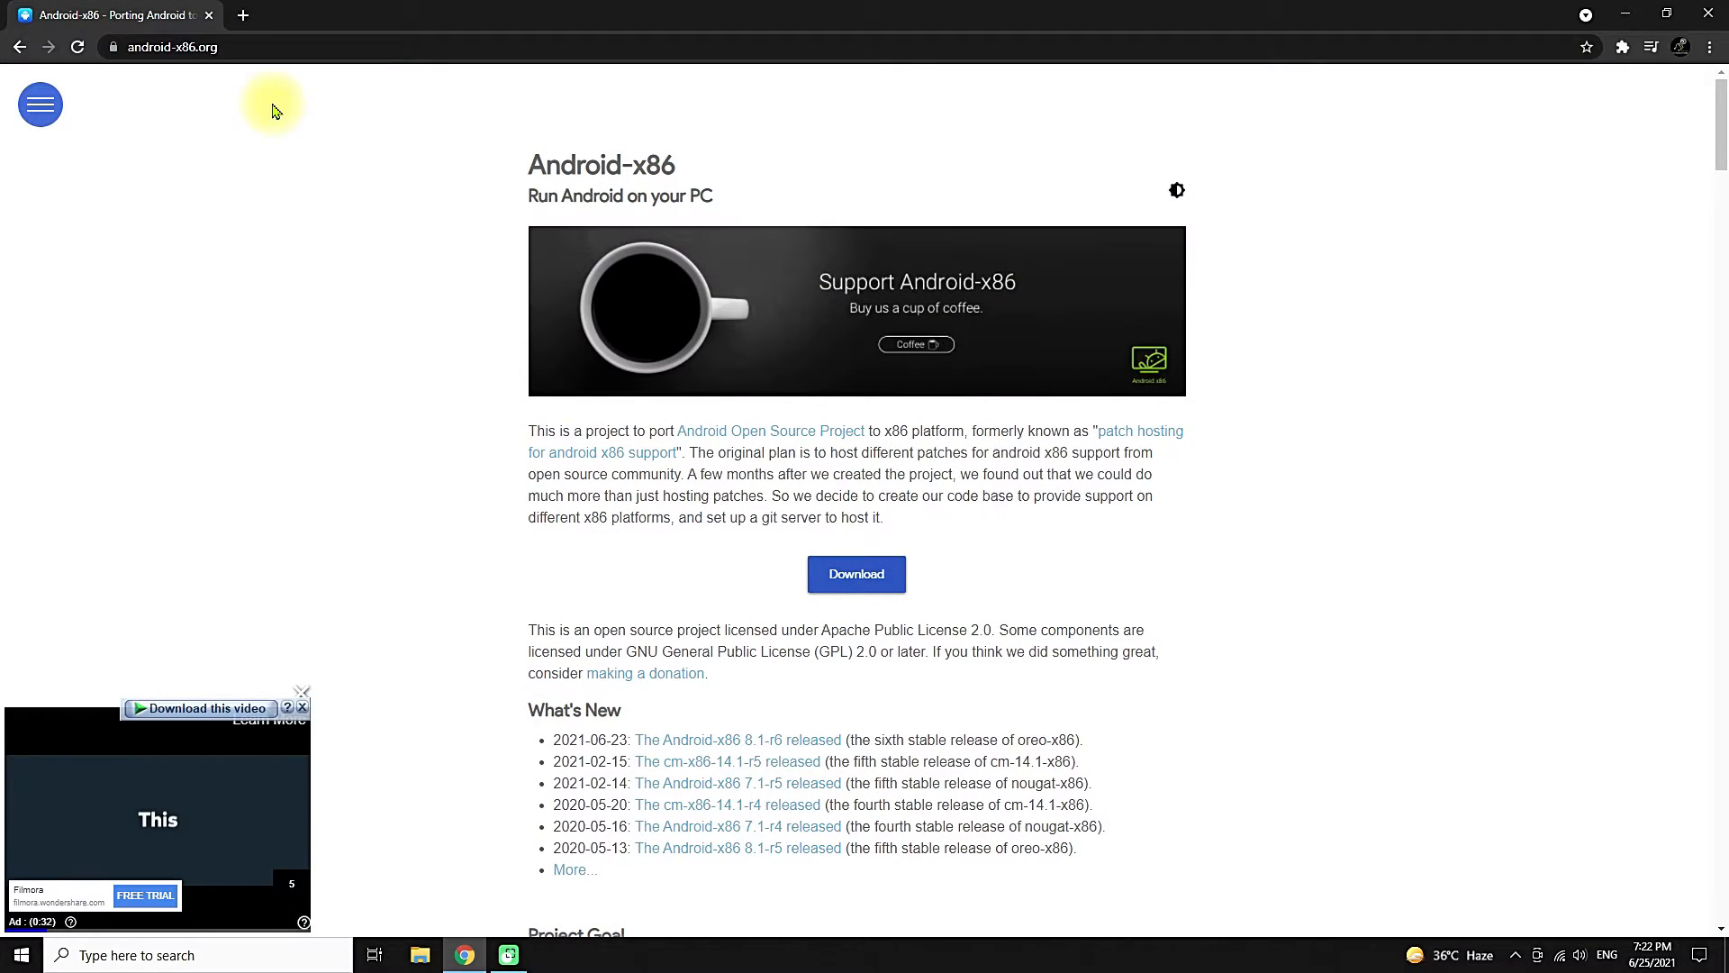
- Download the 847 MB android-x86_64-8.1-r6.iso through IDM into the Downloads folder
click(171, 47)
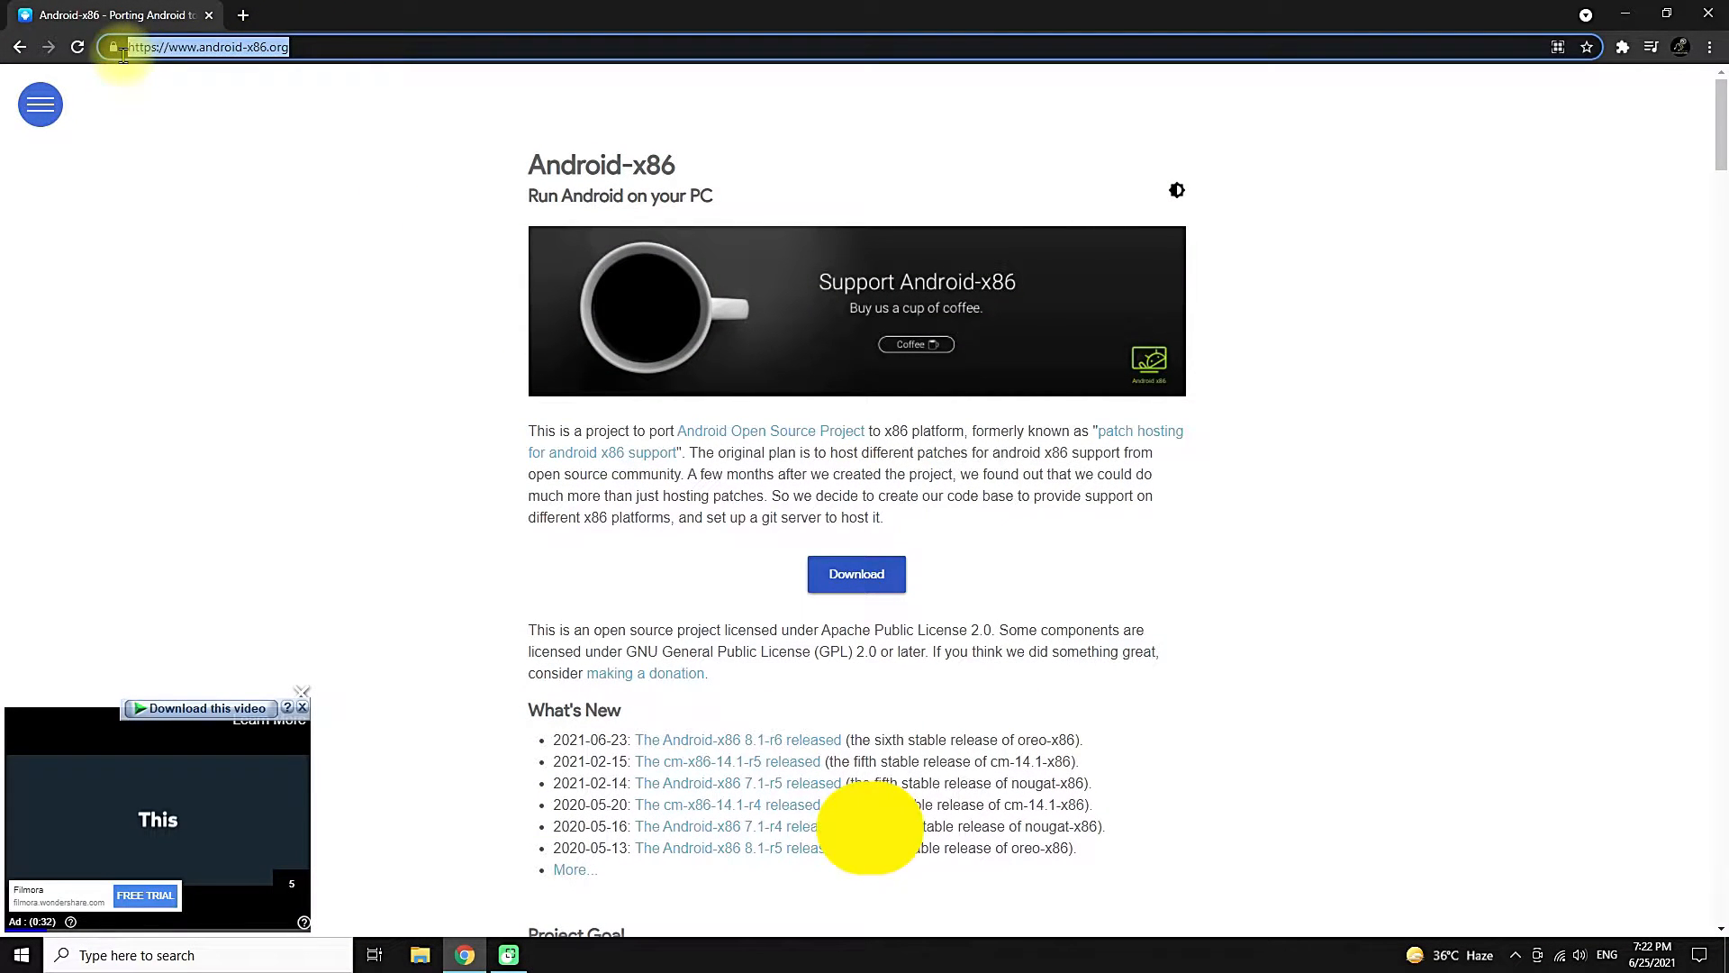
scroll(down, 3)
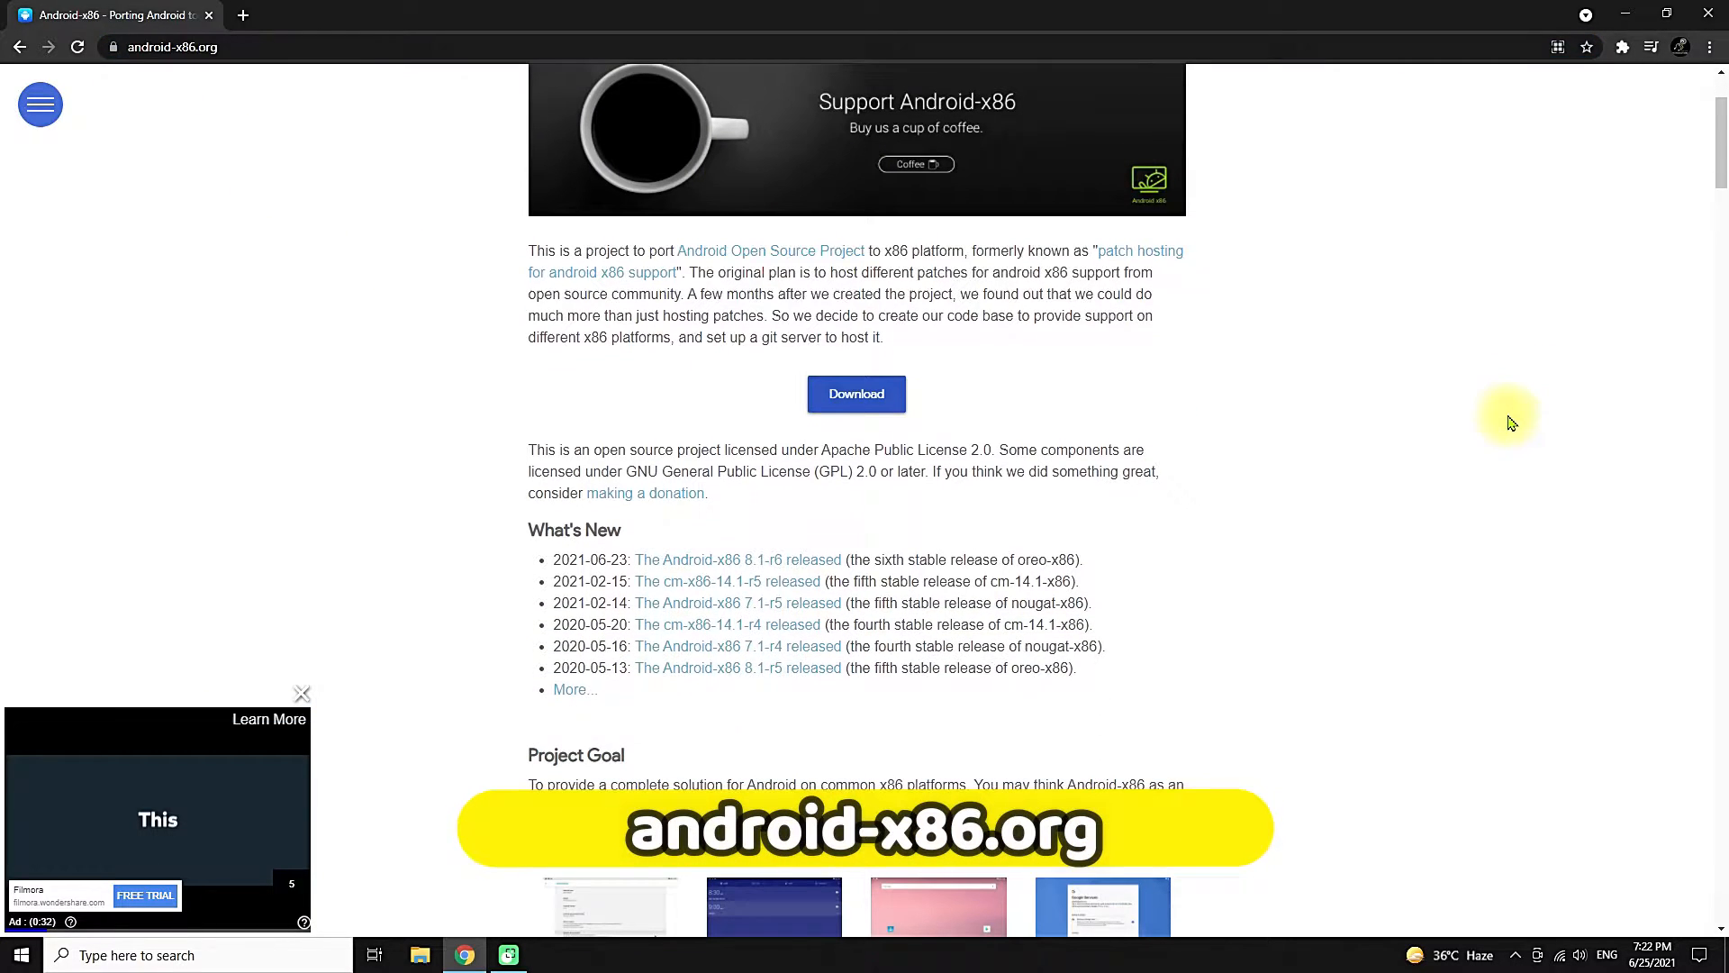
double_click(587, 558)
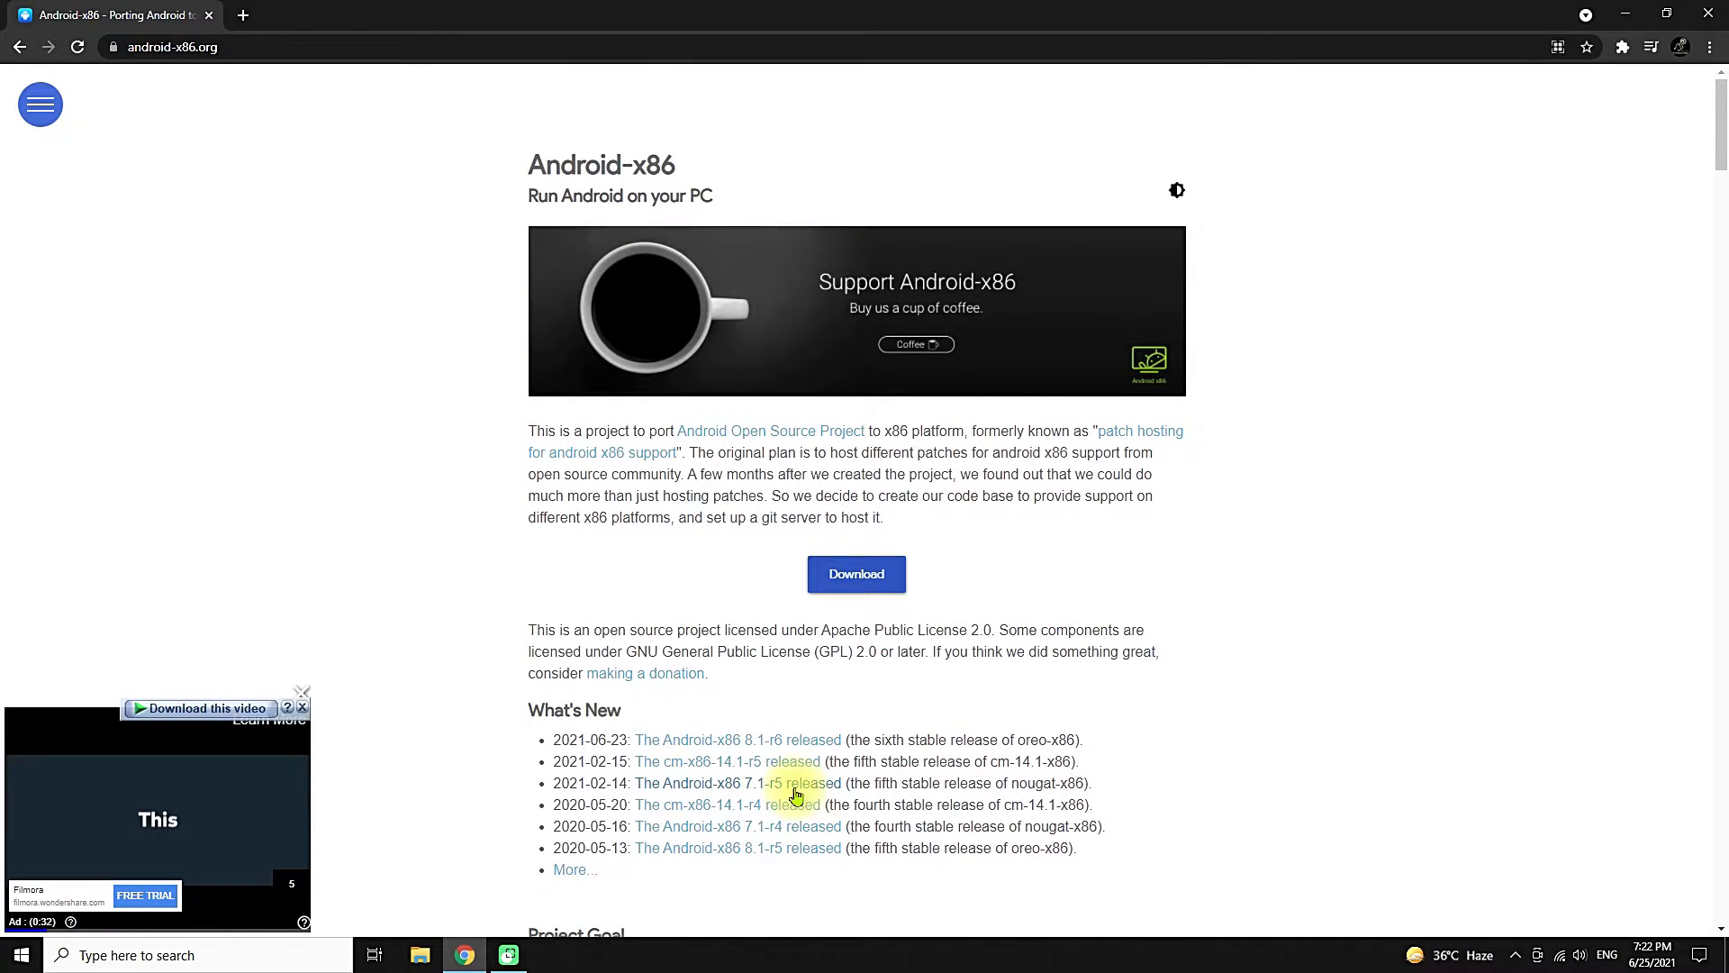
click(736, 741)
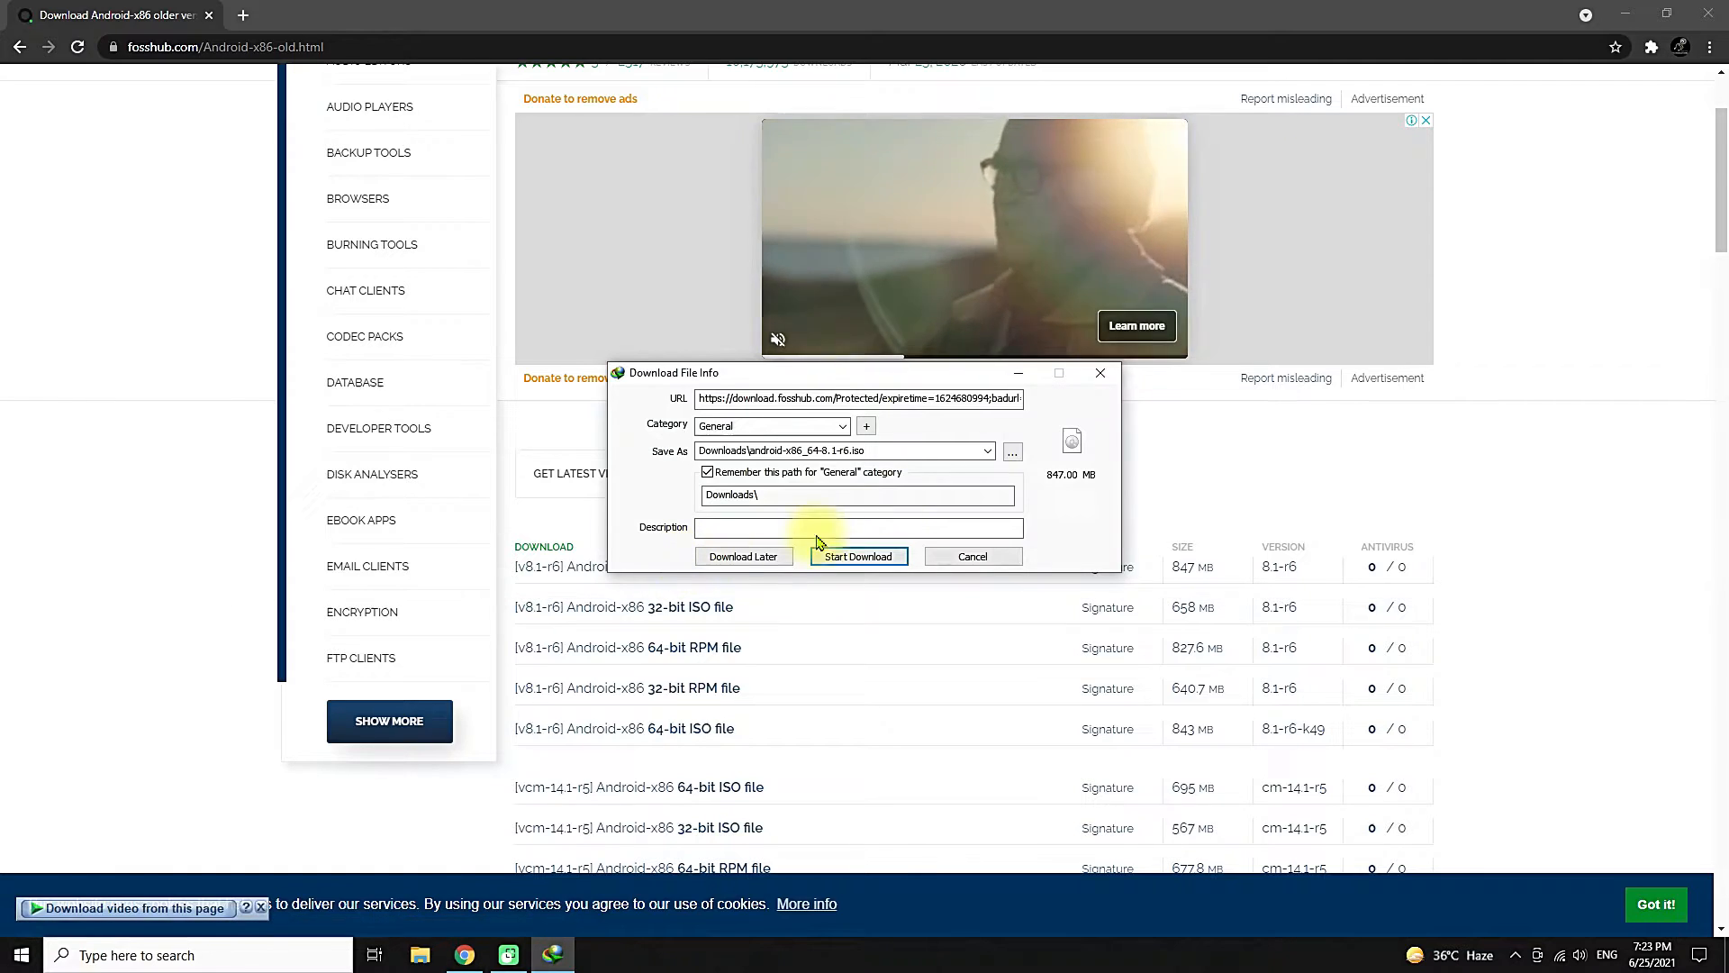
mouse_move(912, 497)
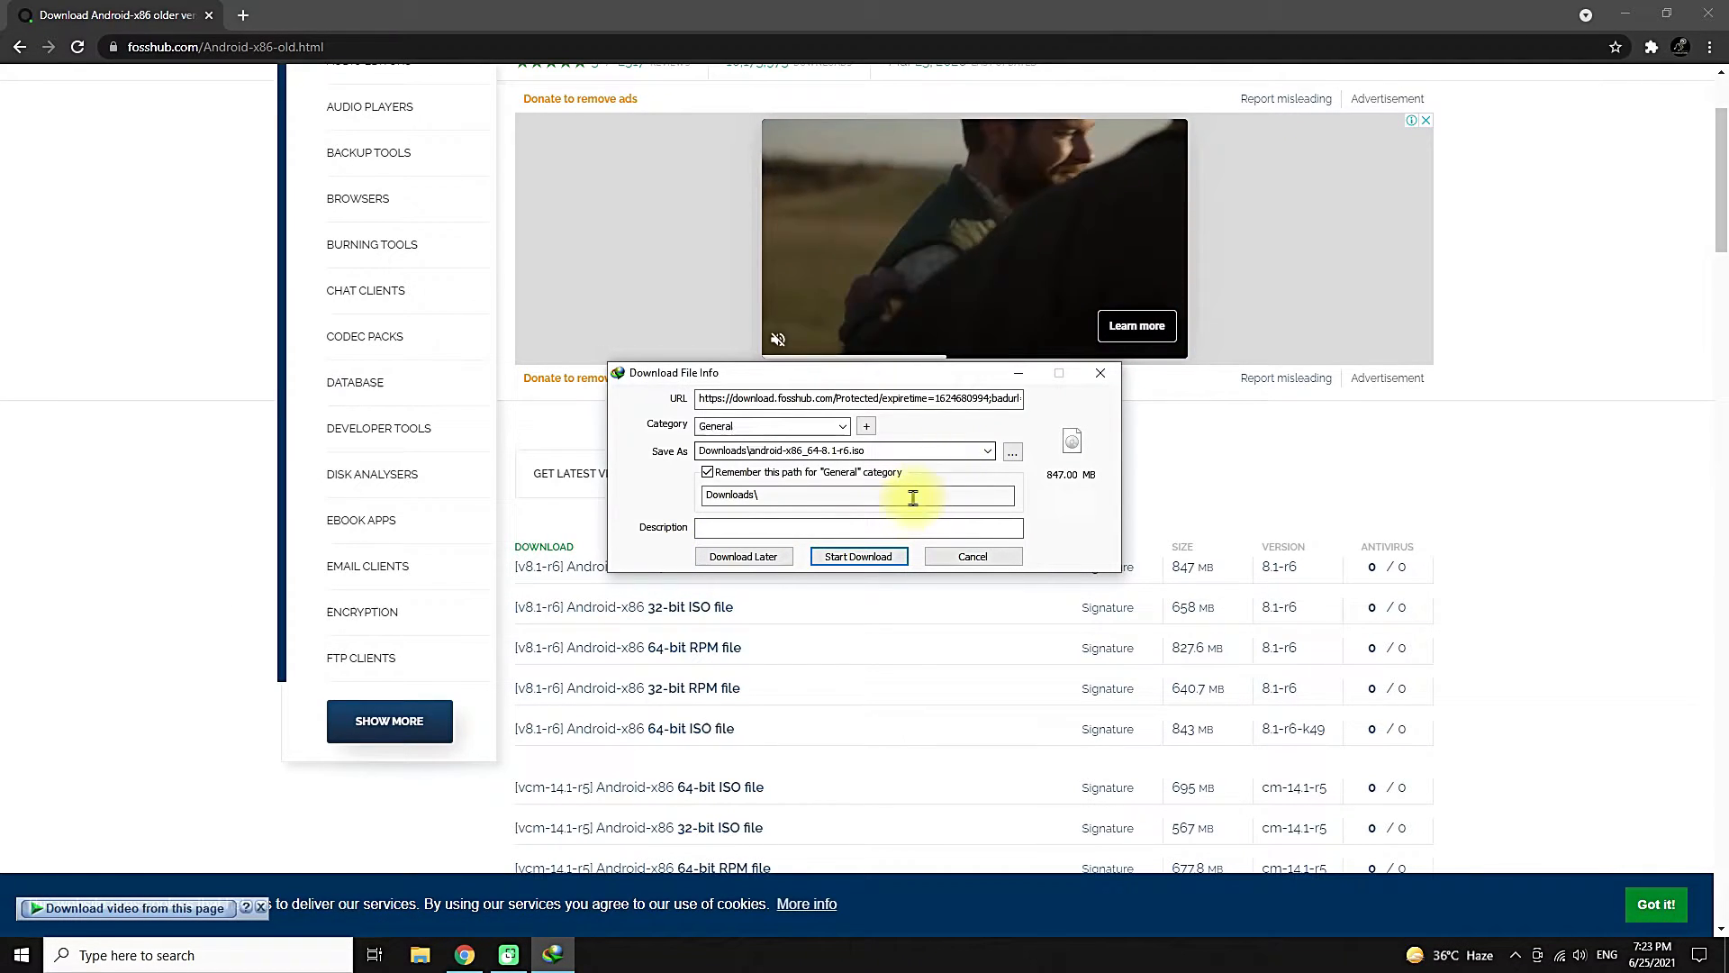
click(857, 557)
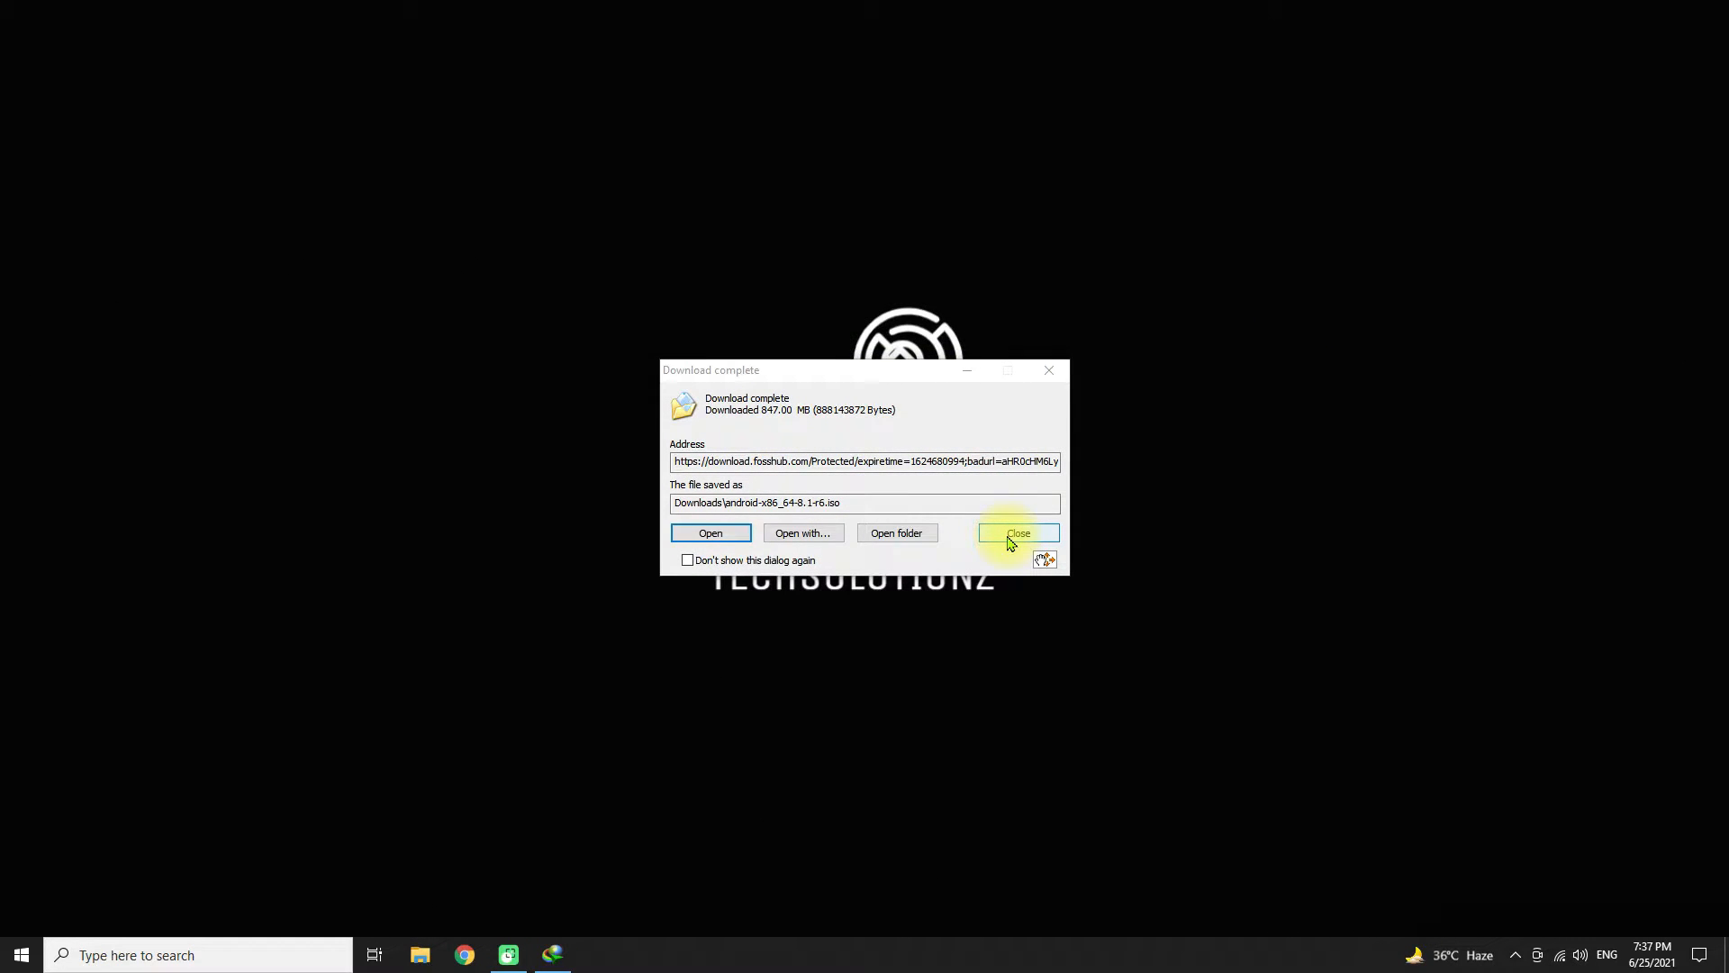
- Dismiss the IDM completion notice and launch the New Virtual Machine Wizard in VMware
click(20, 954)
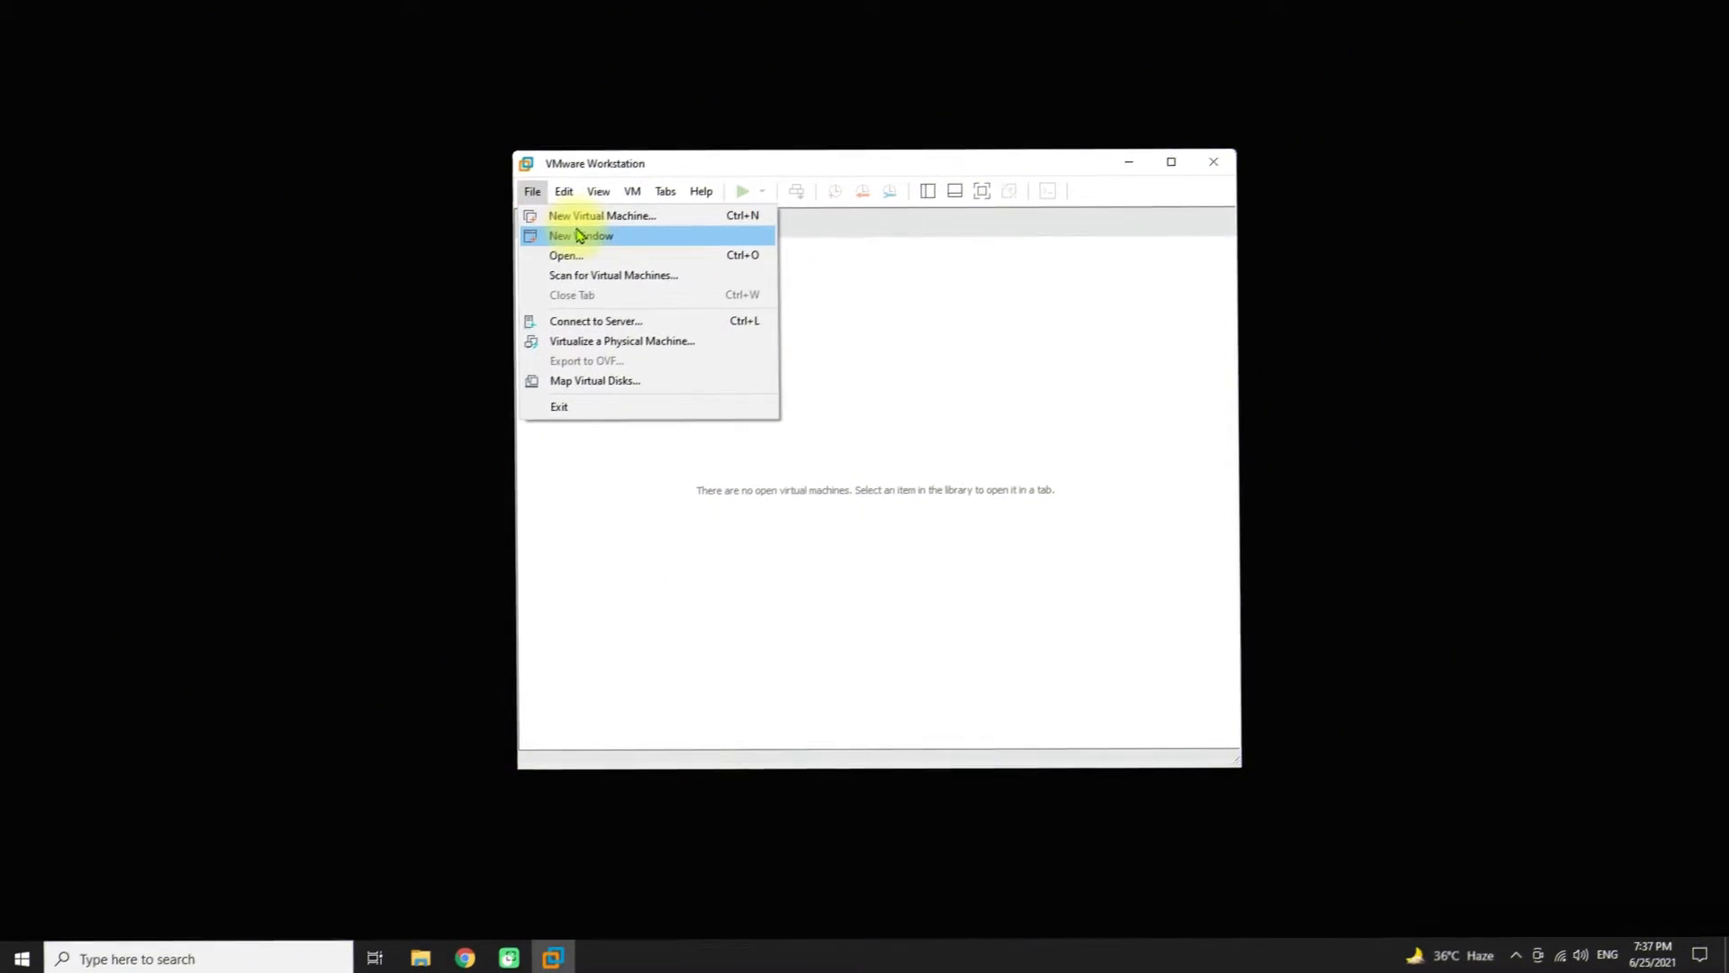
mouse_move(652, 213)
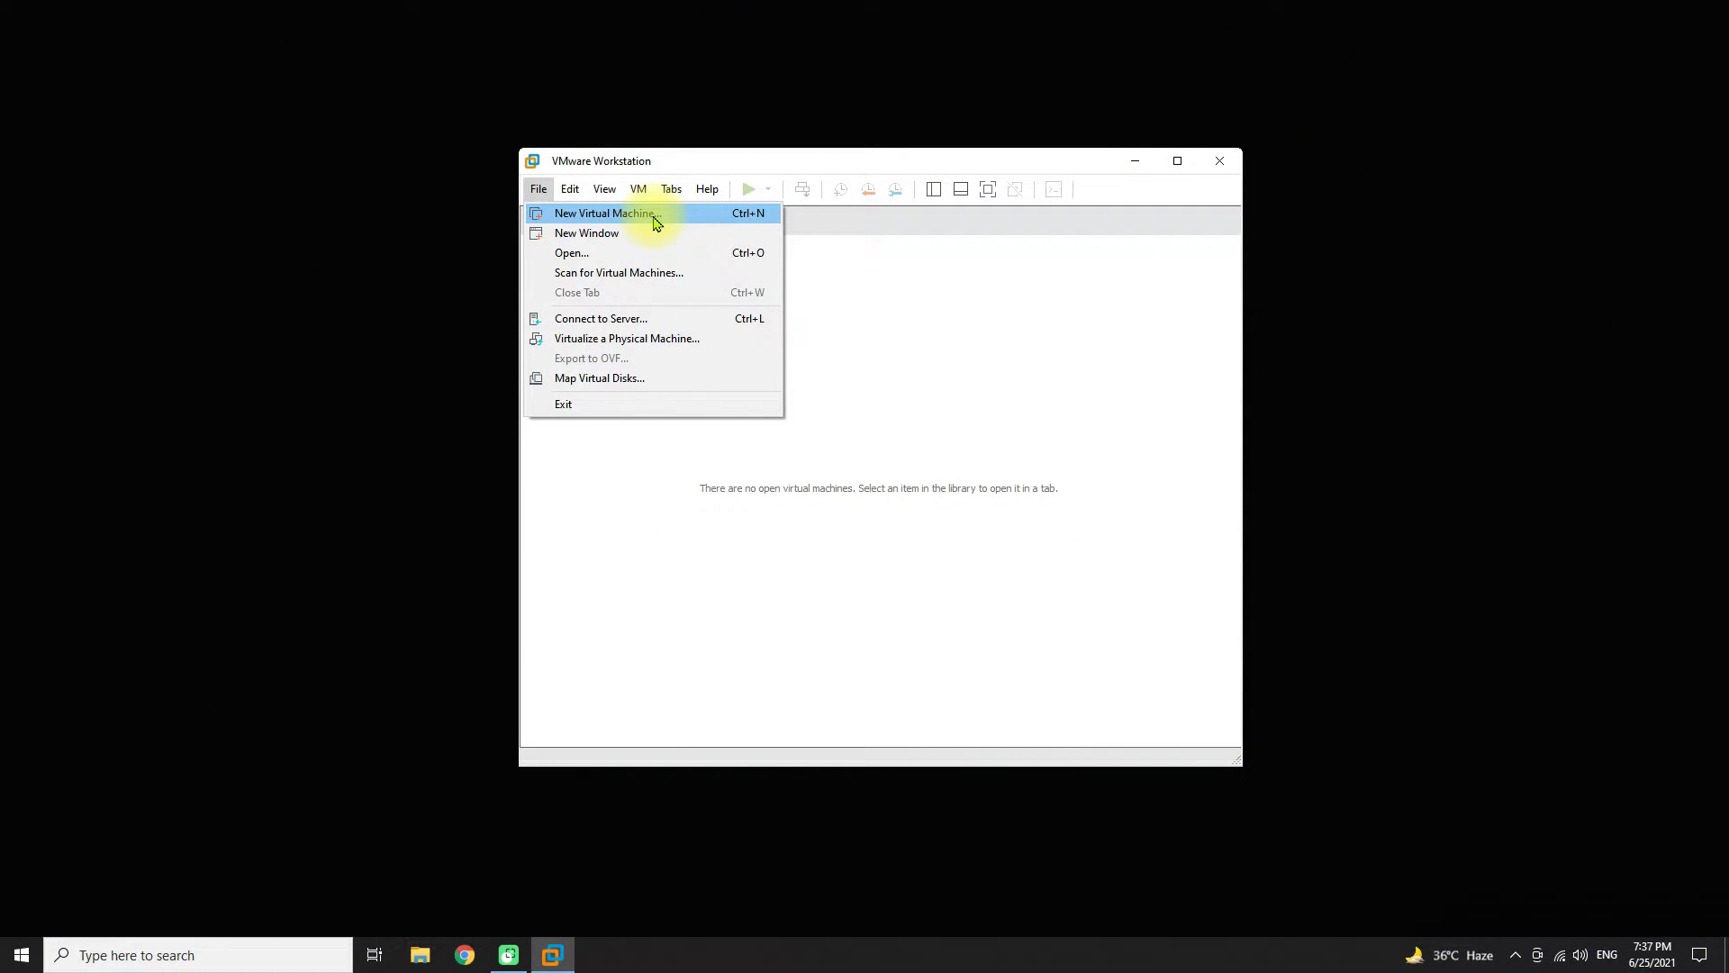
click(603, 212)
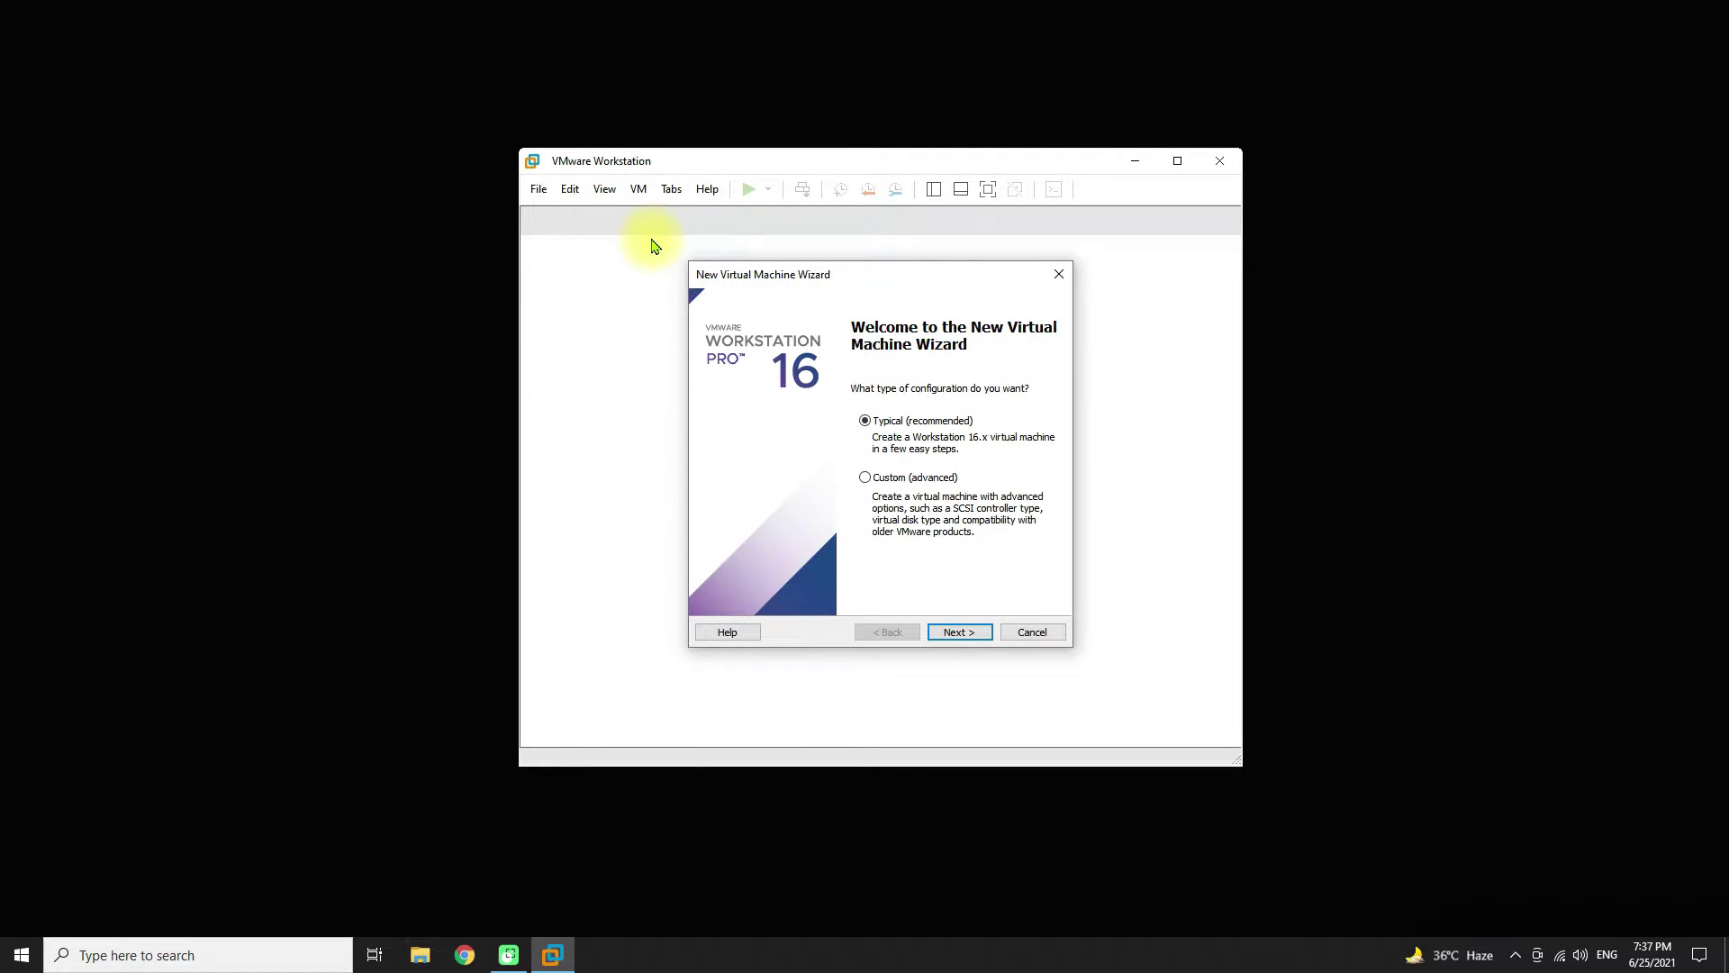
mouse_move(650, 238)
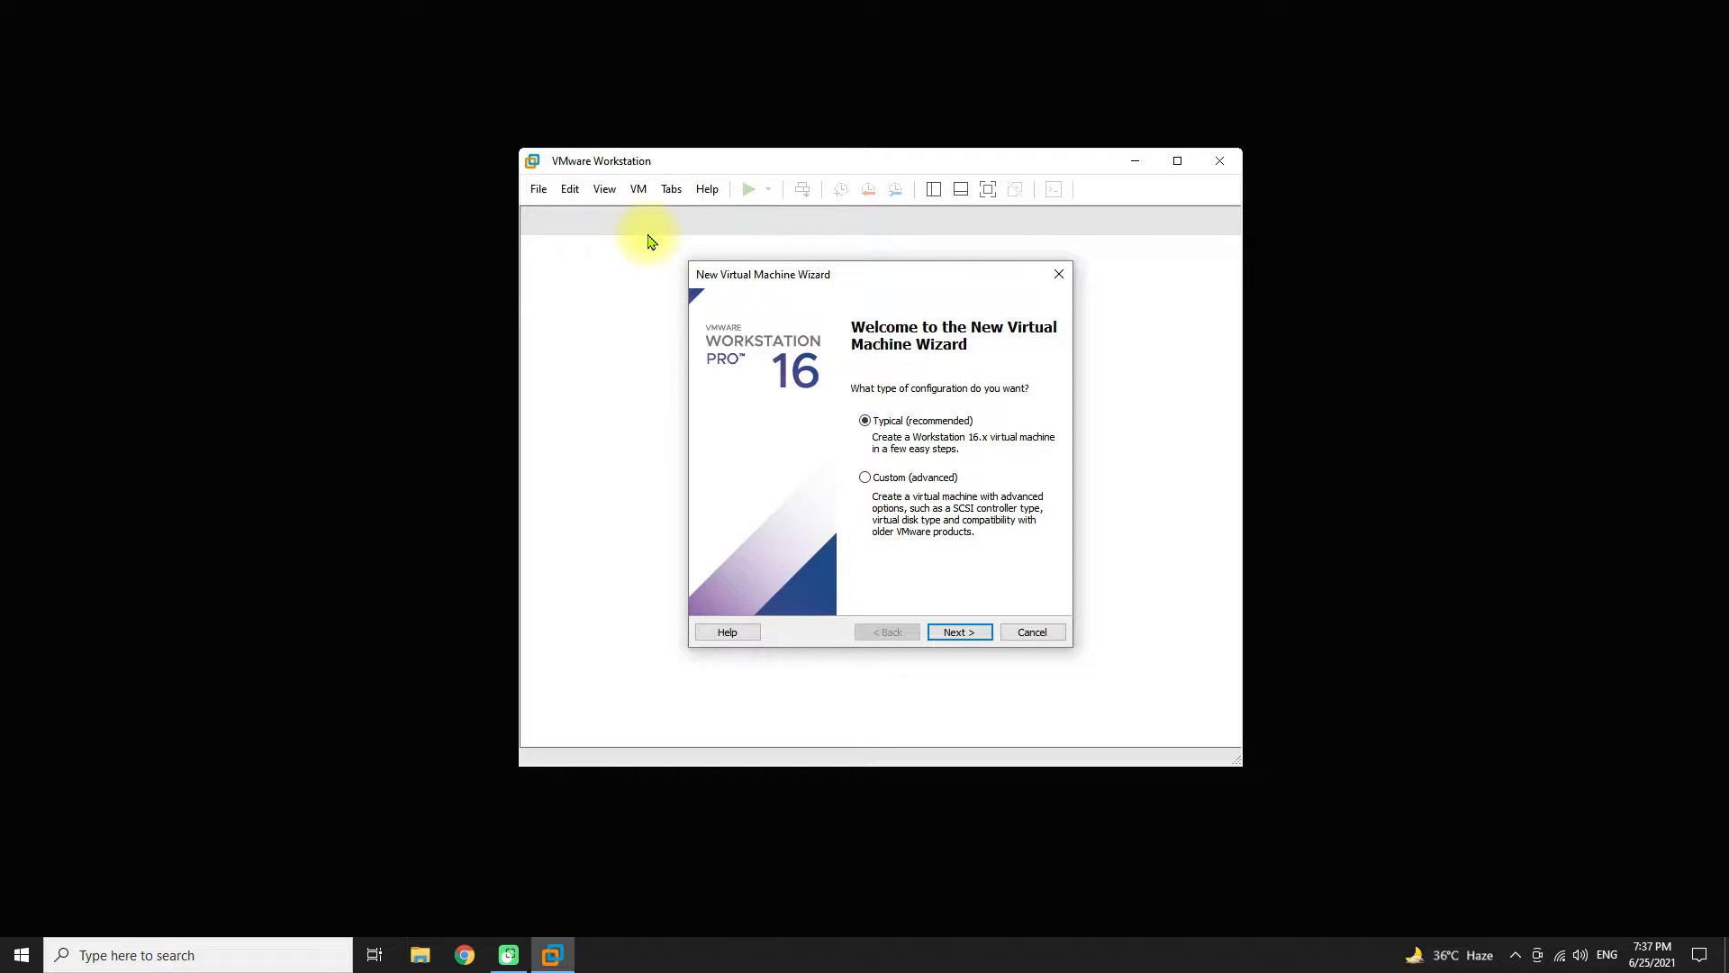
mouse_move(641, 254)
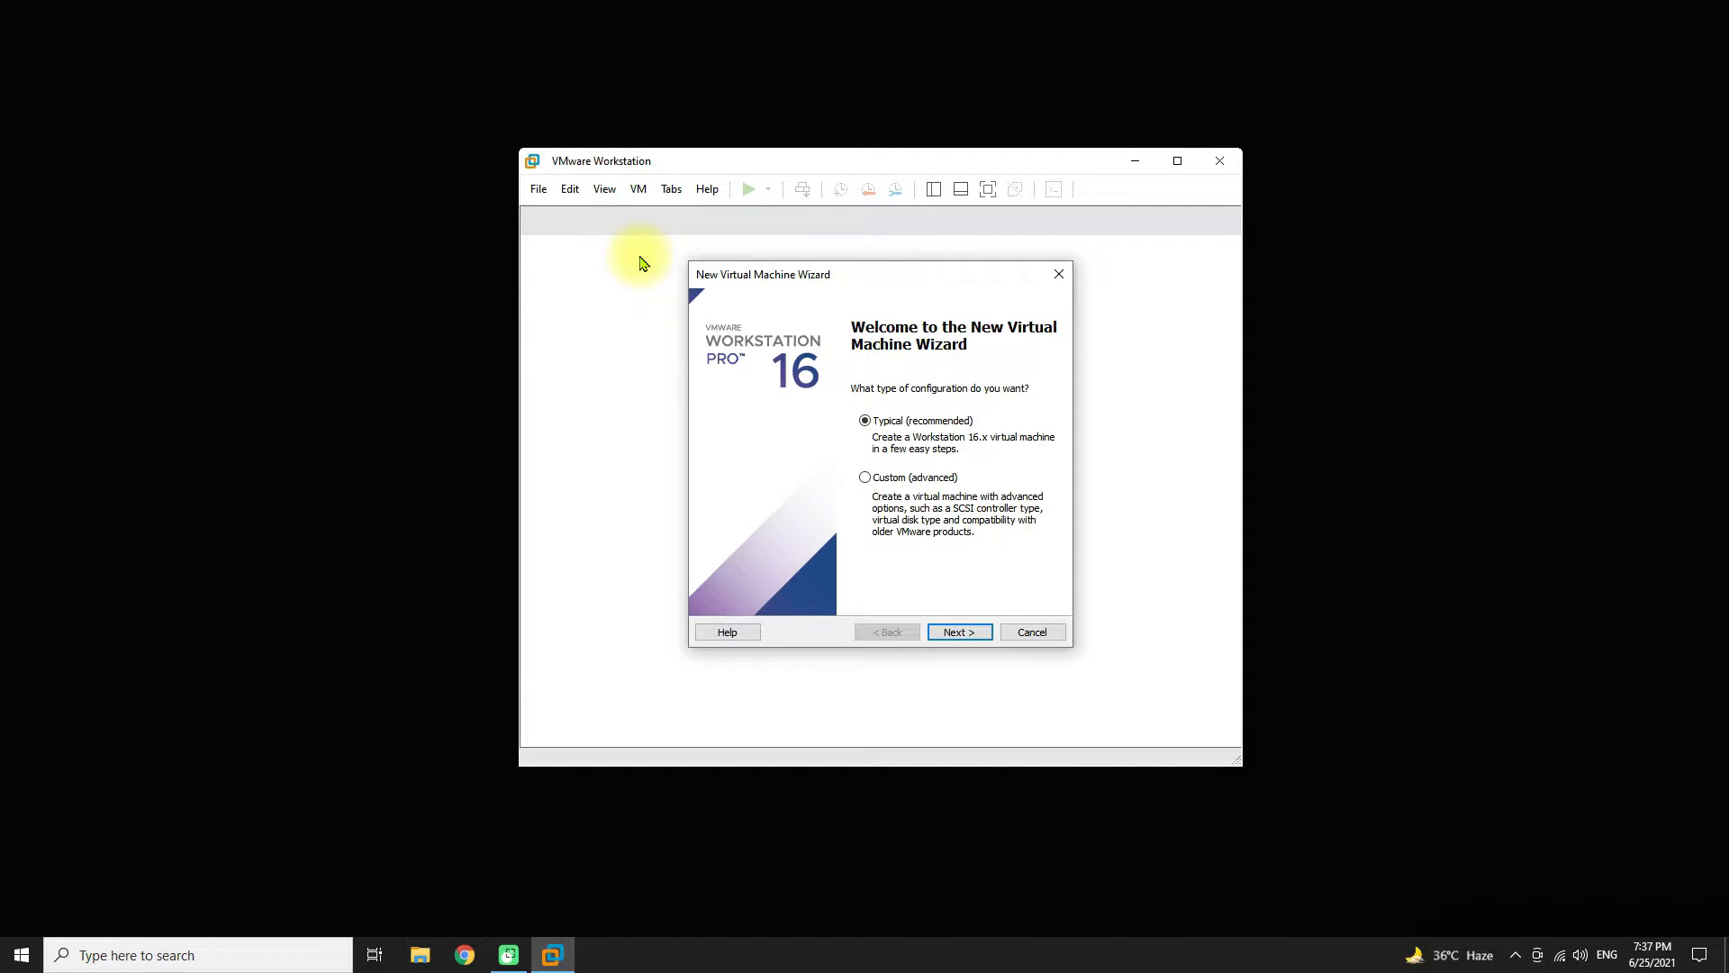
mouse_move(955, 524)
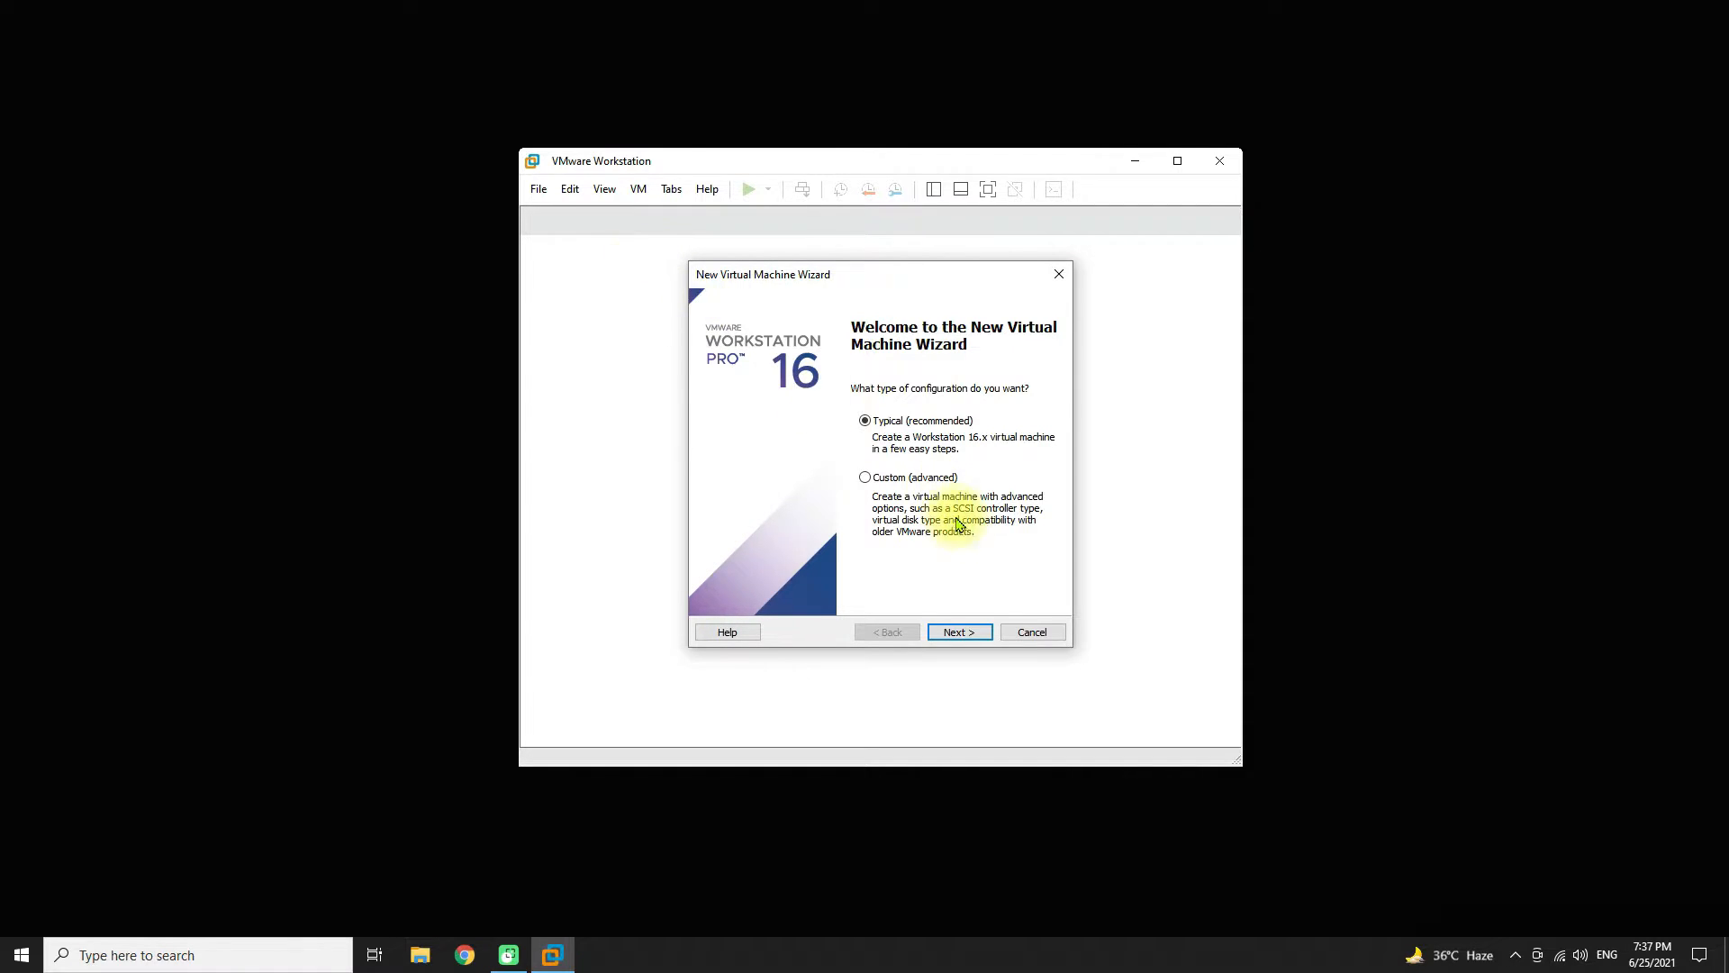
- Create a Typical VM, installing the OS later, as Linux with Other Linux 5.x and later kernel 64-bit
click(957, 631)
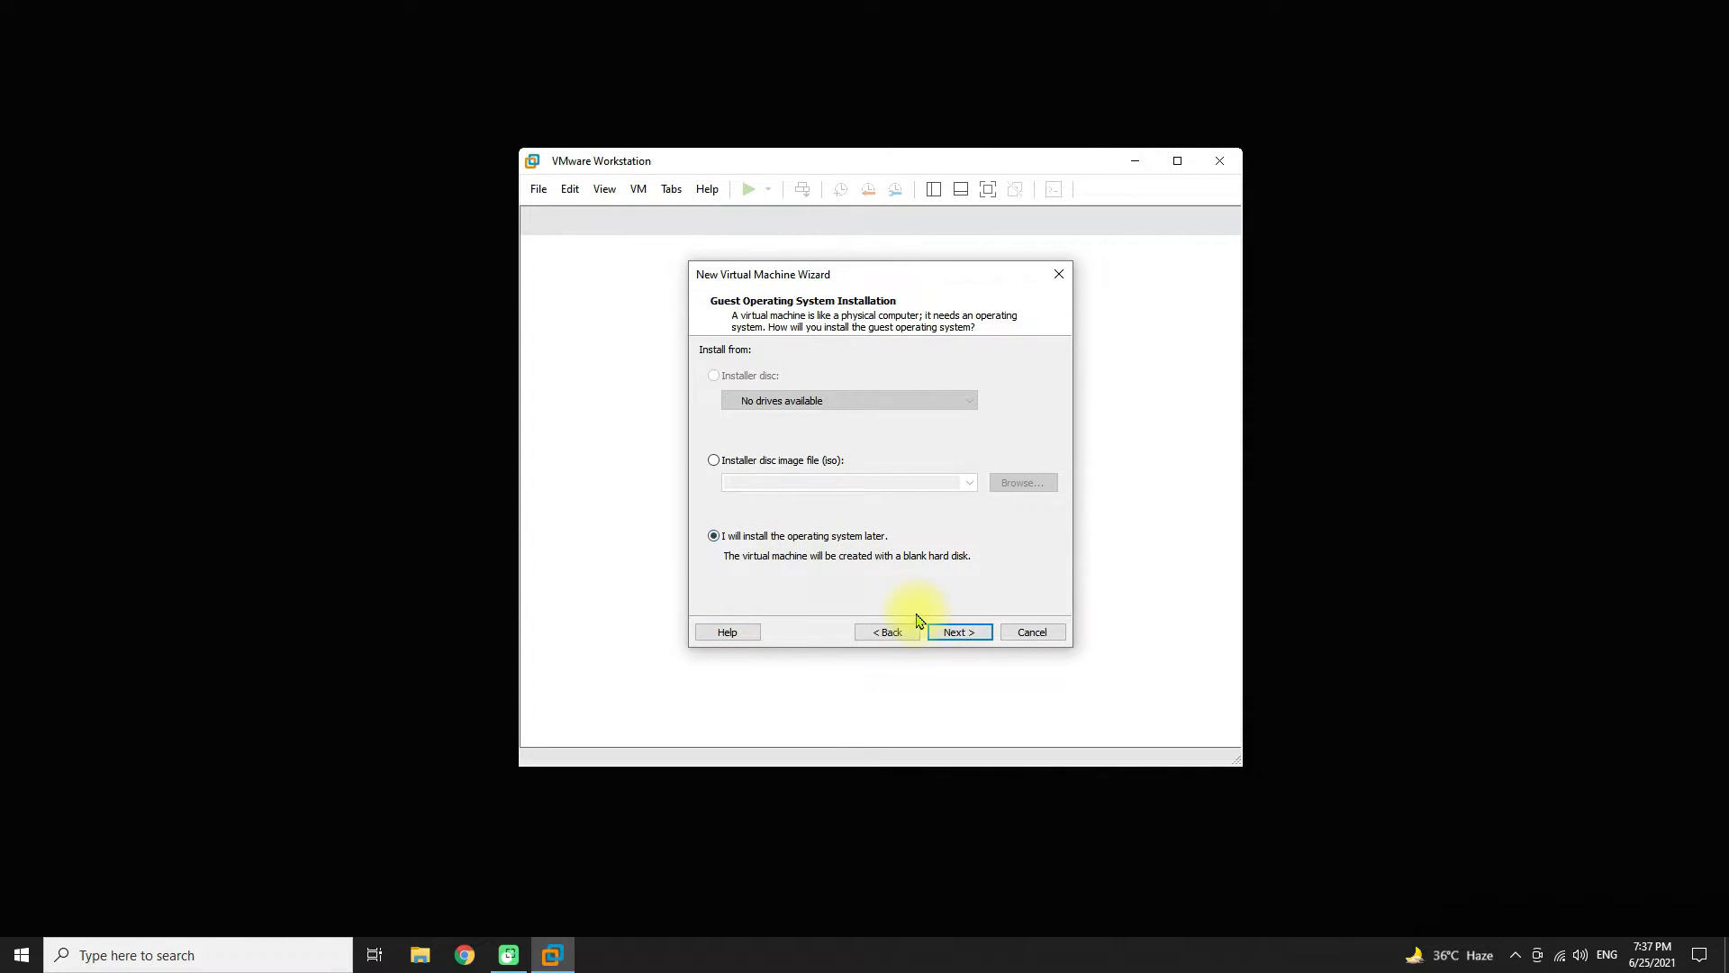
click(957, 632)
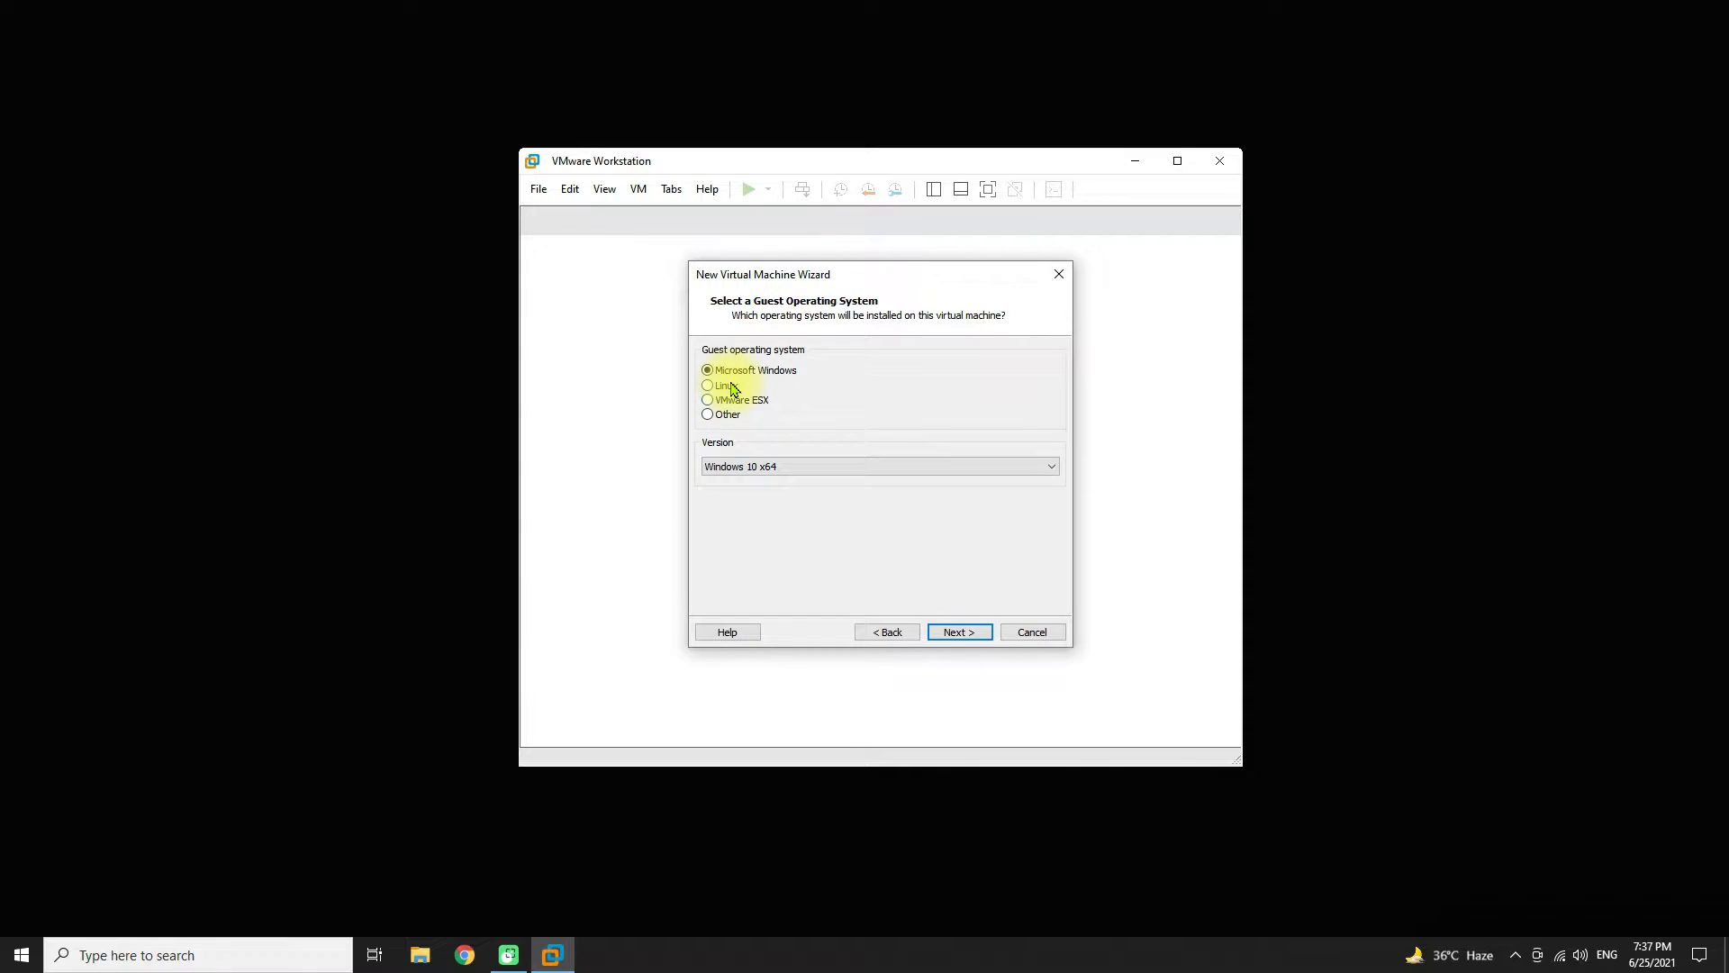
click(706, 385)
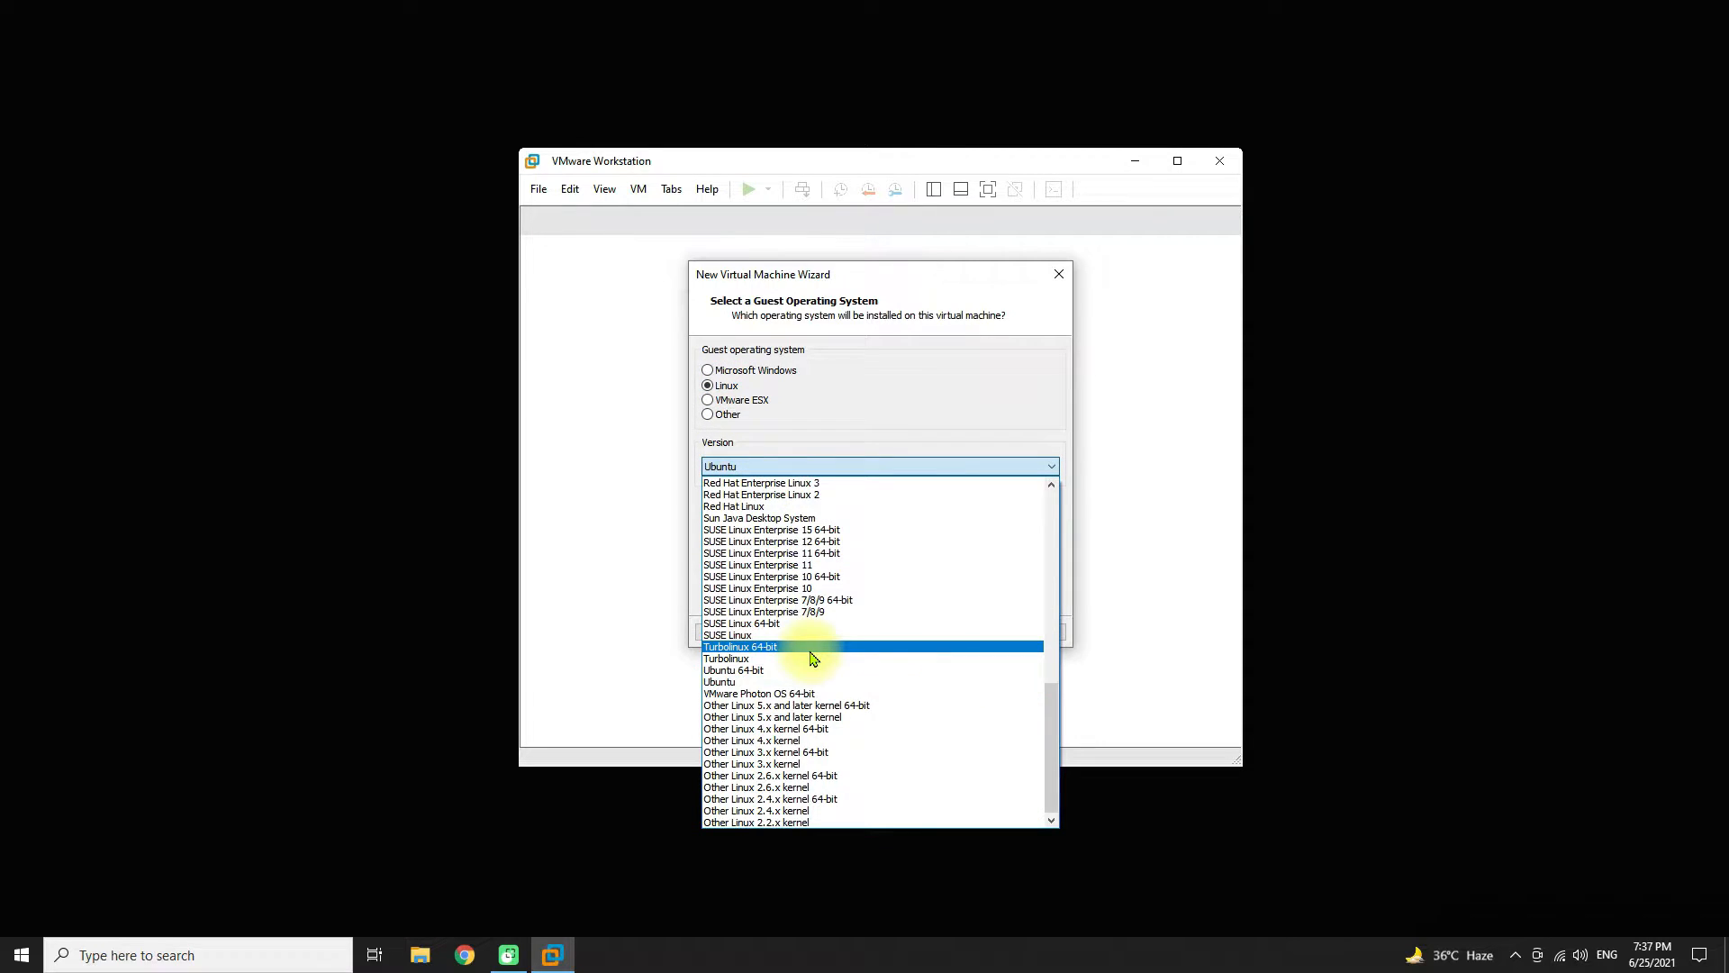
mouse_move(787, 704)
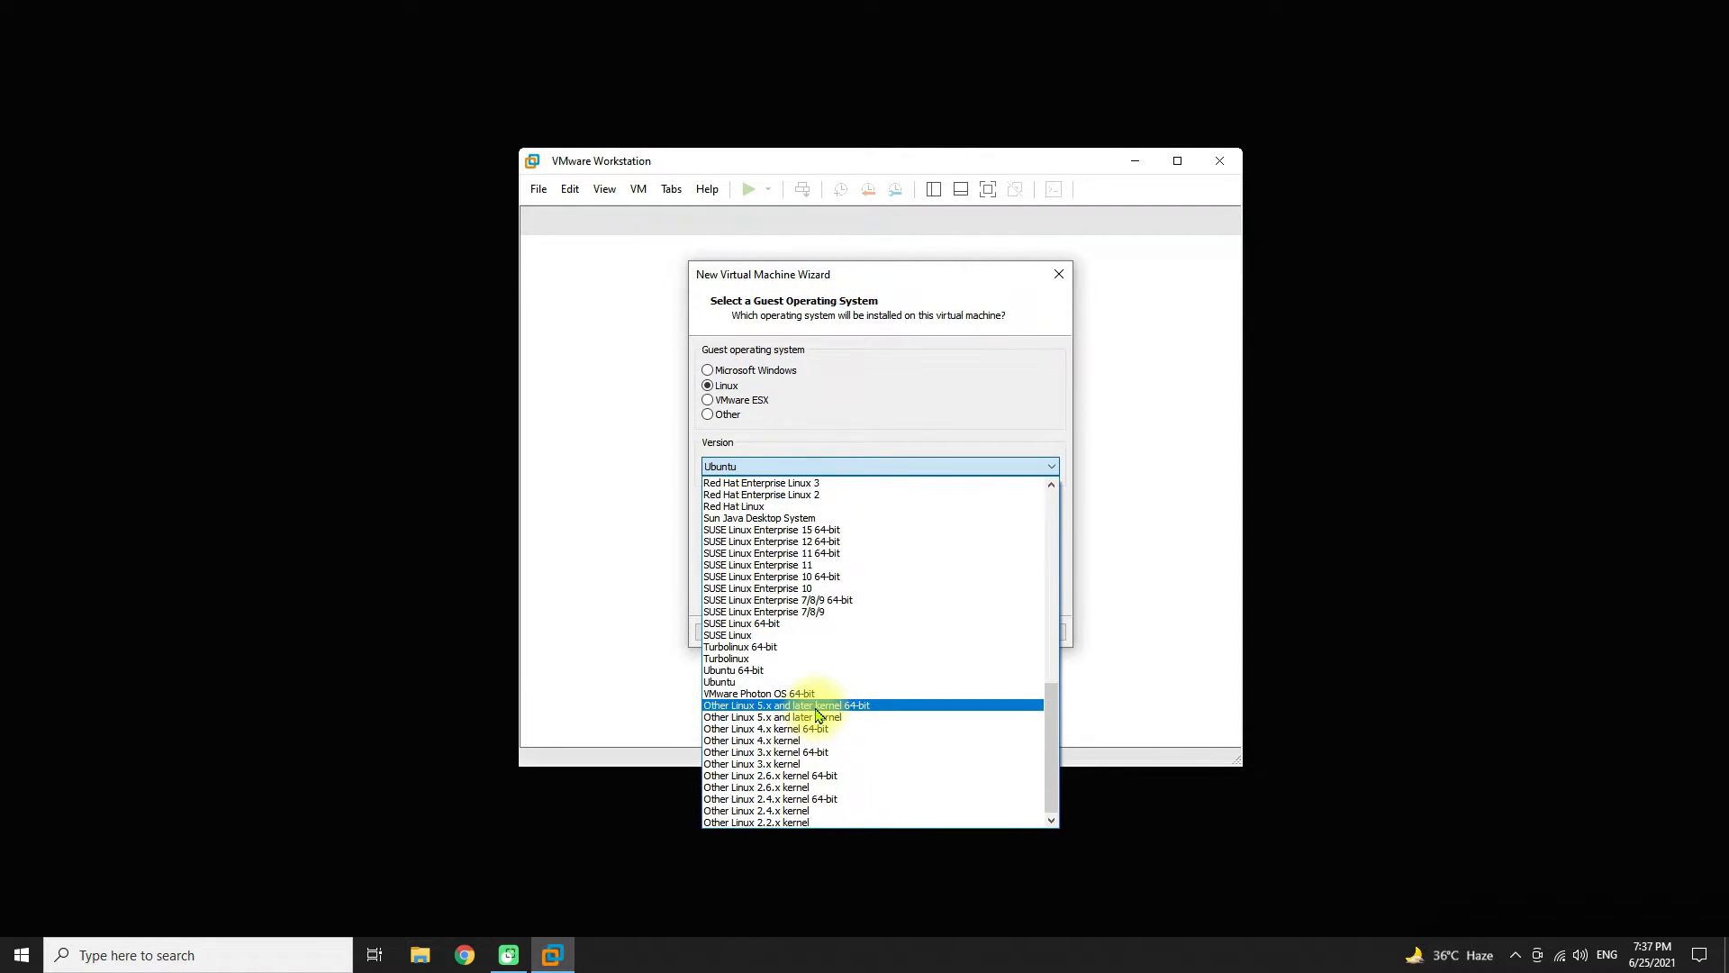
click(785, 705)
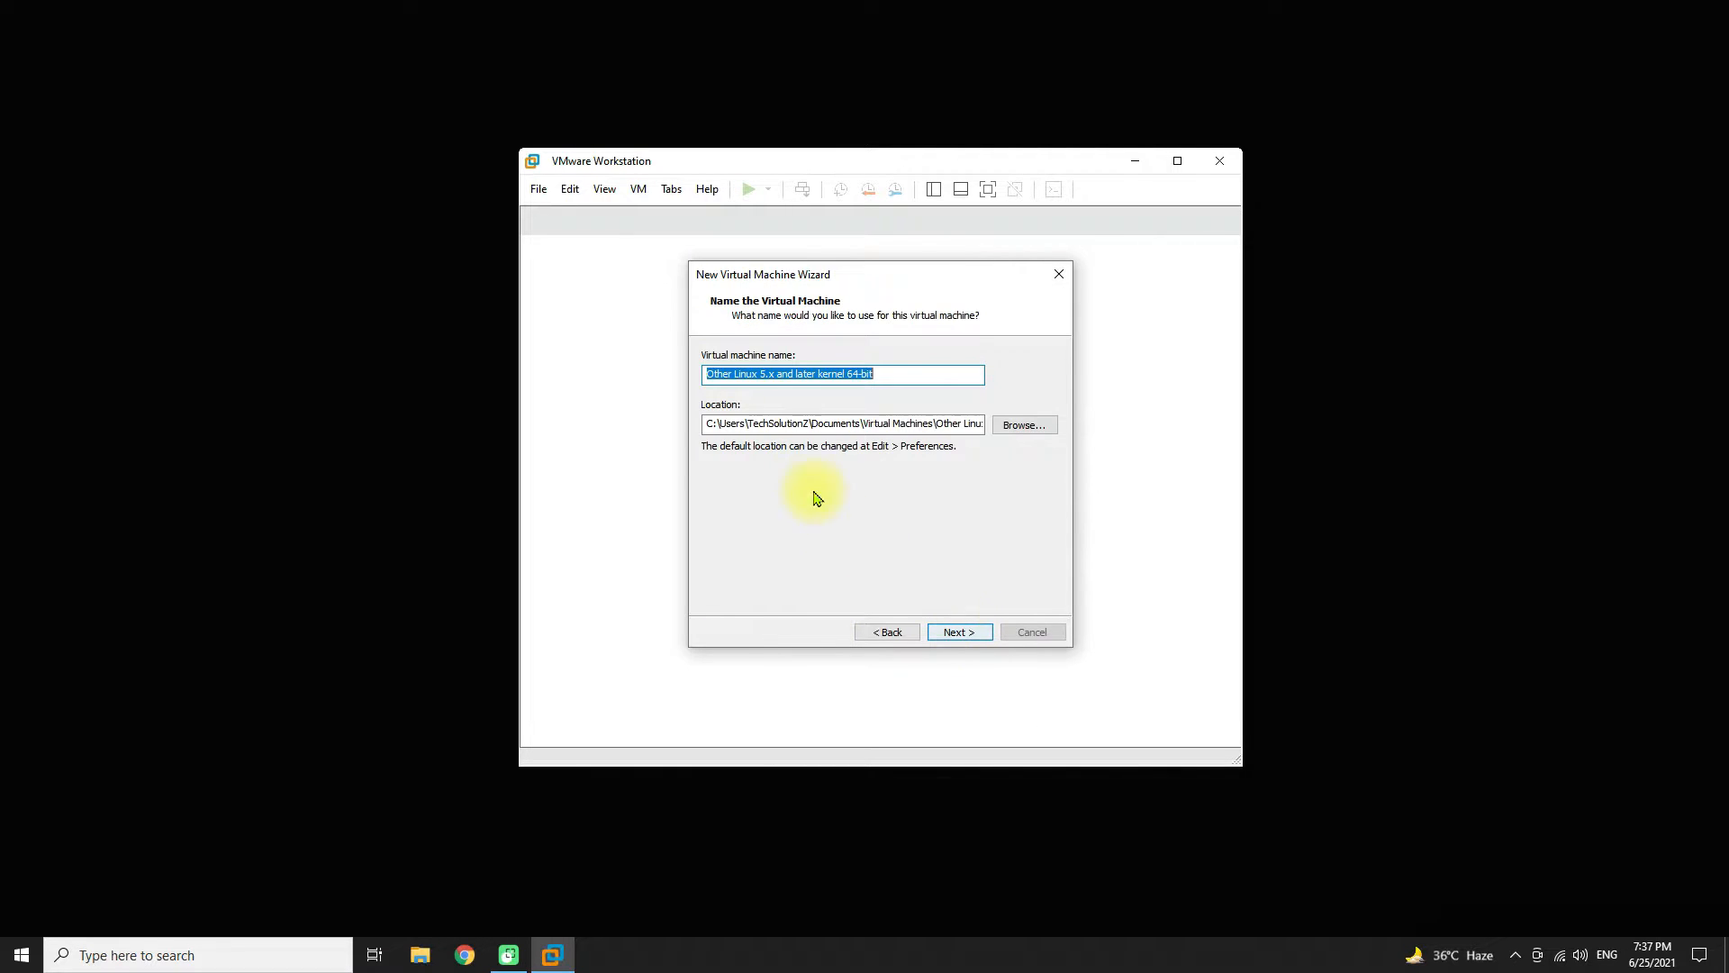
mouse_move(661, 384)
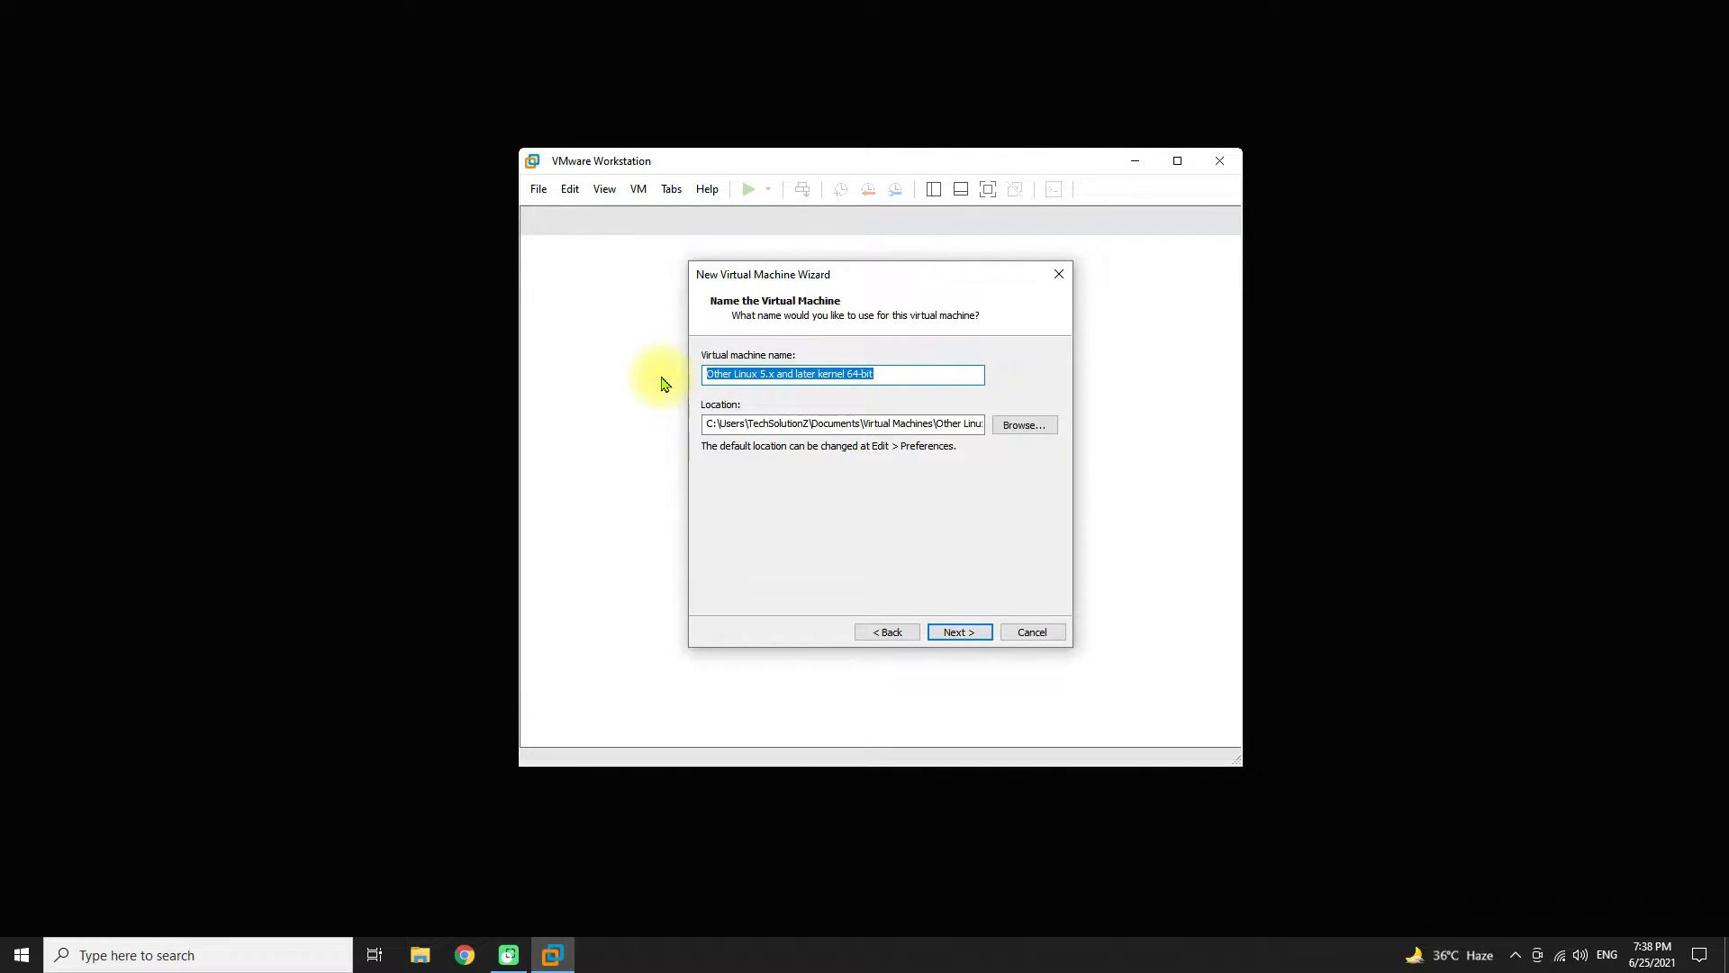
- Name the virtual machine Android X86 r6 and continue to the disk capacity step
text(Android)
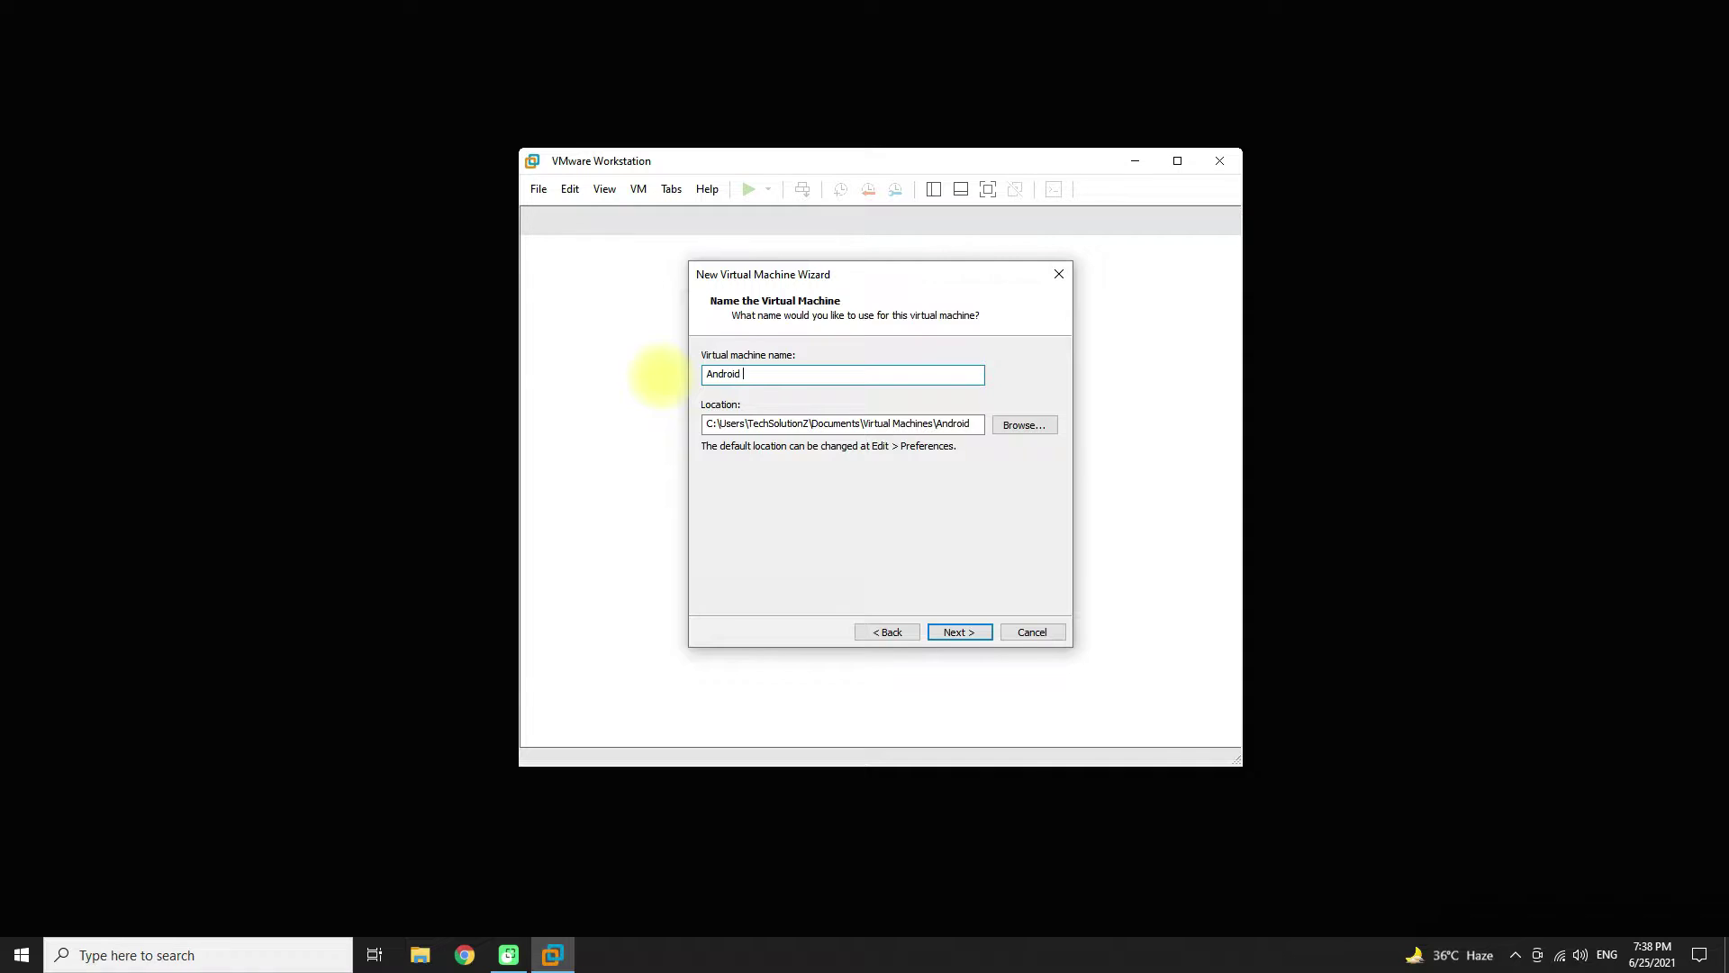
text(X86)
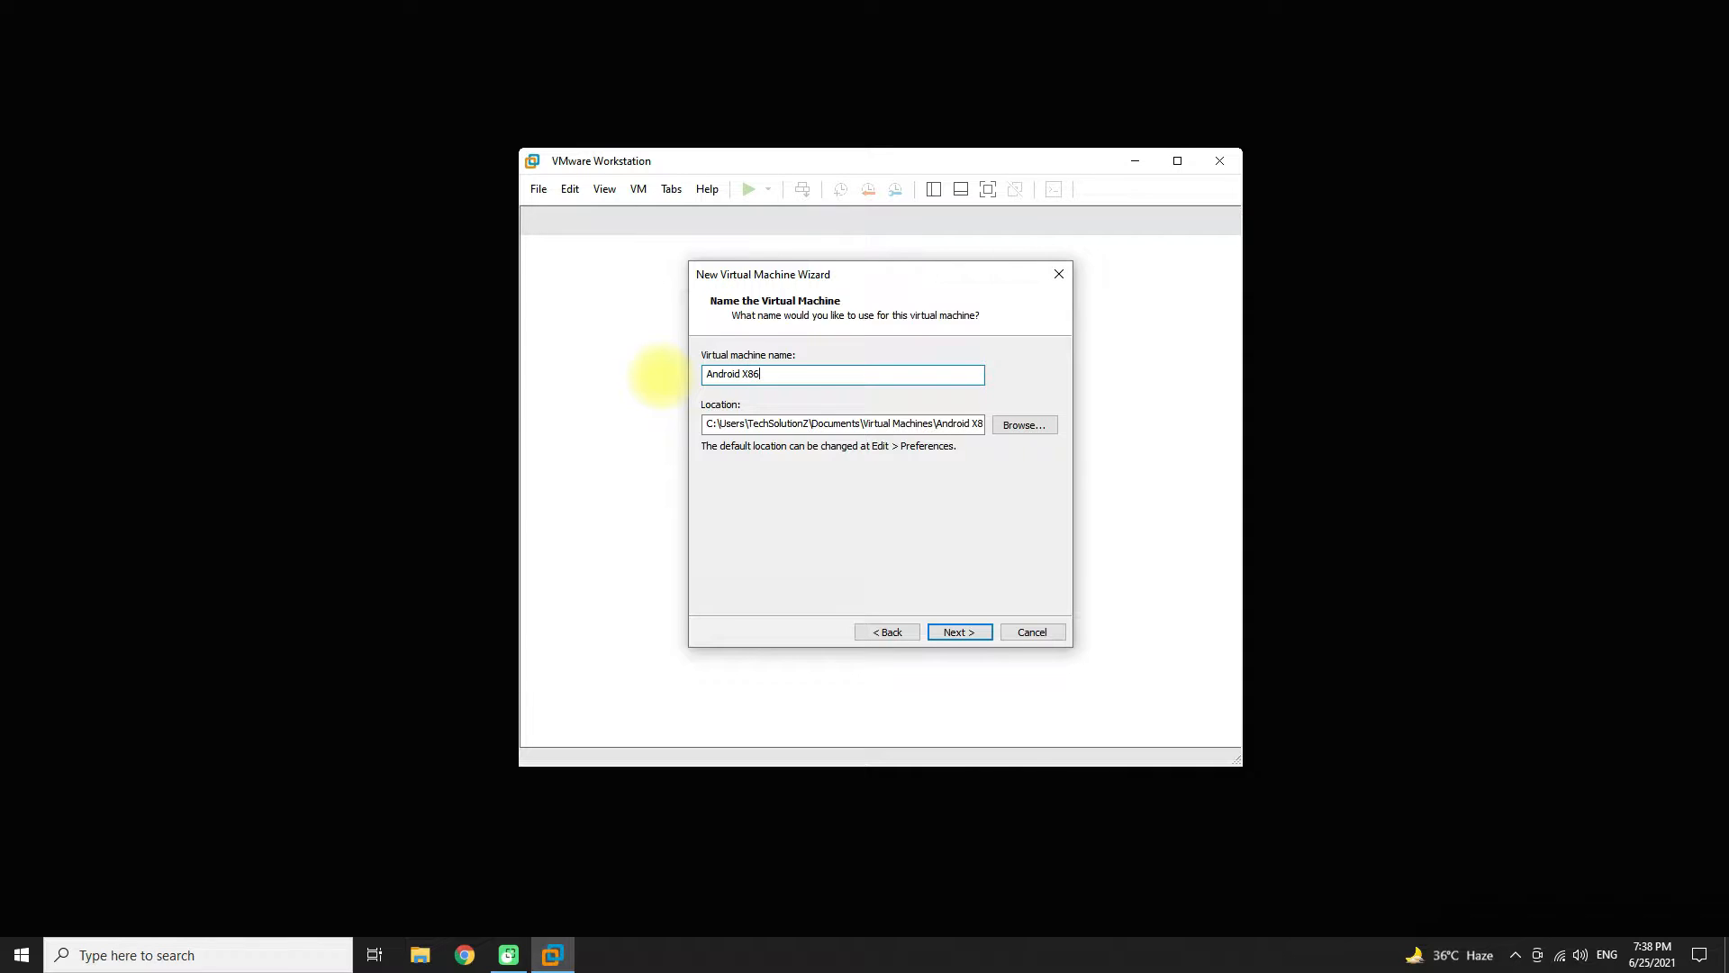
text(r6)
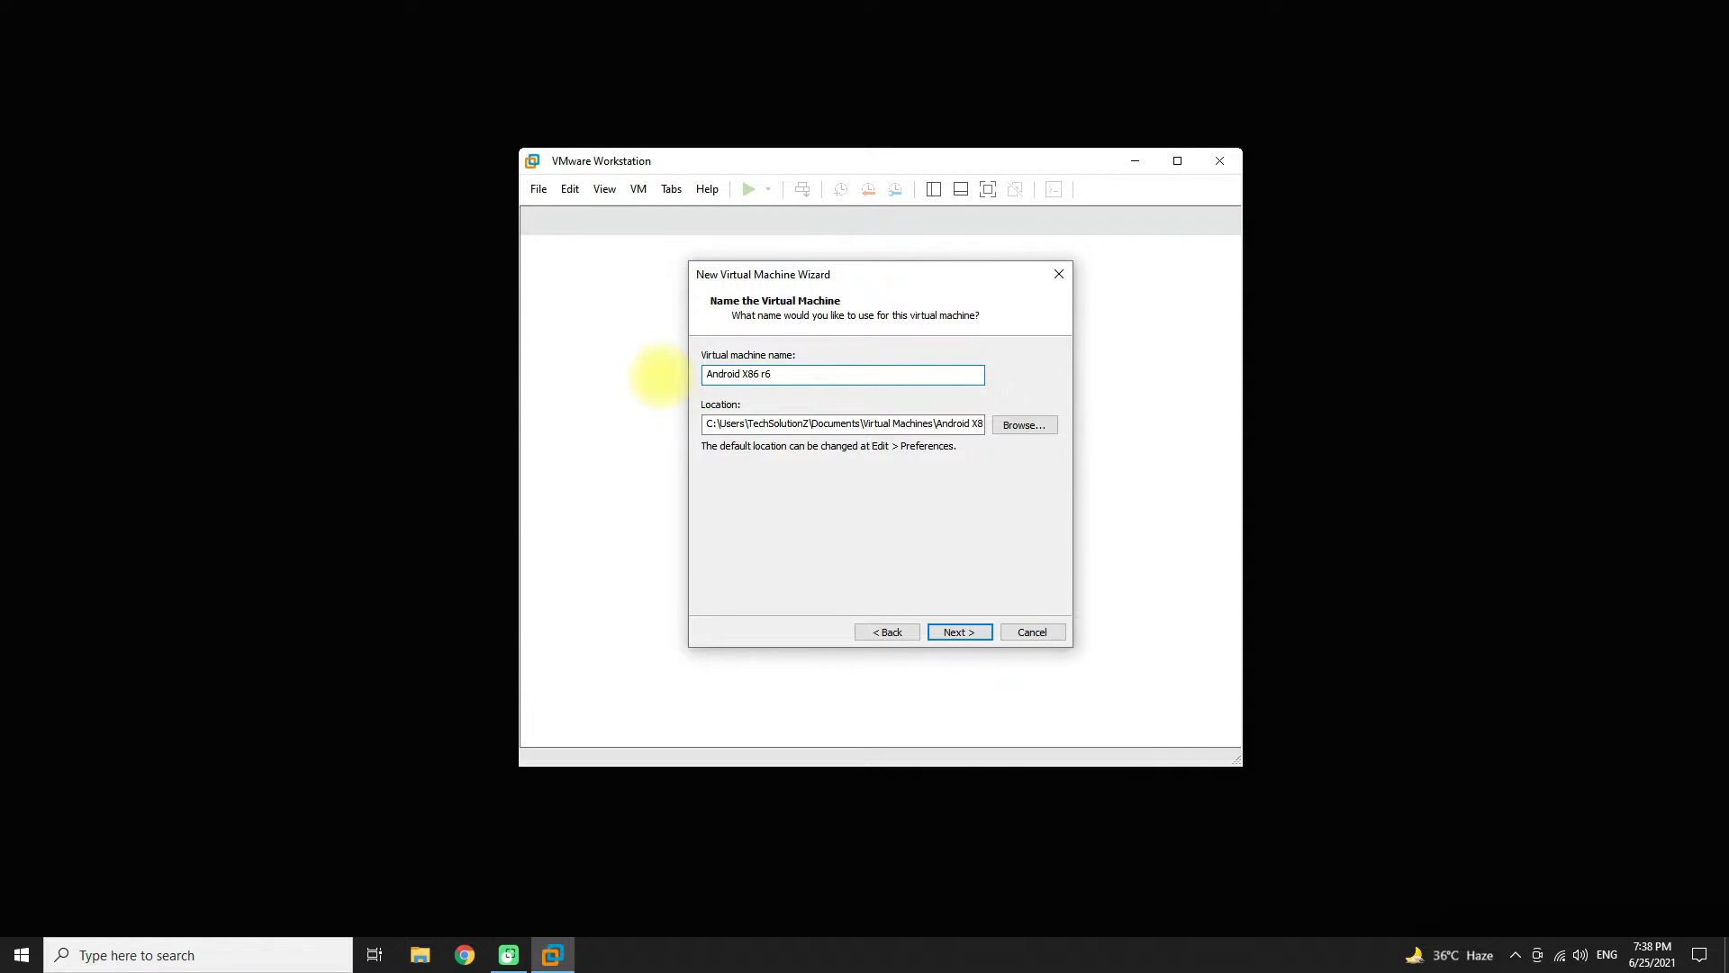
click(956, 630)
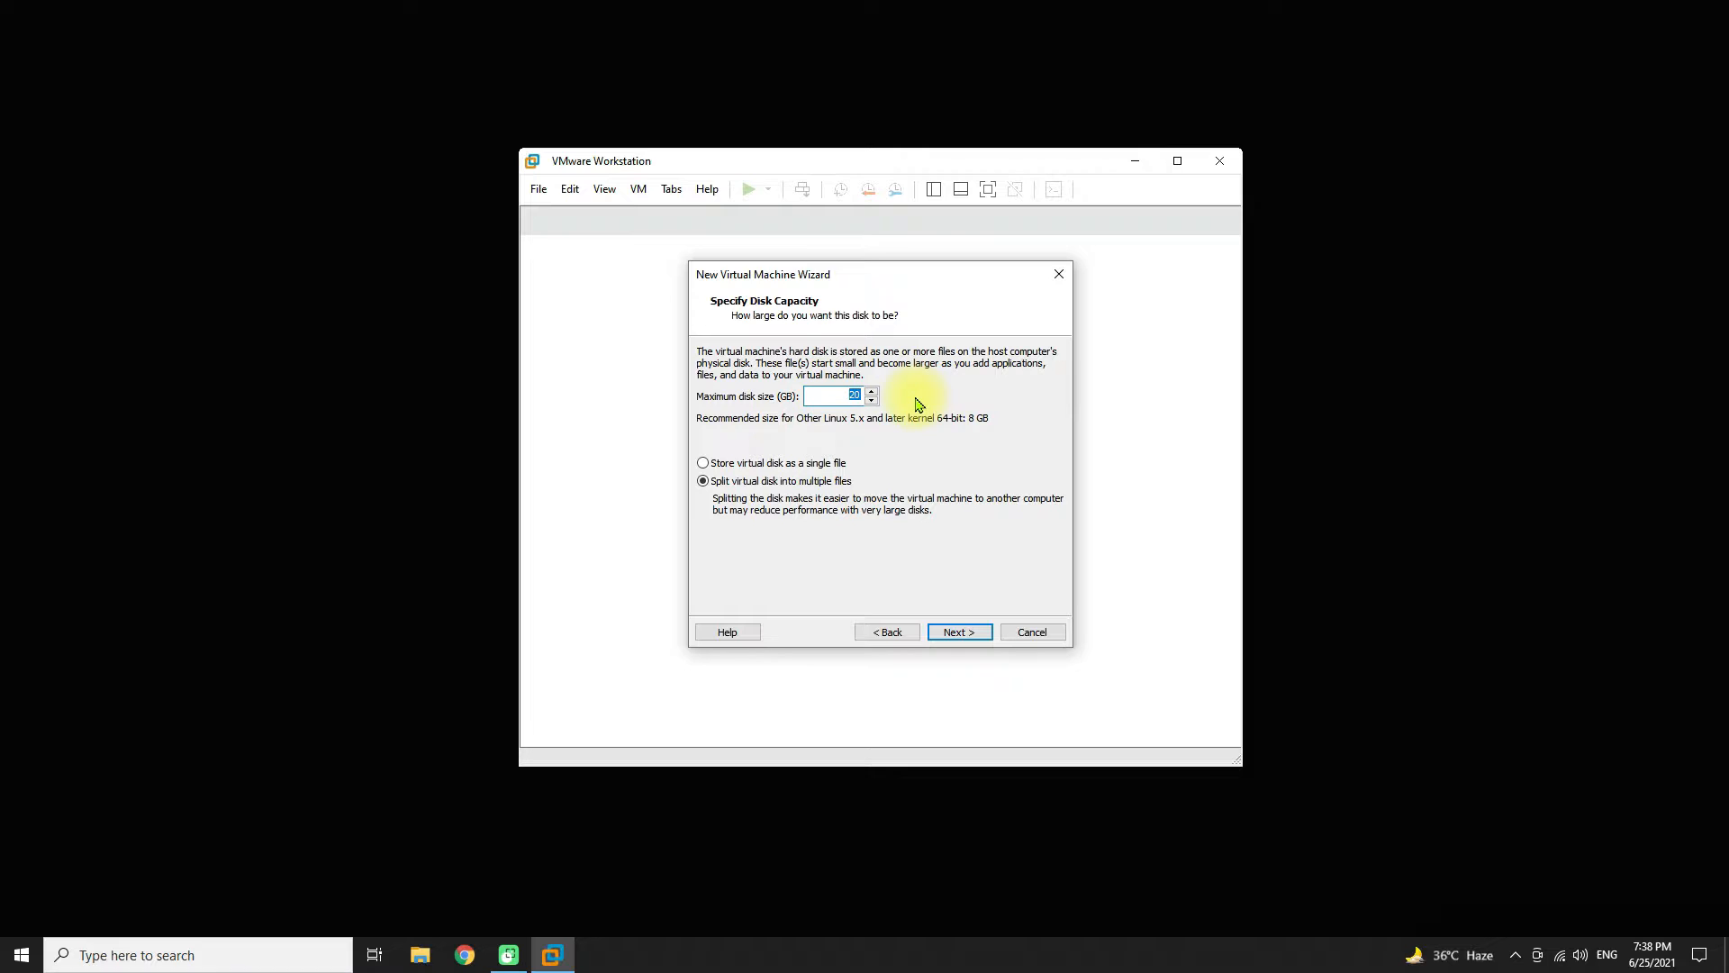
- Accept the 15 GB disk and give the VM 3 cores per processor with Intel VT-x/EPT virtualization enabled
click(956, 630)
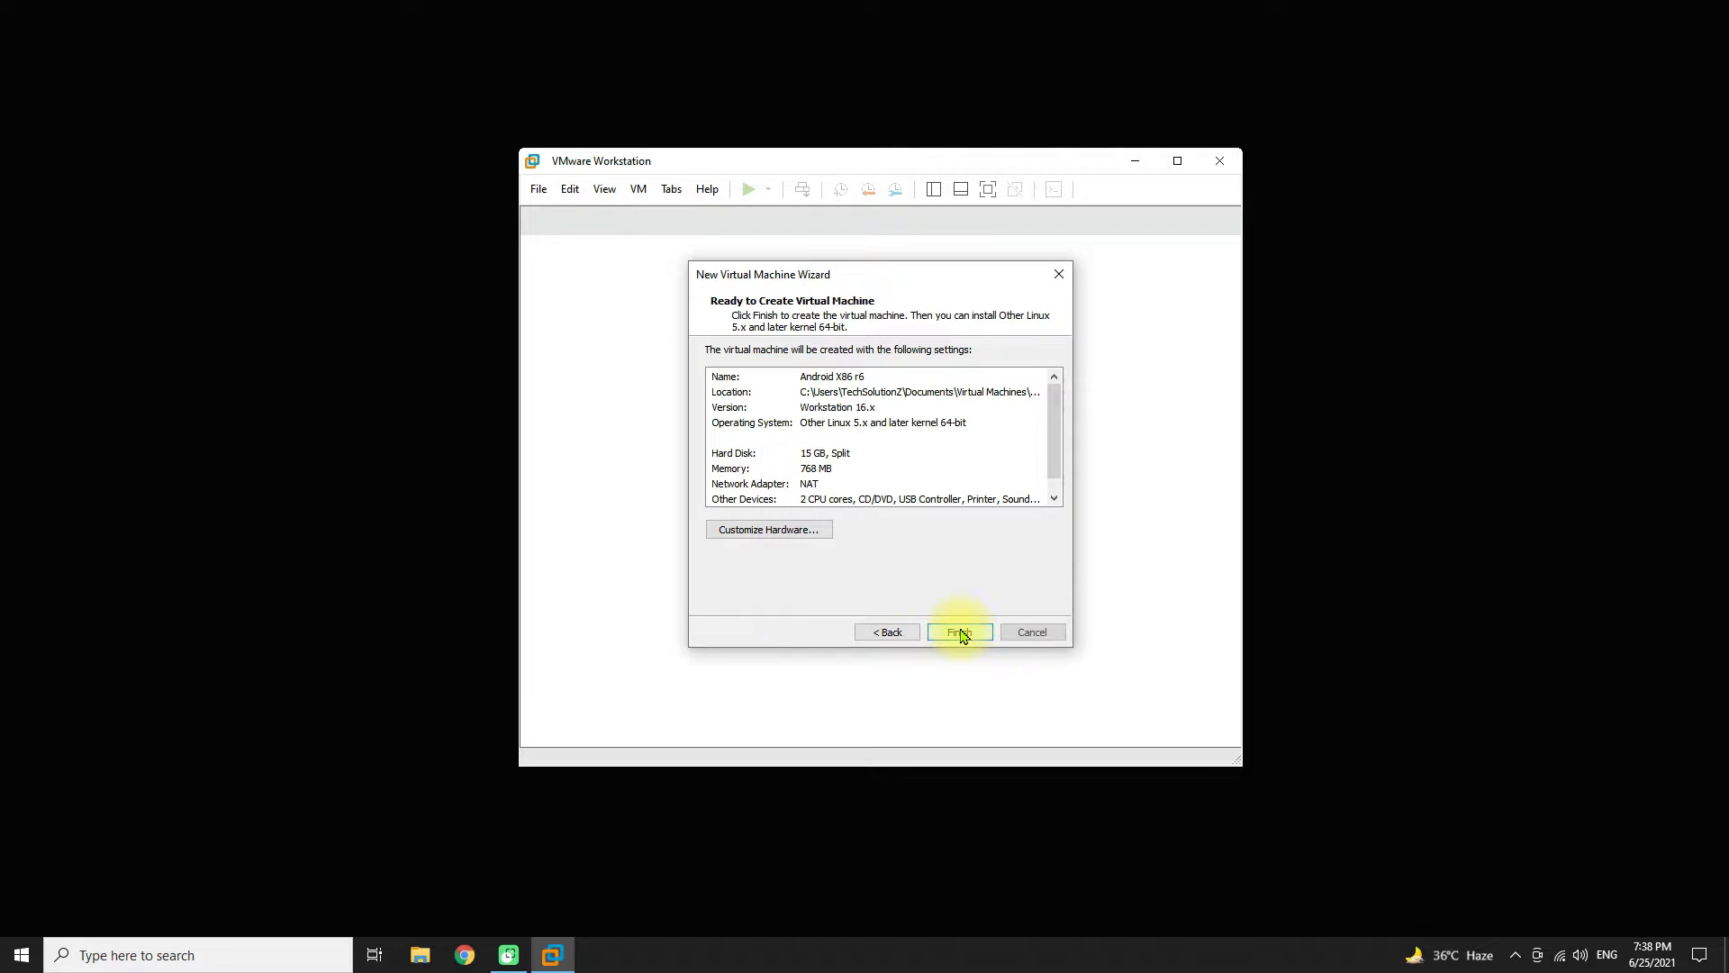
click(769, 529)
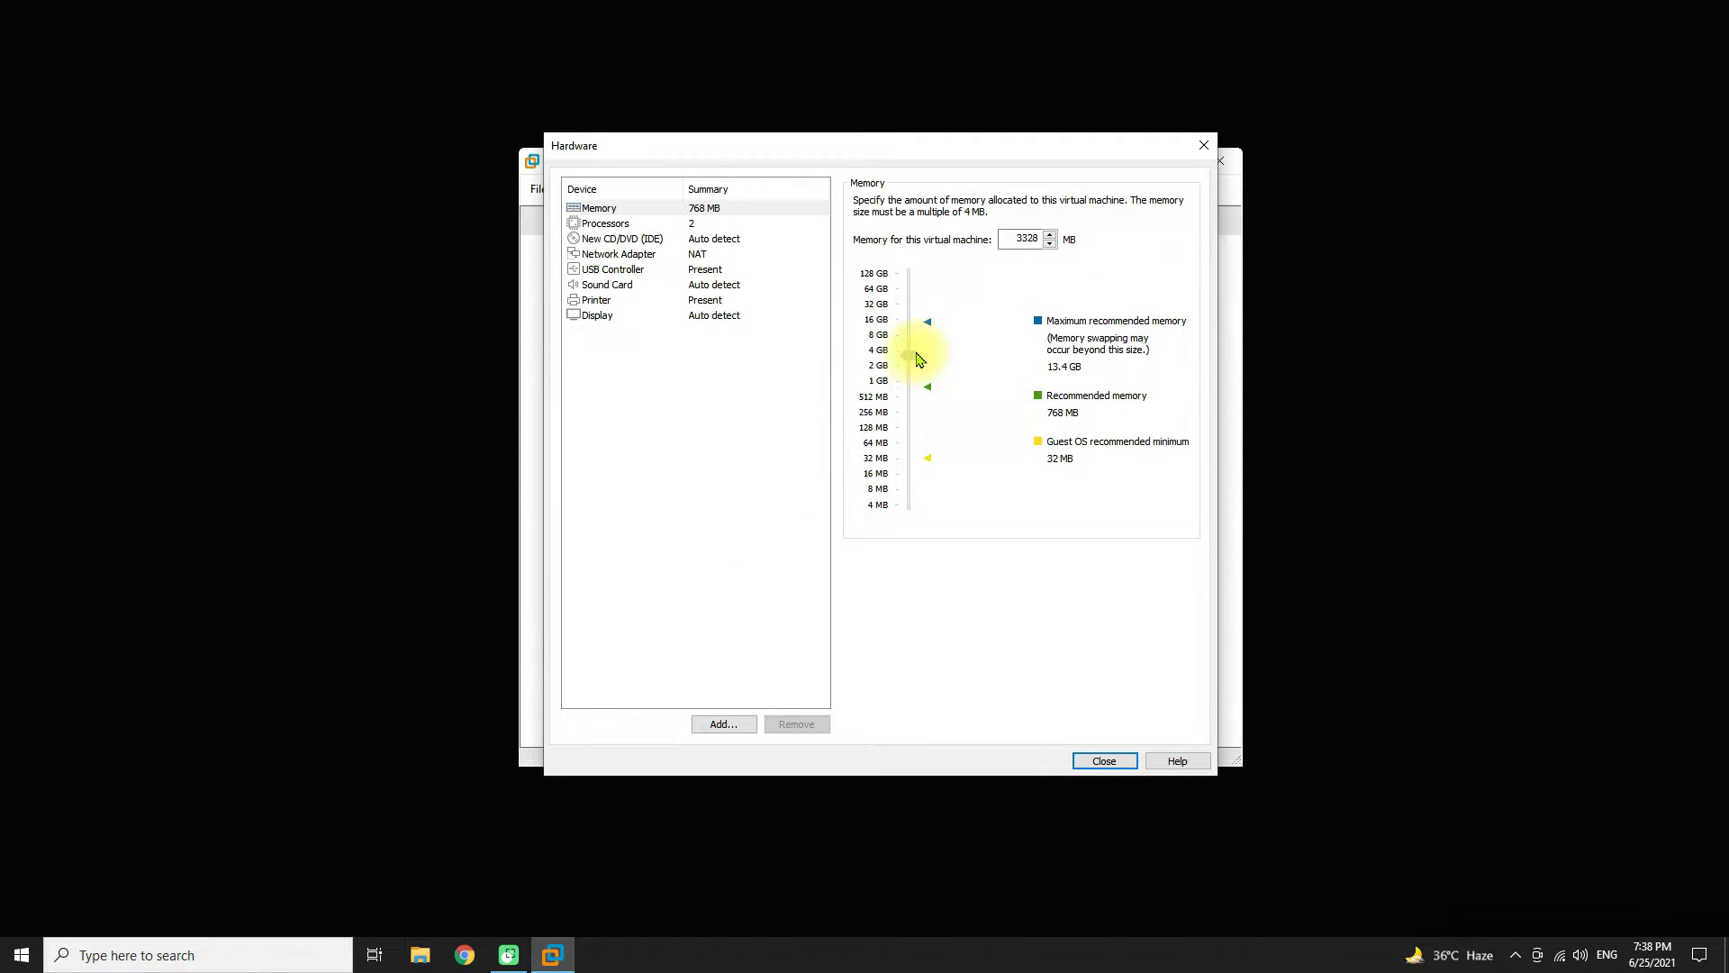
click(605, 223)
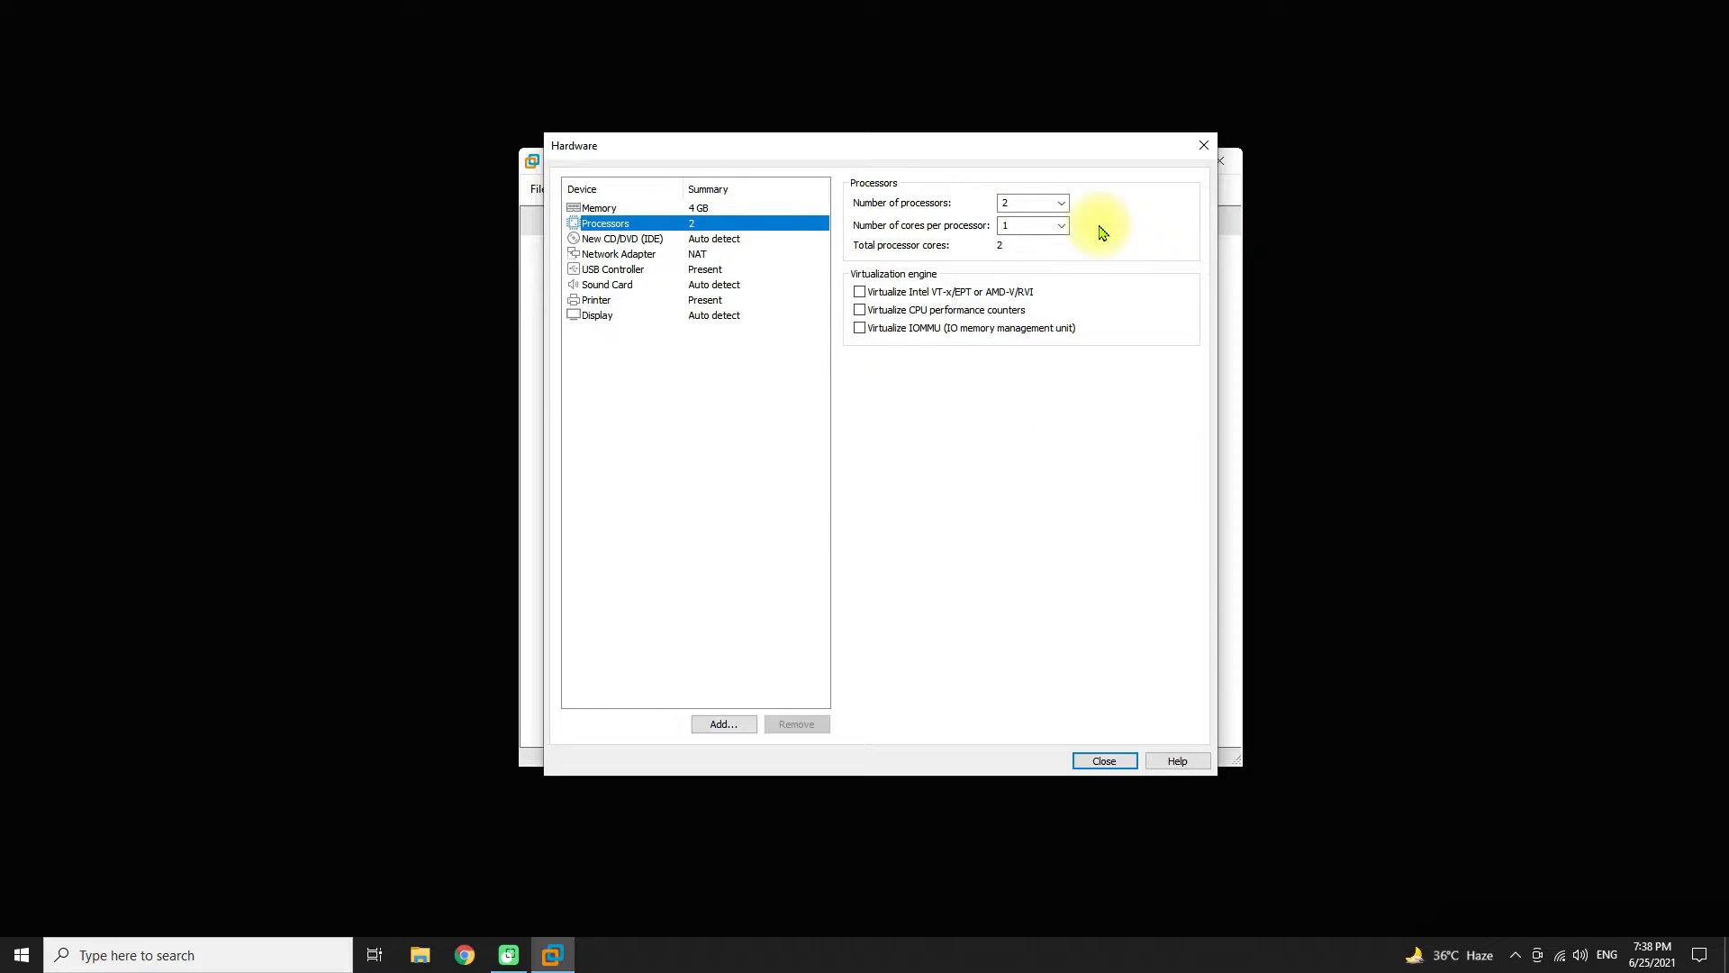
click(1057, 225)
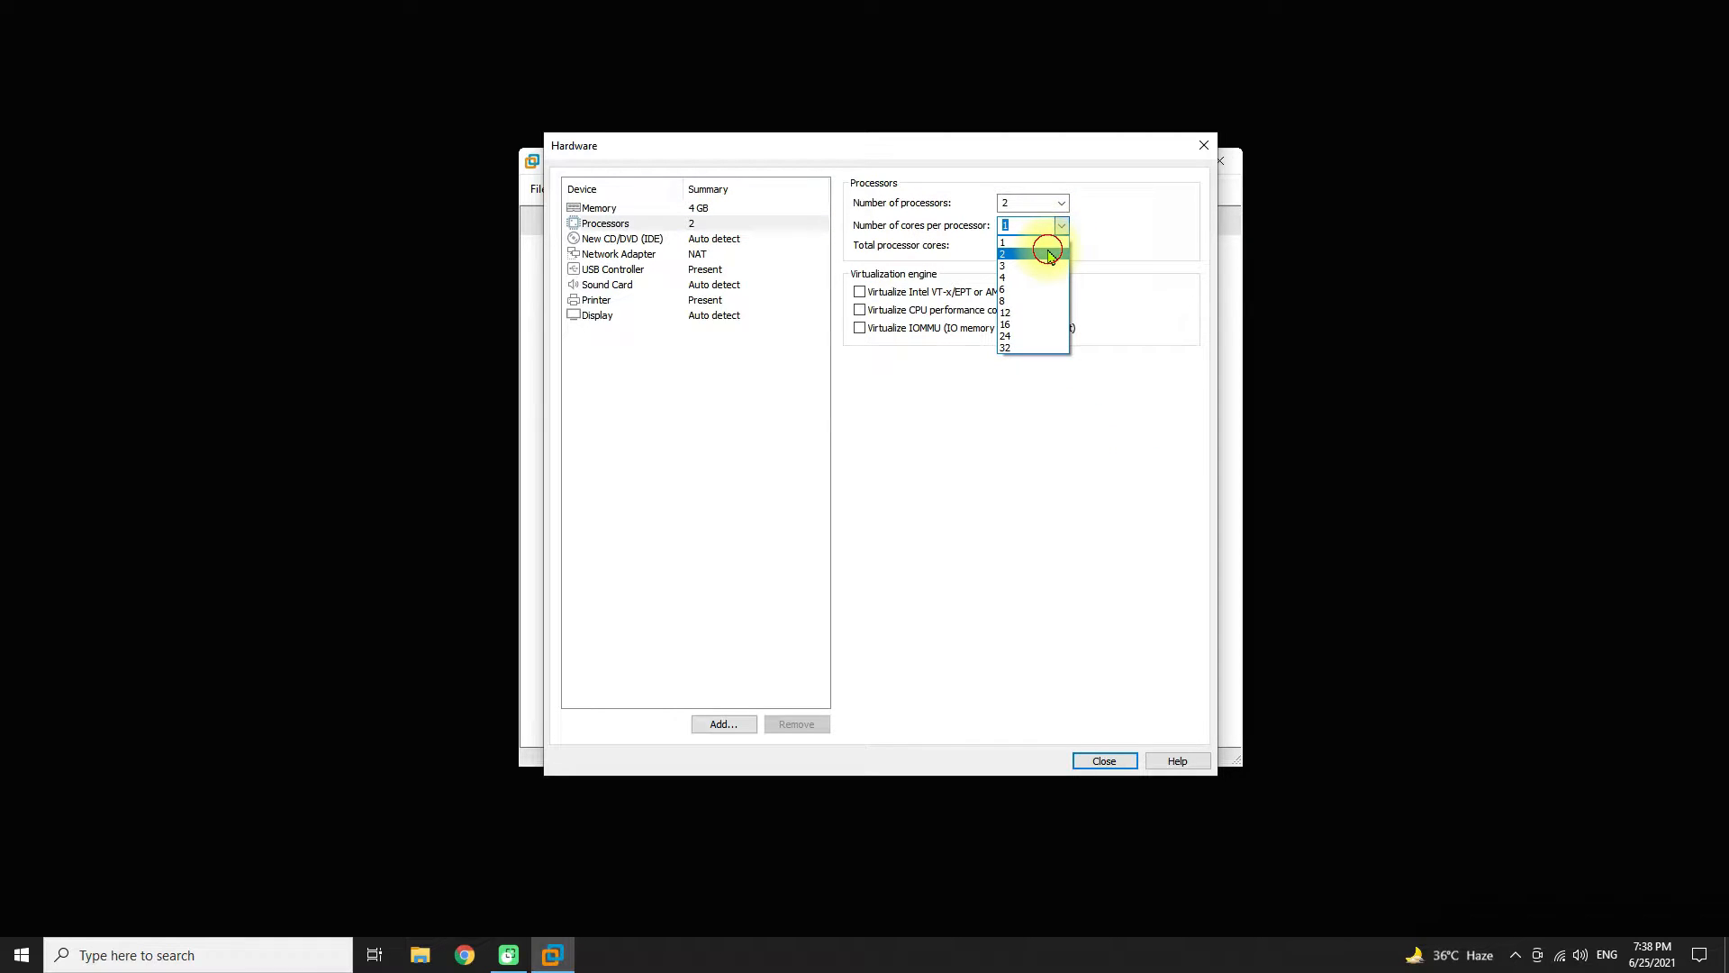
click(1003, 254)
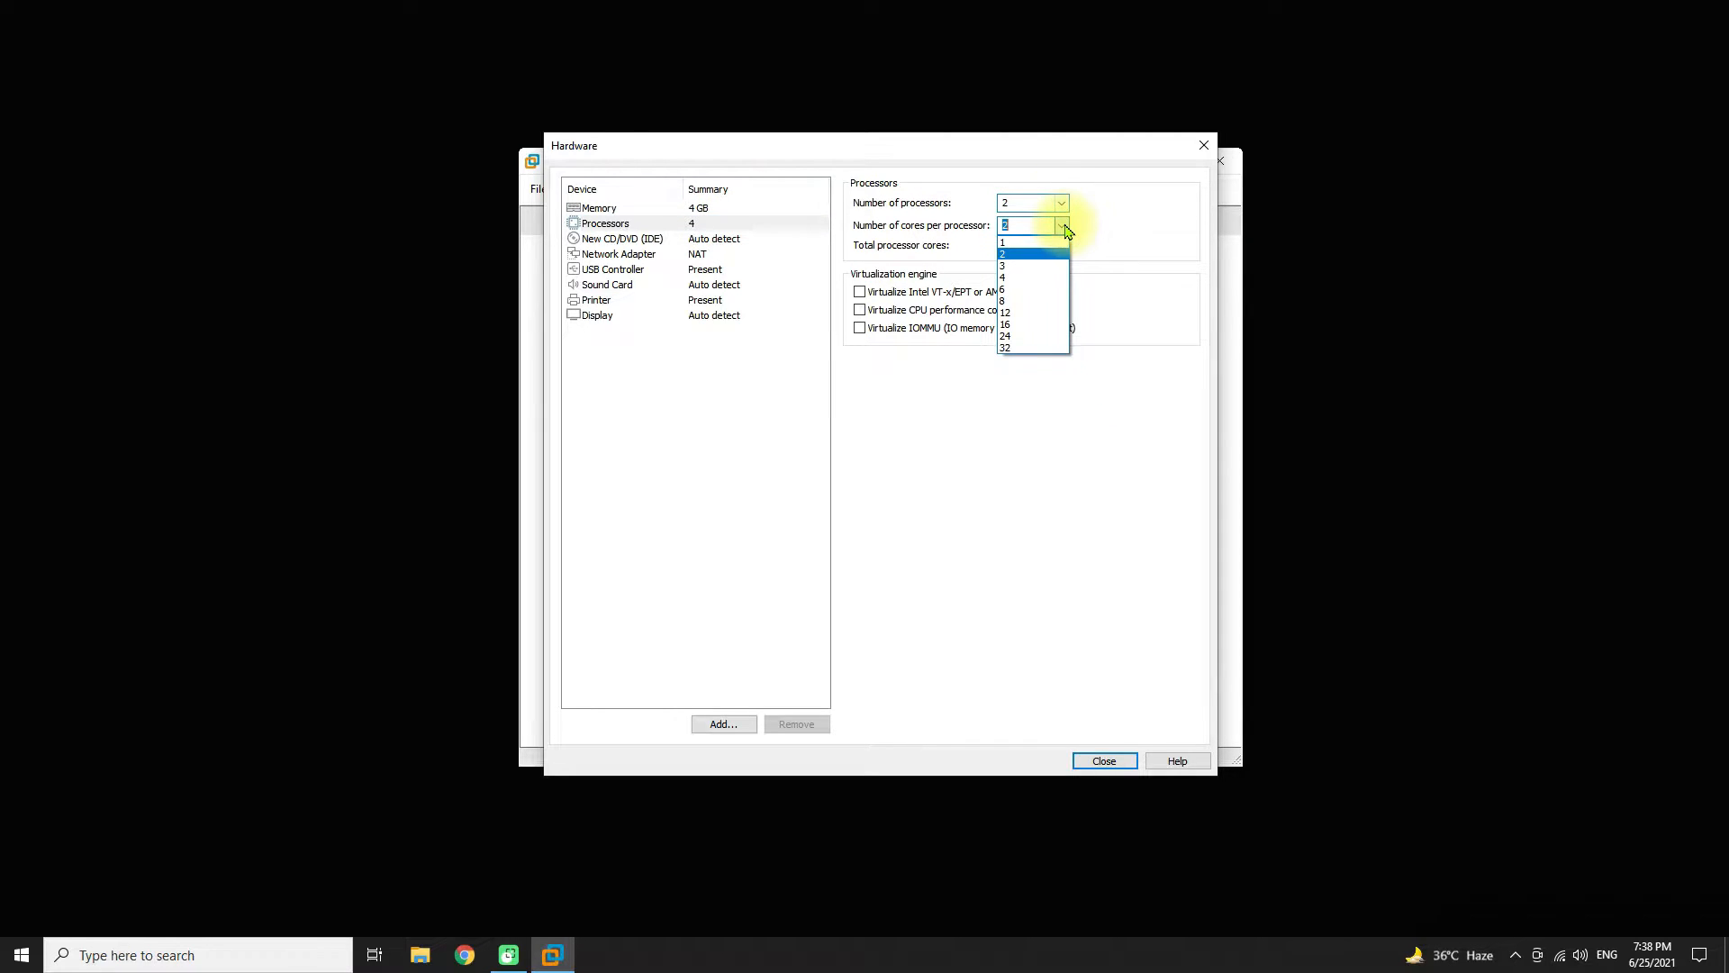
click(1001, 289)
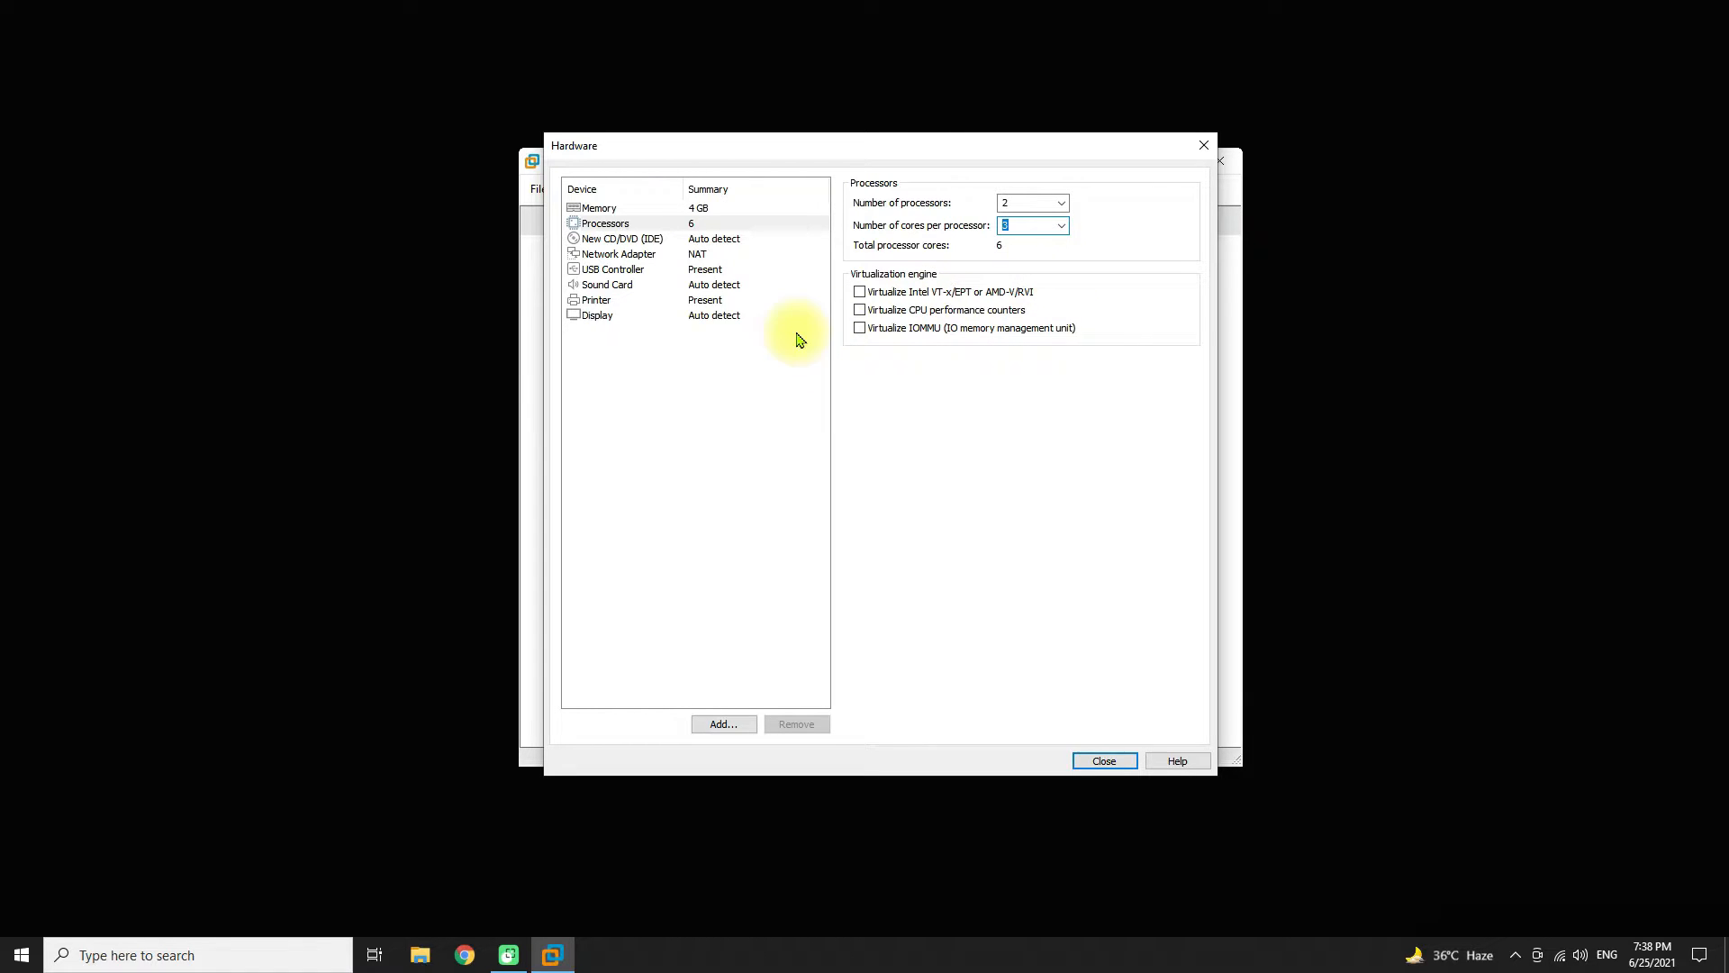
click(861, 310)
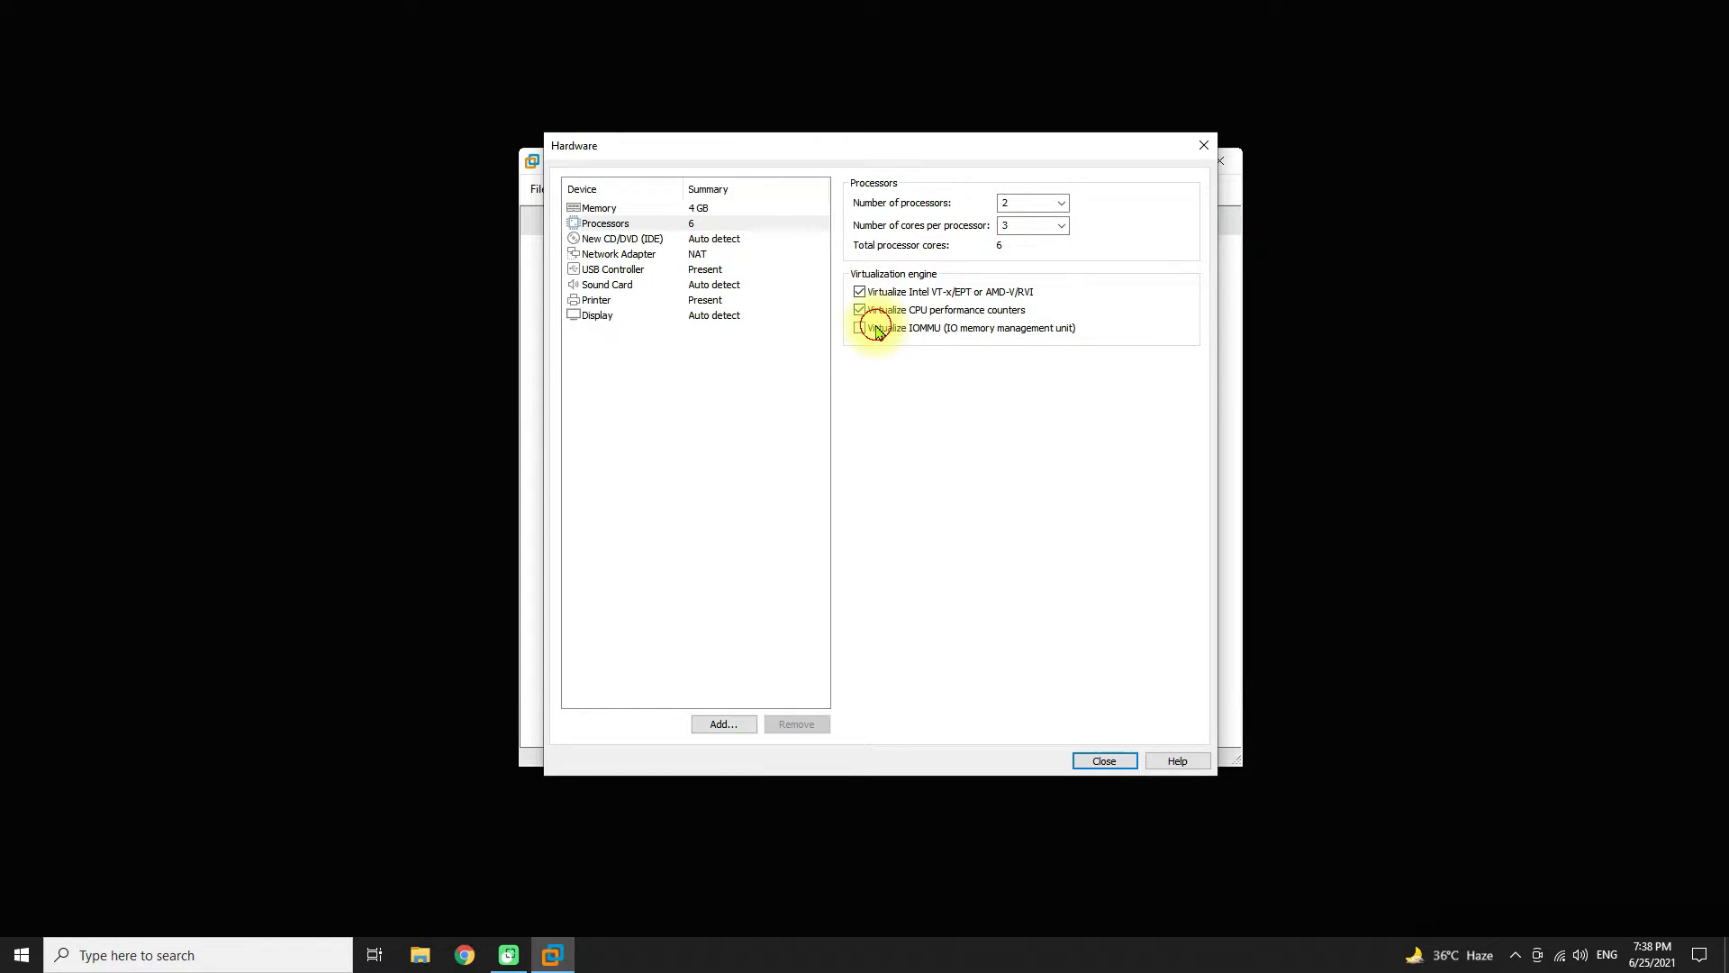
- Point the CD/DVD drive at android-x86_64-8.1-r6.iso from the Downloads folder
click(621, 238)
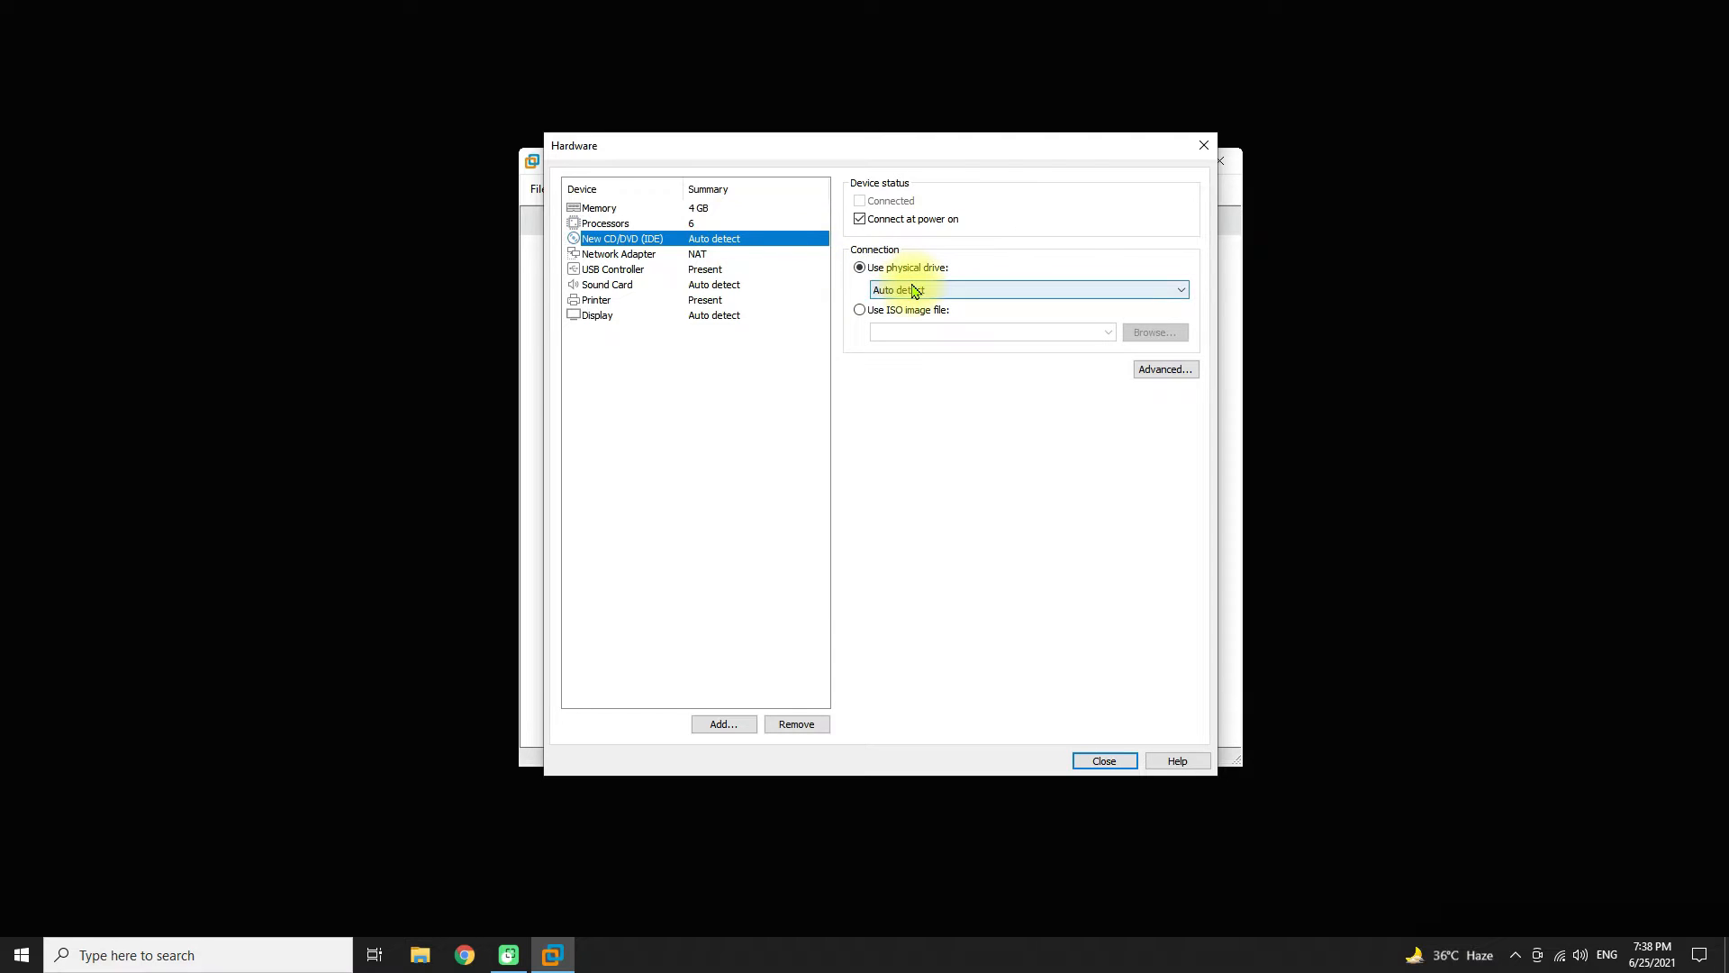
click(859, 310)
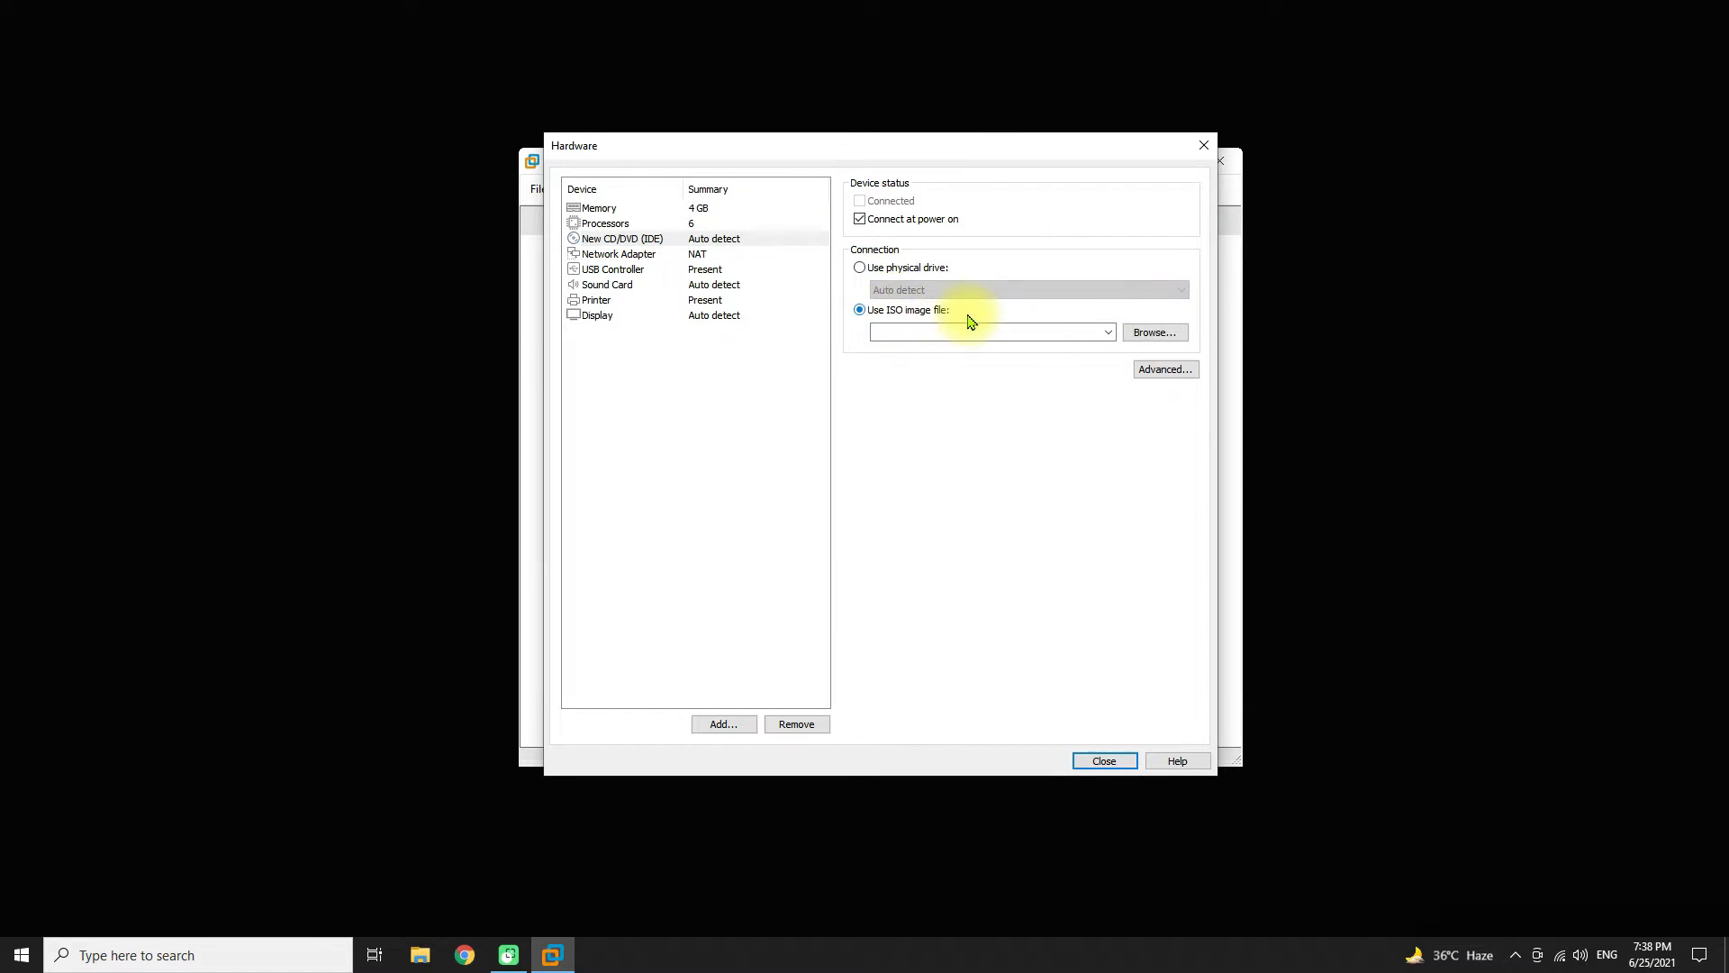
click(1153, 331)
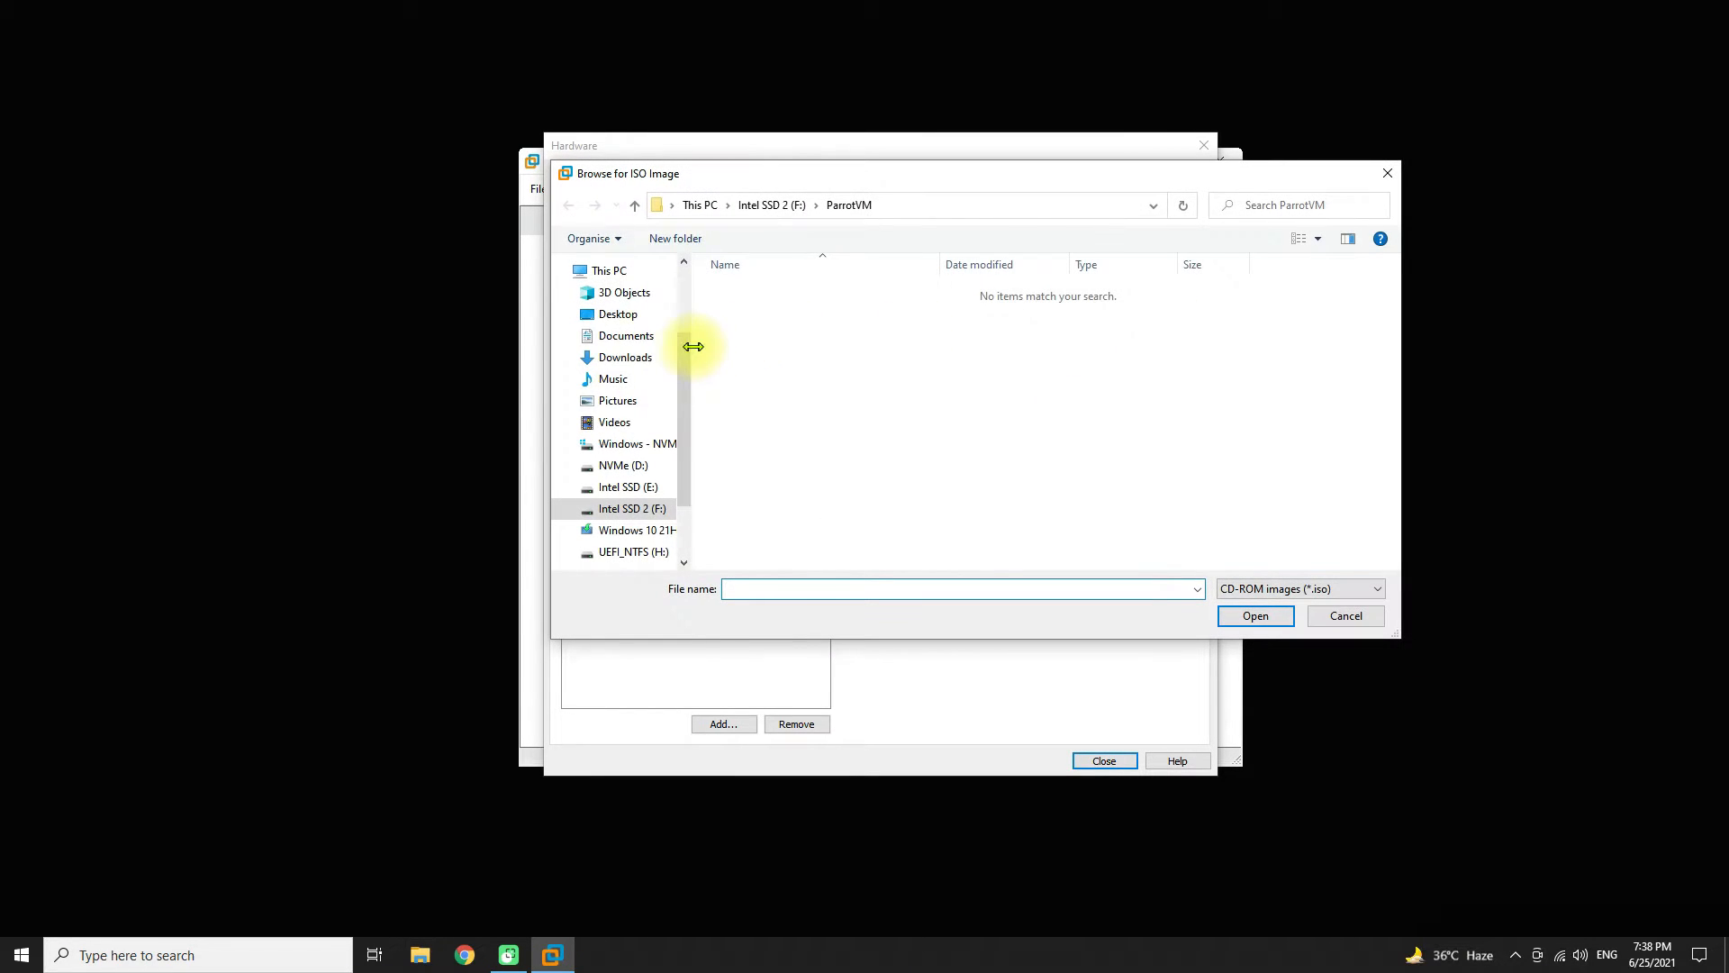
click(625, 357)
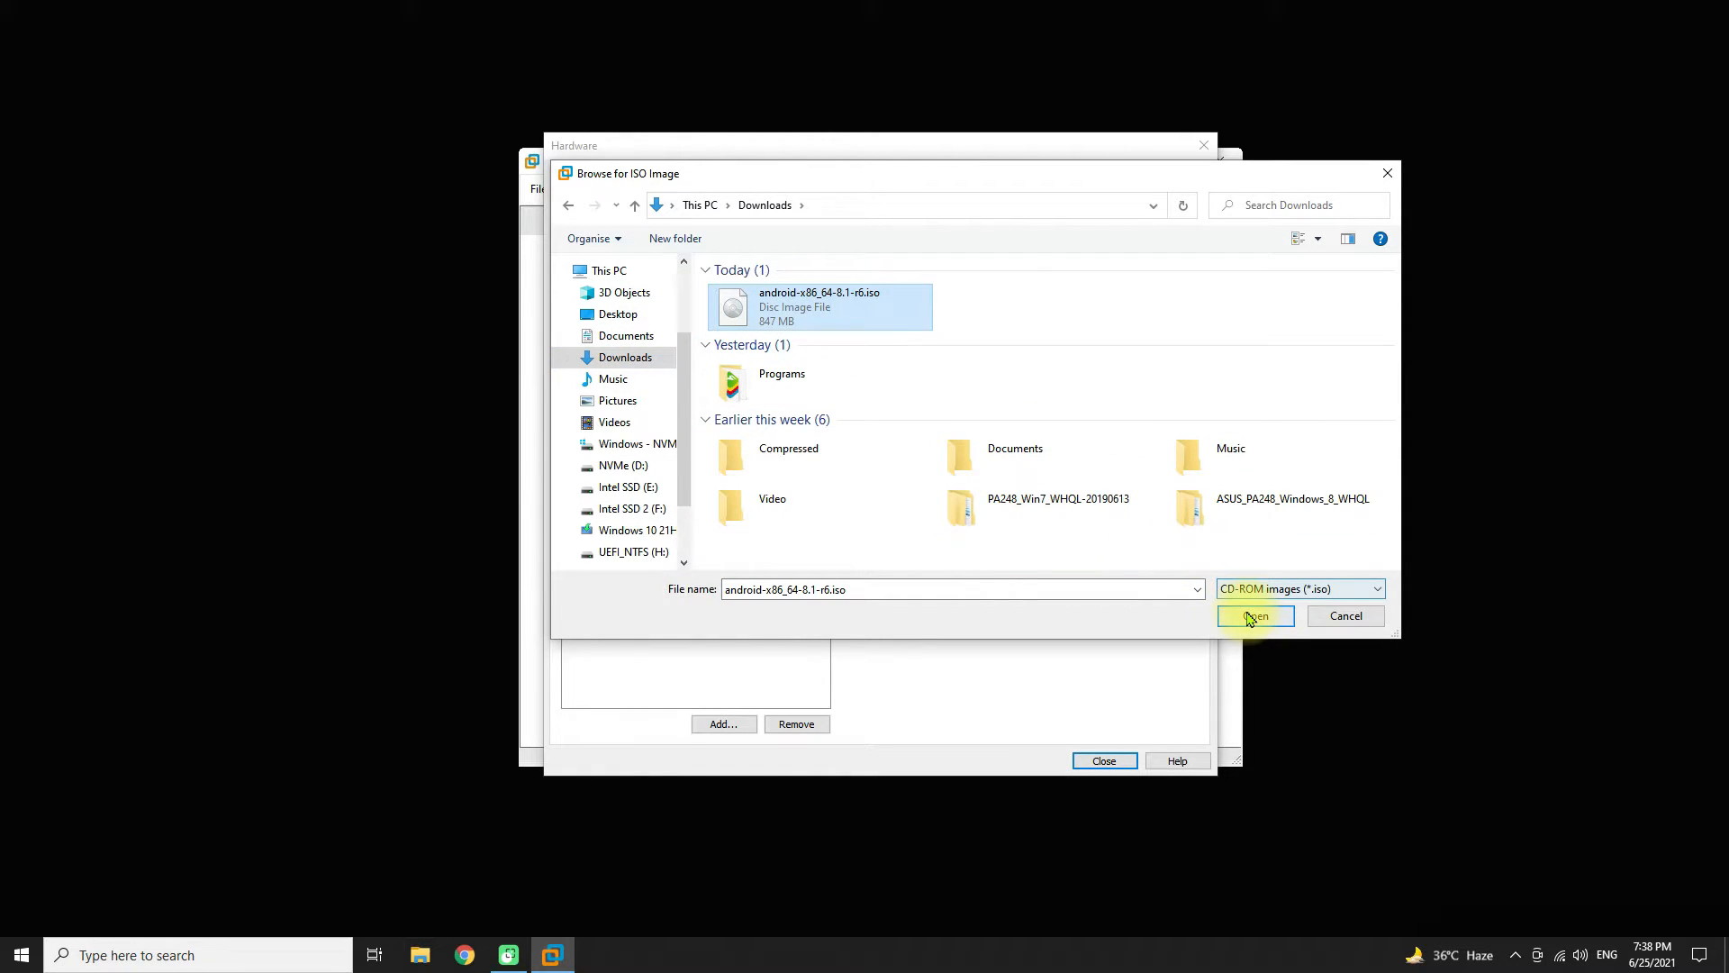
click(1254, 616)
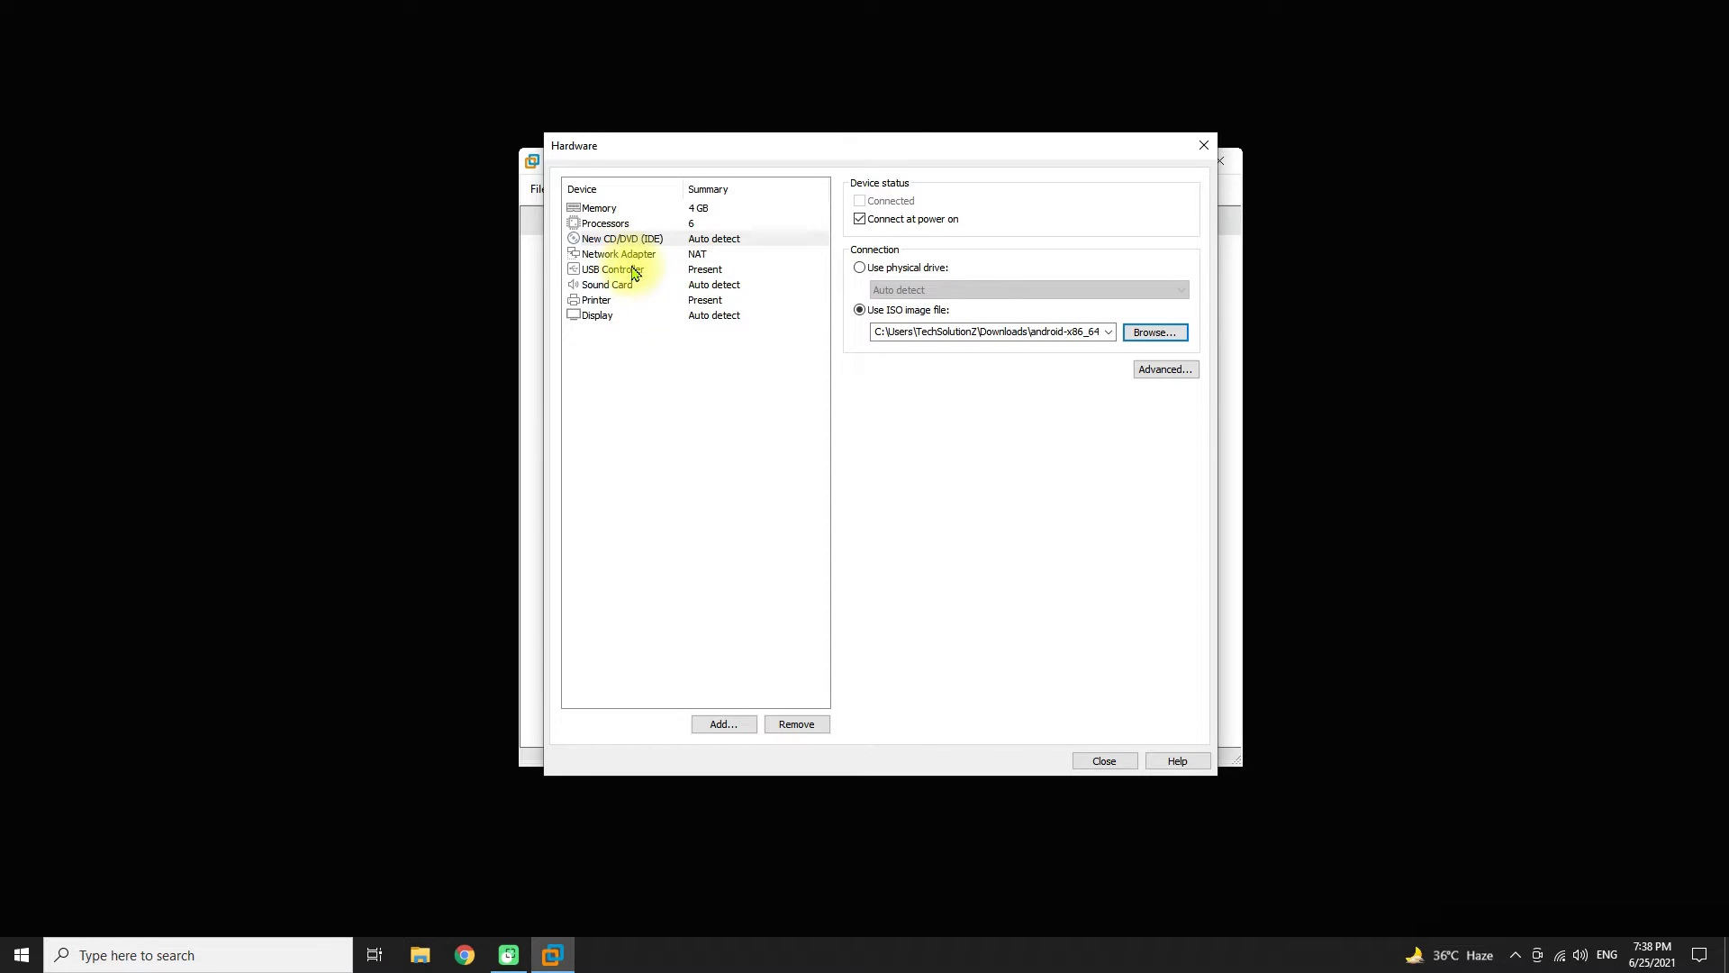
- Enable Accelerate 3D graphics in the Display settings
click(596, 315)
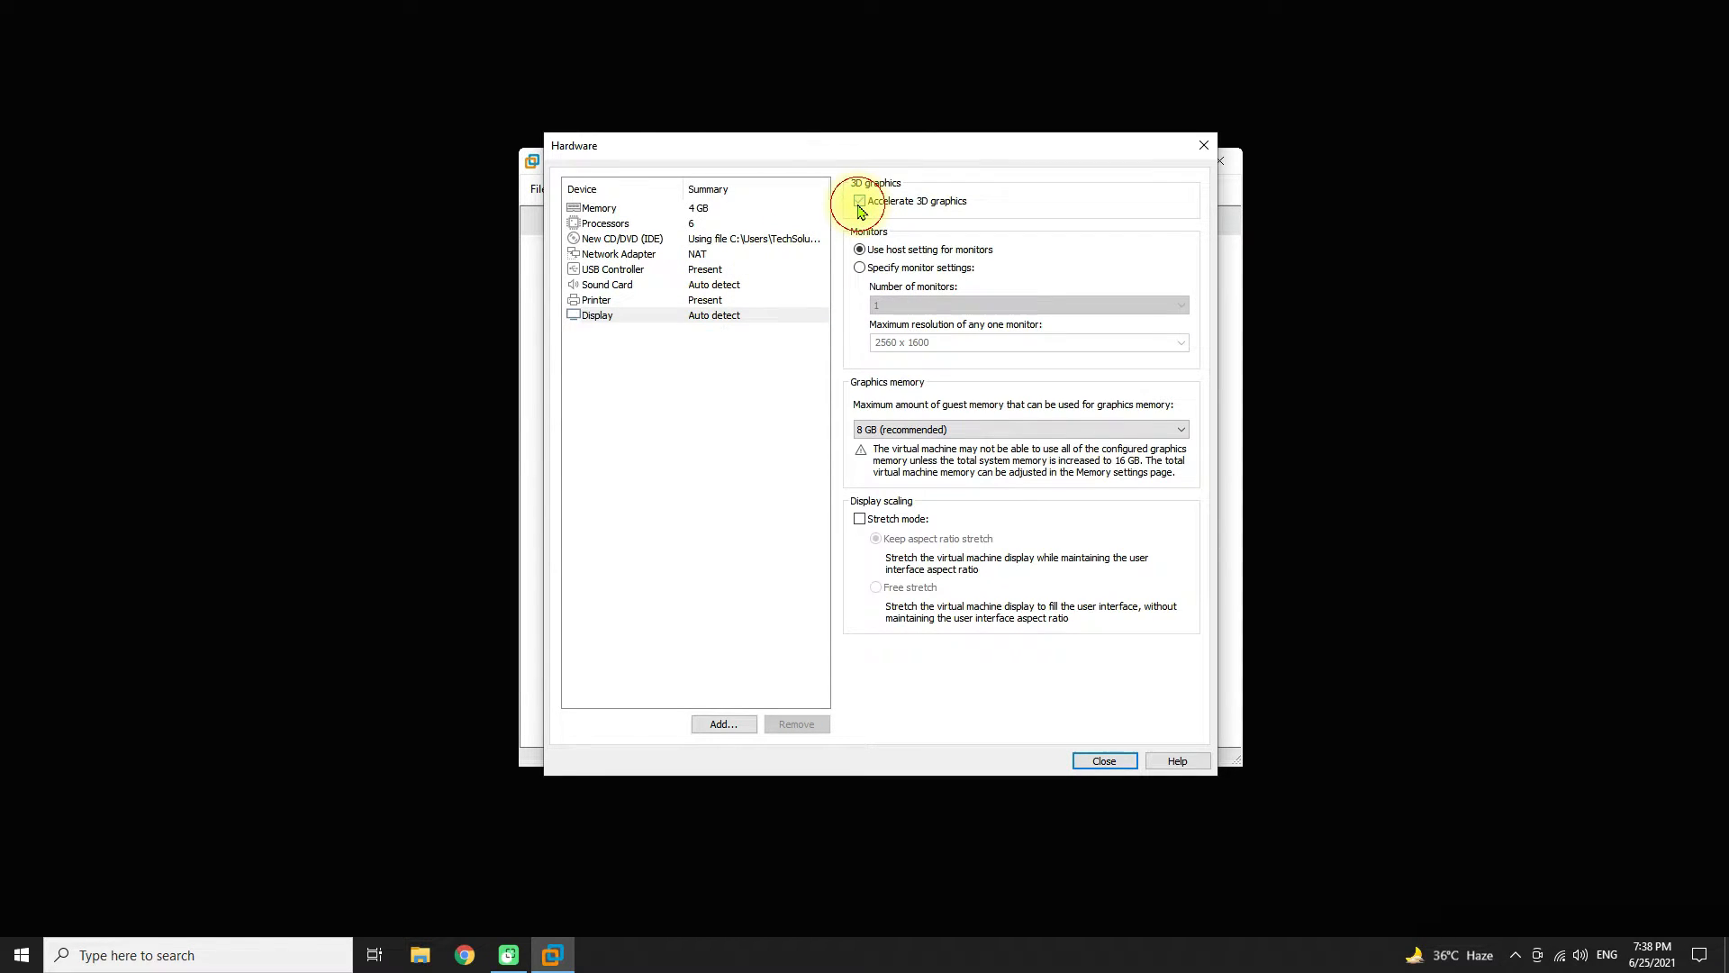
click(861, 200)
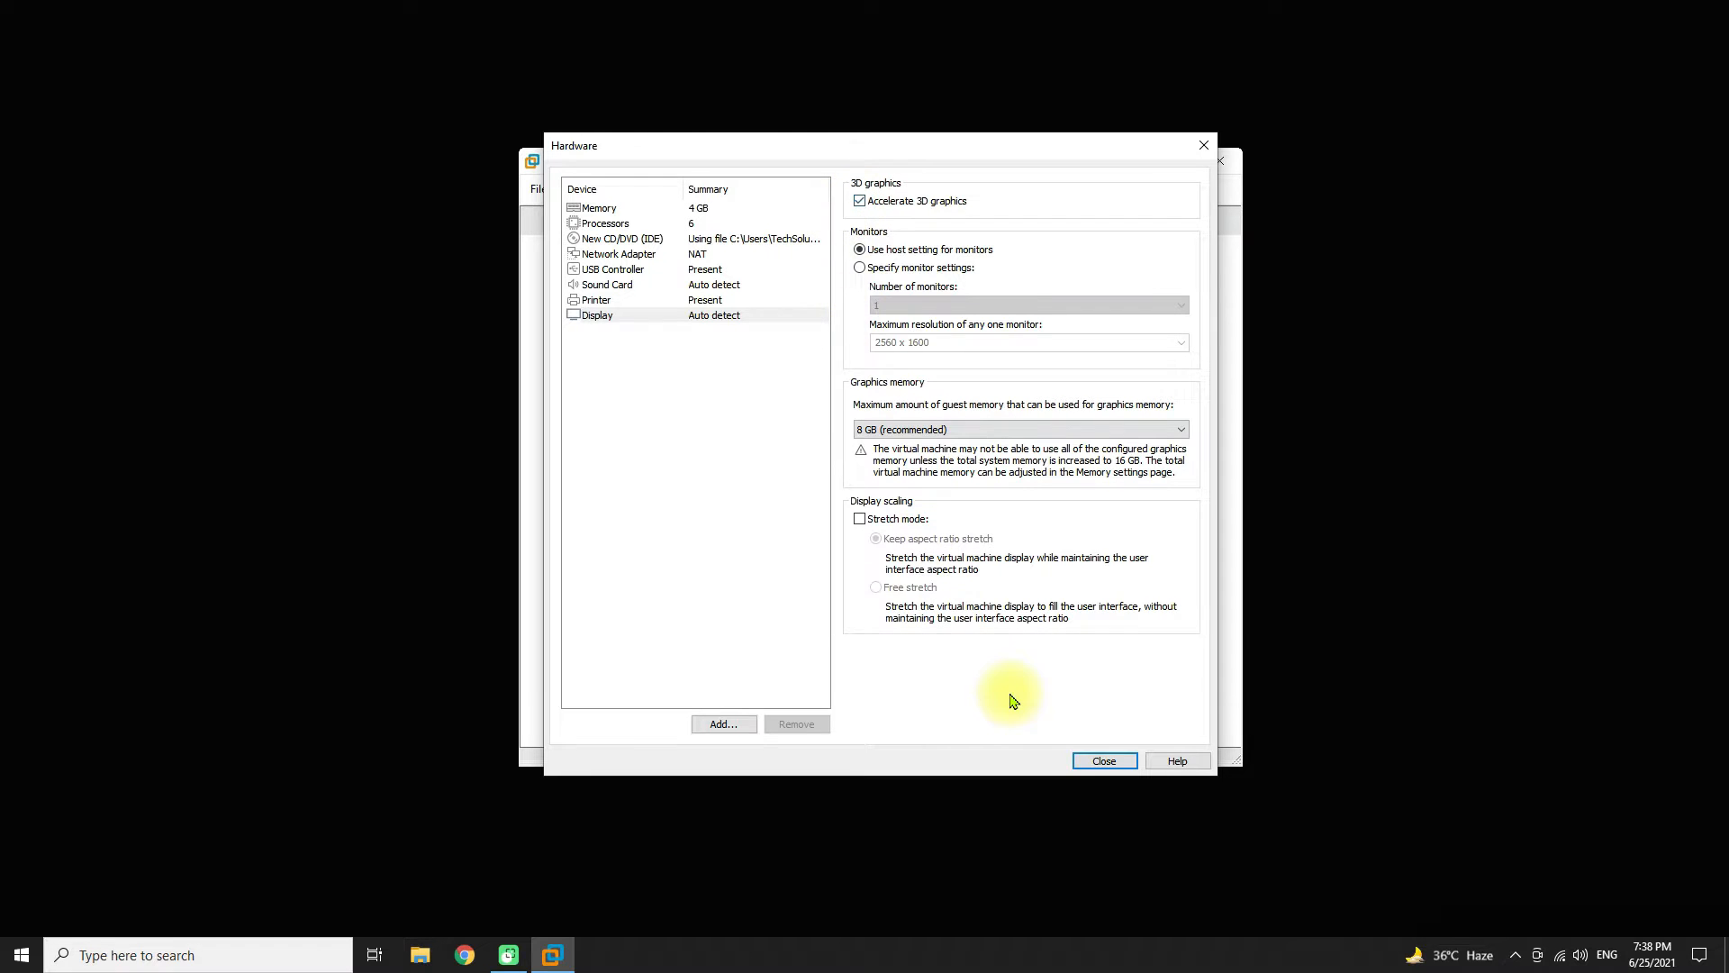
- Finish the wizard so the Android X86 r6 VM is created and boots the install CD menu
click(1103, 760)
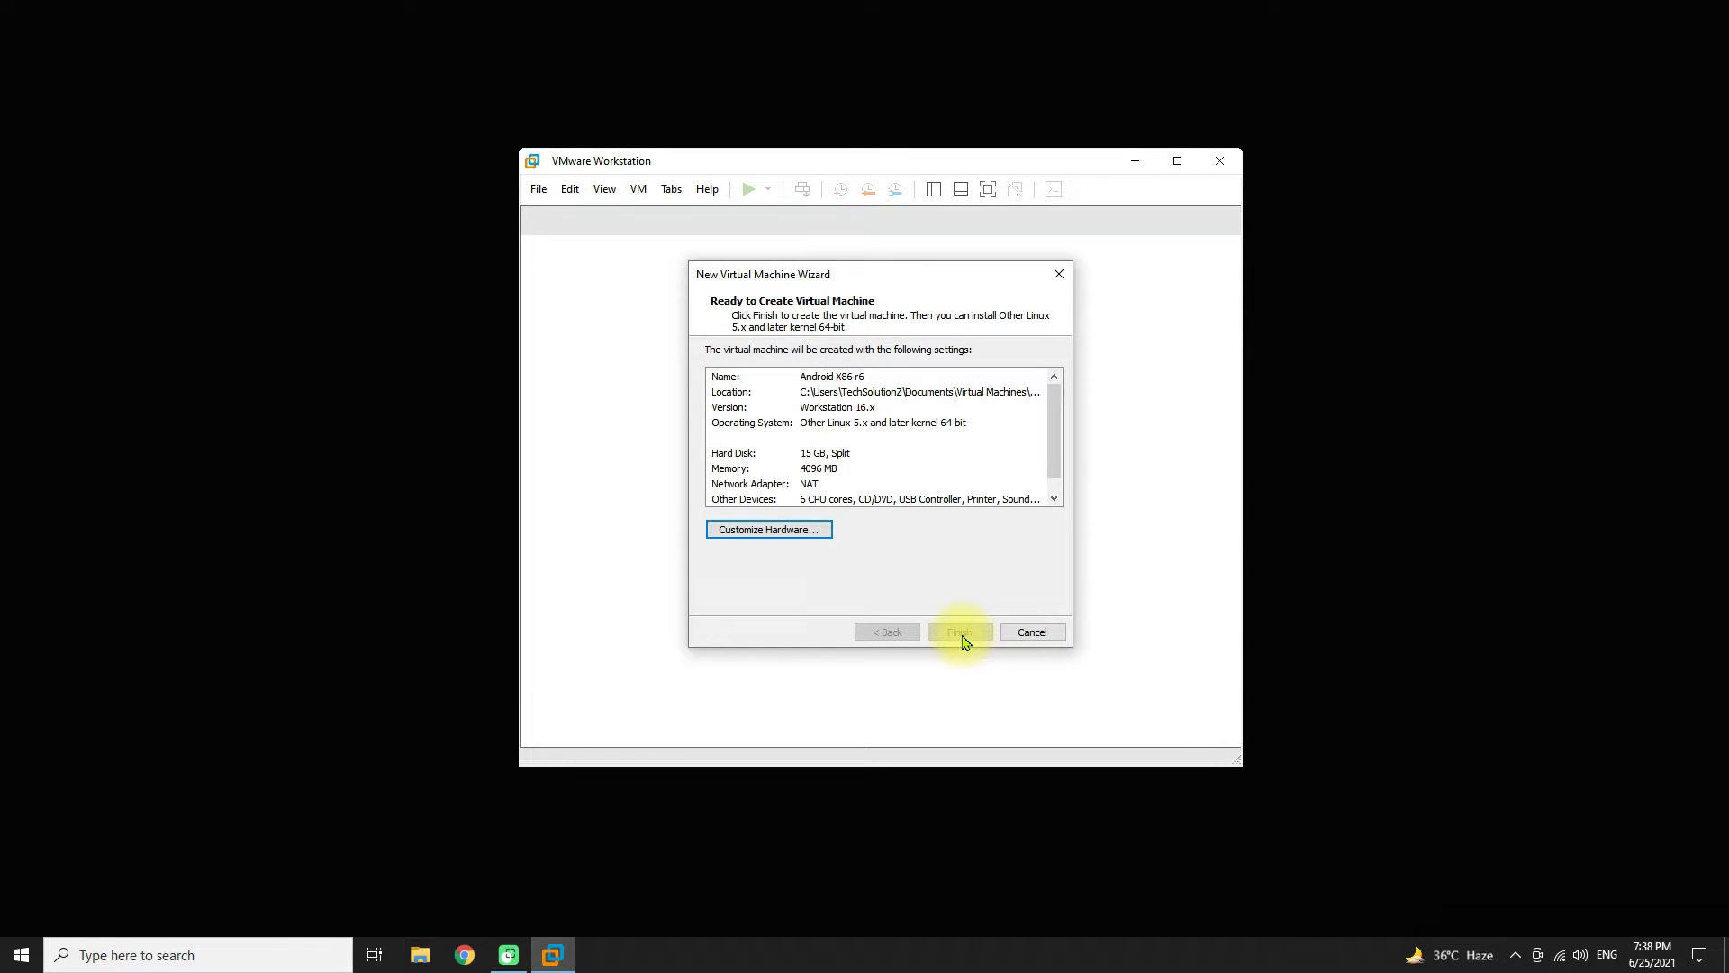
click(955, 631)
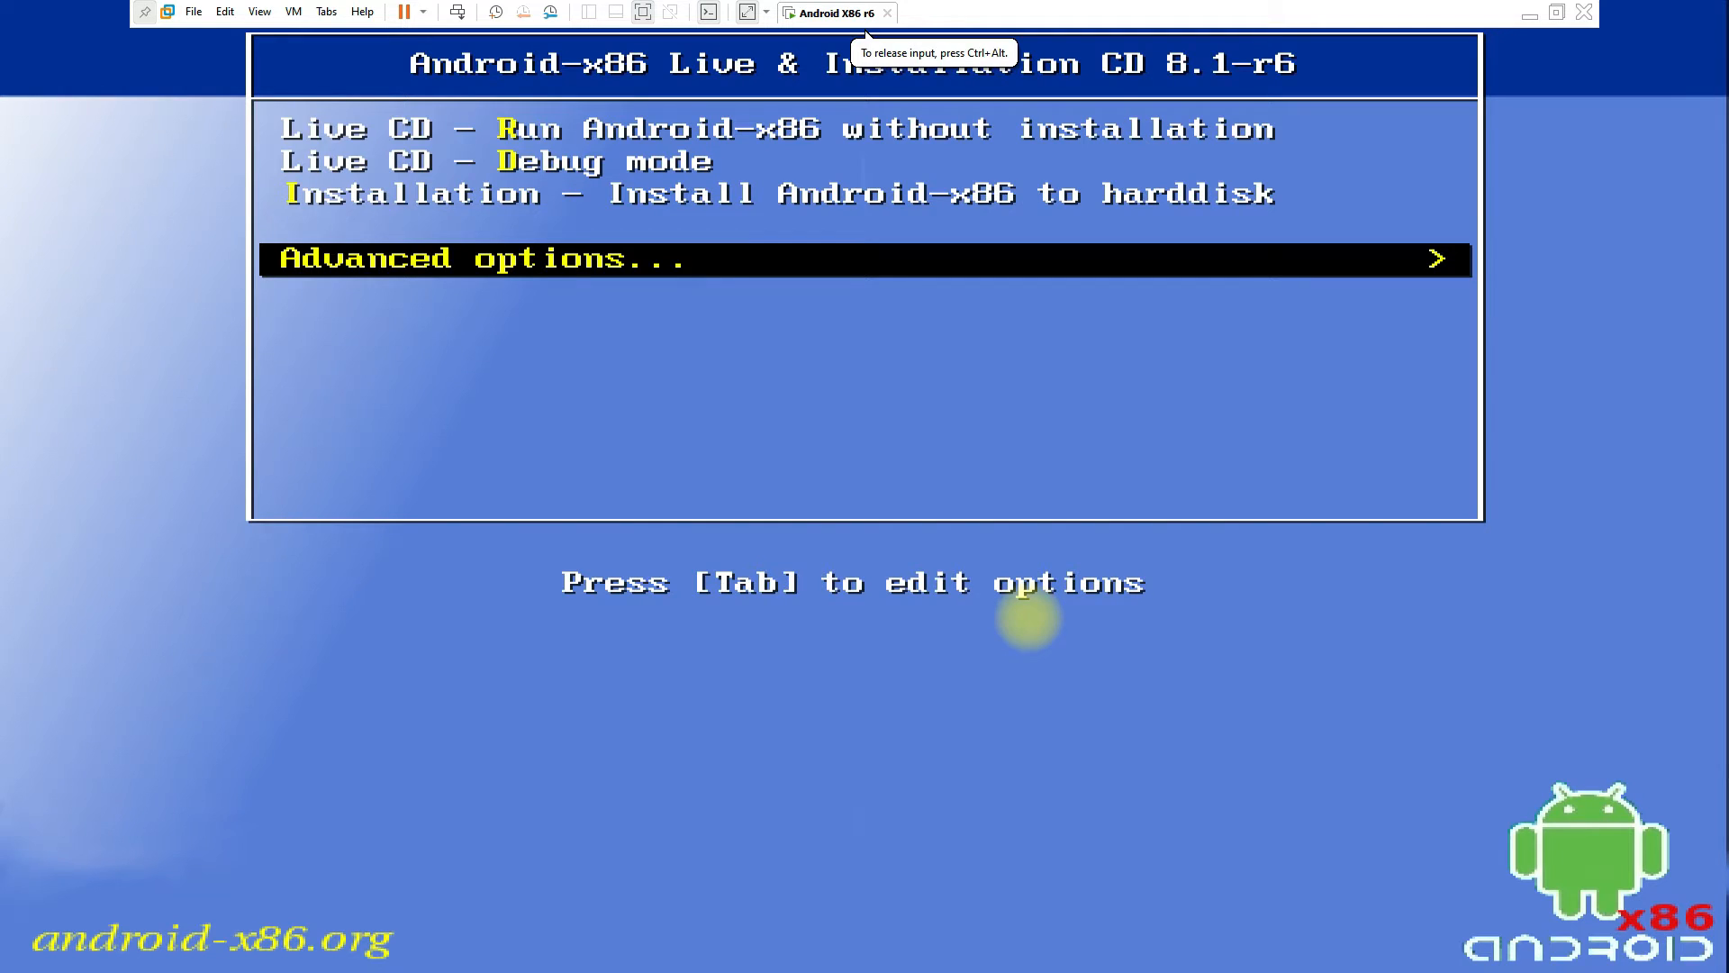
mouse_move(200, 76)
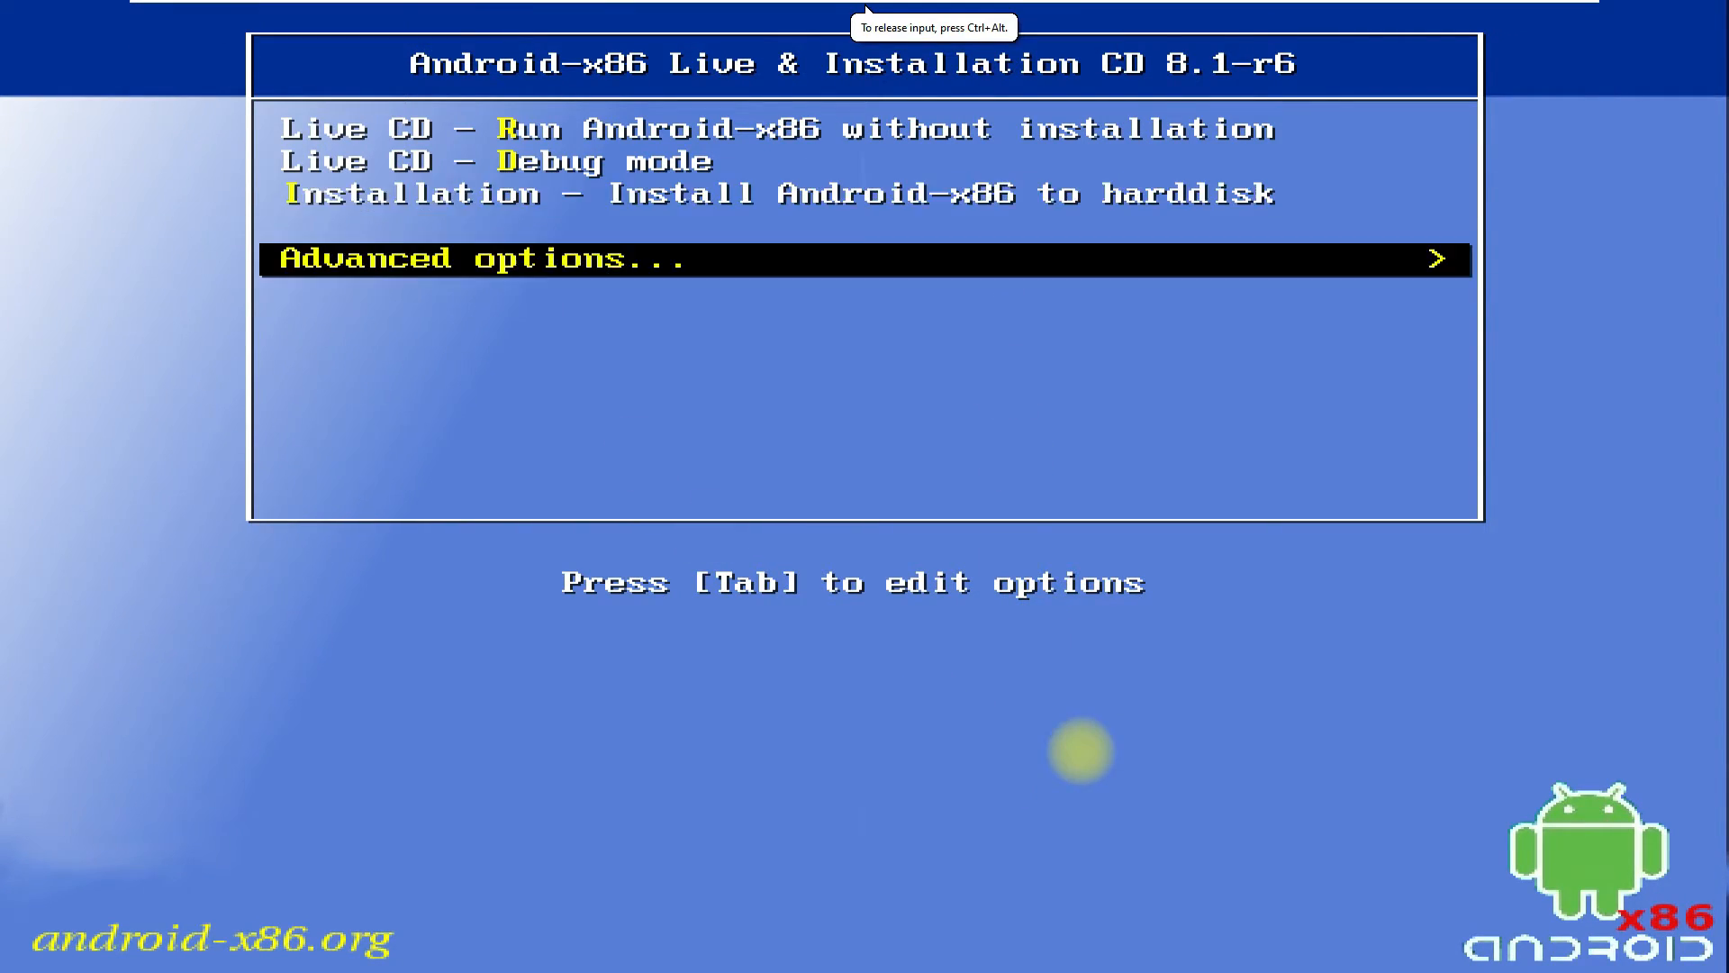
- Choose Auto_Installation from the Advanced options of the Android-x86 boot menu
key(Return)
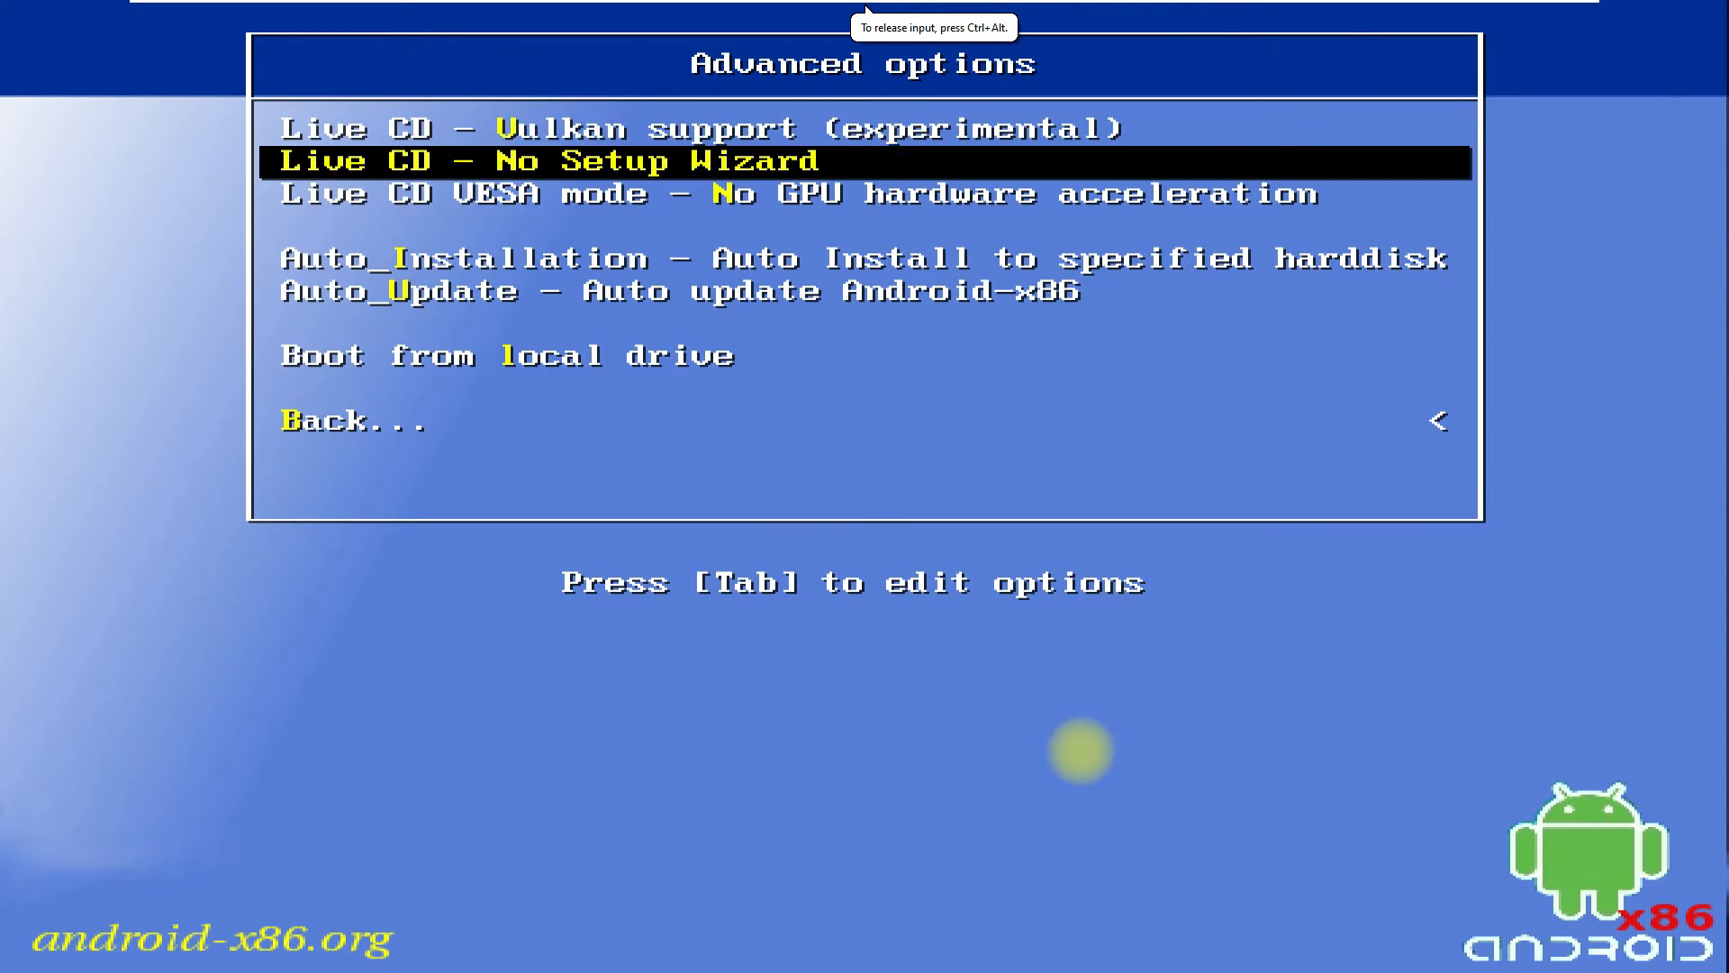
key(Down)
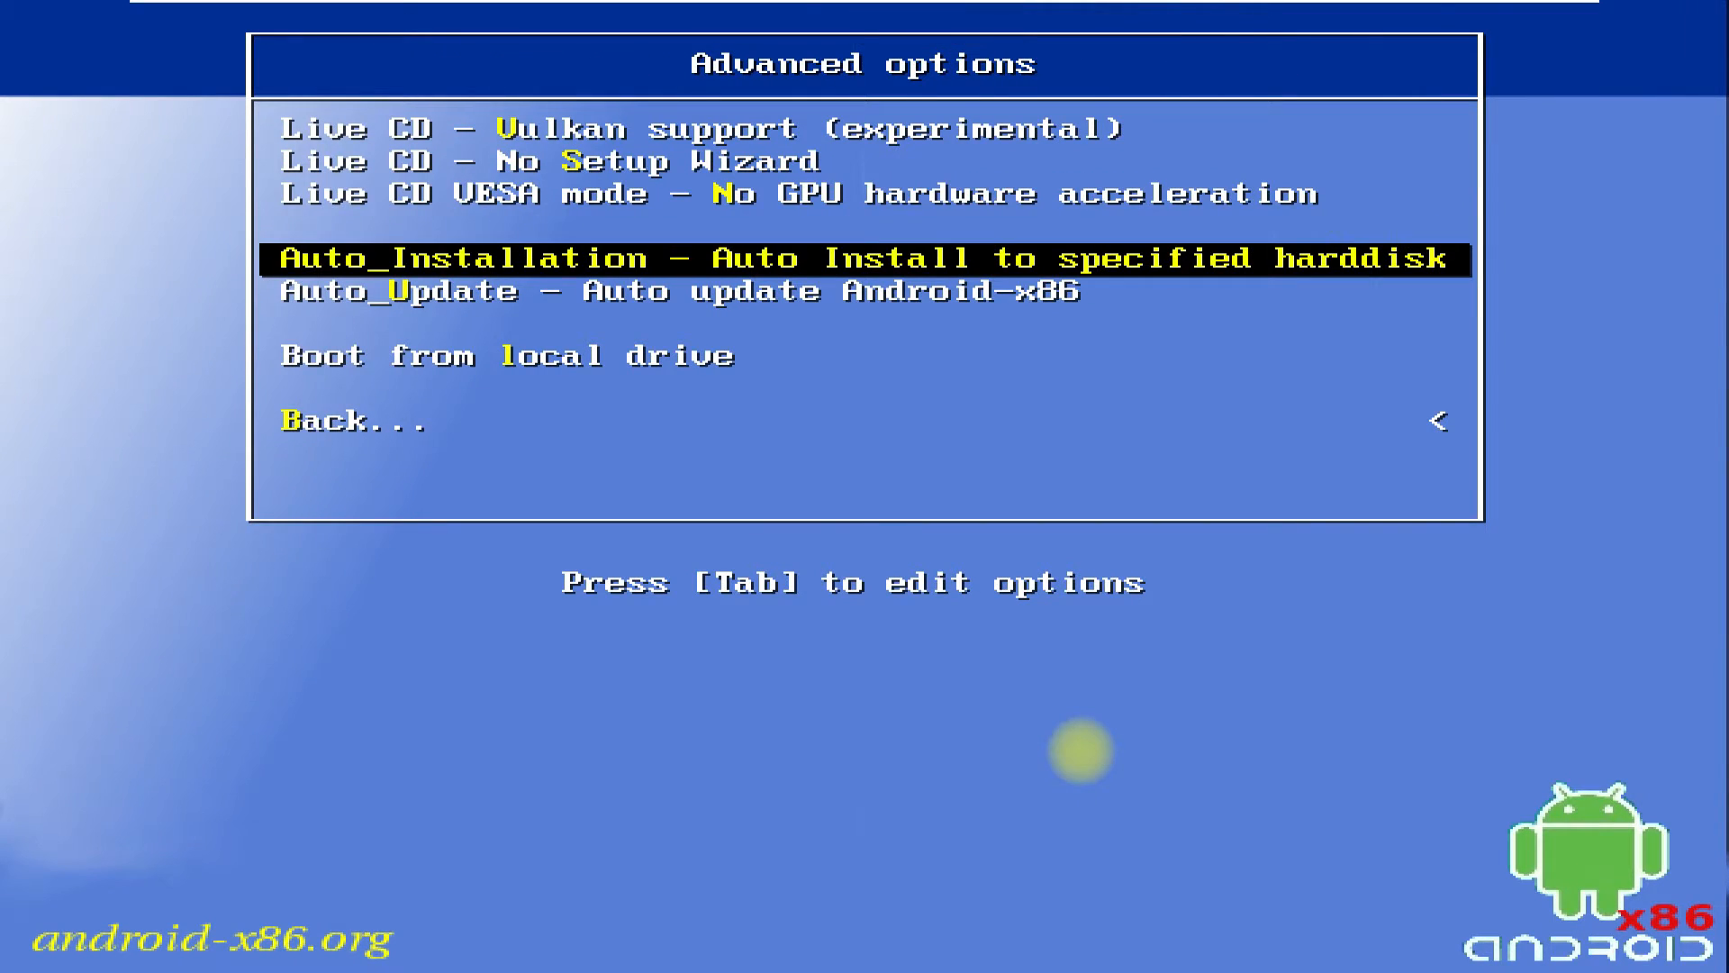
key(Return)
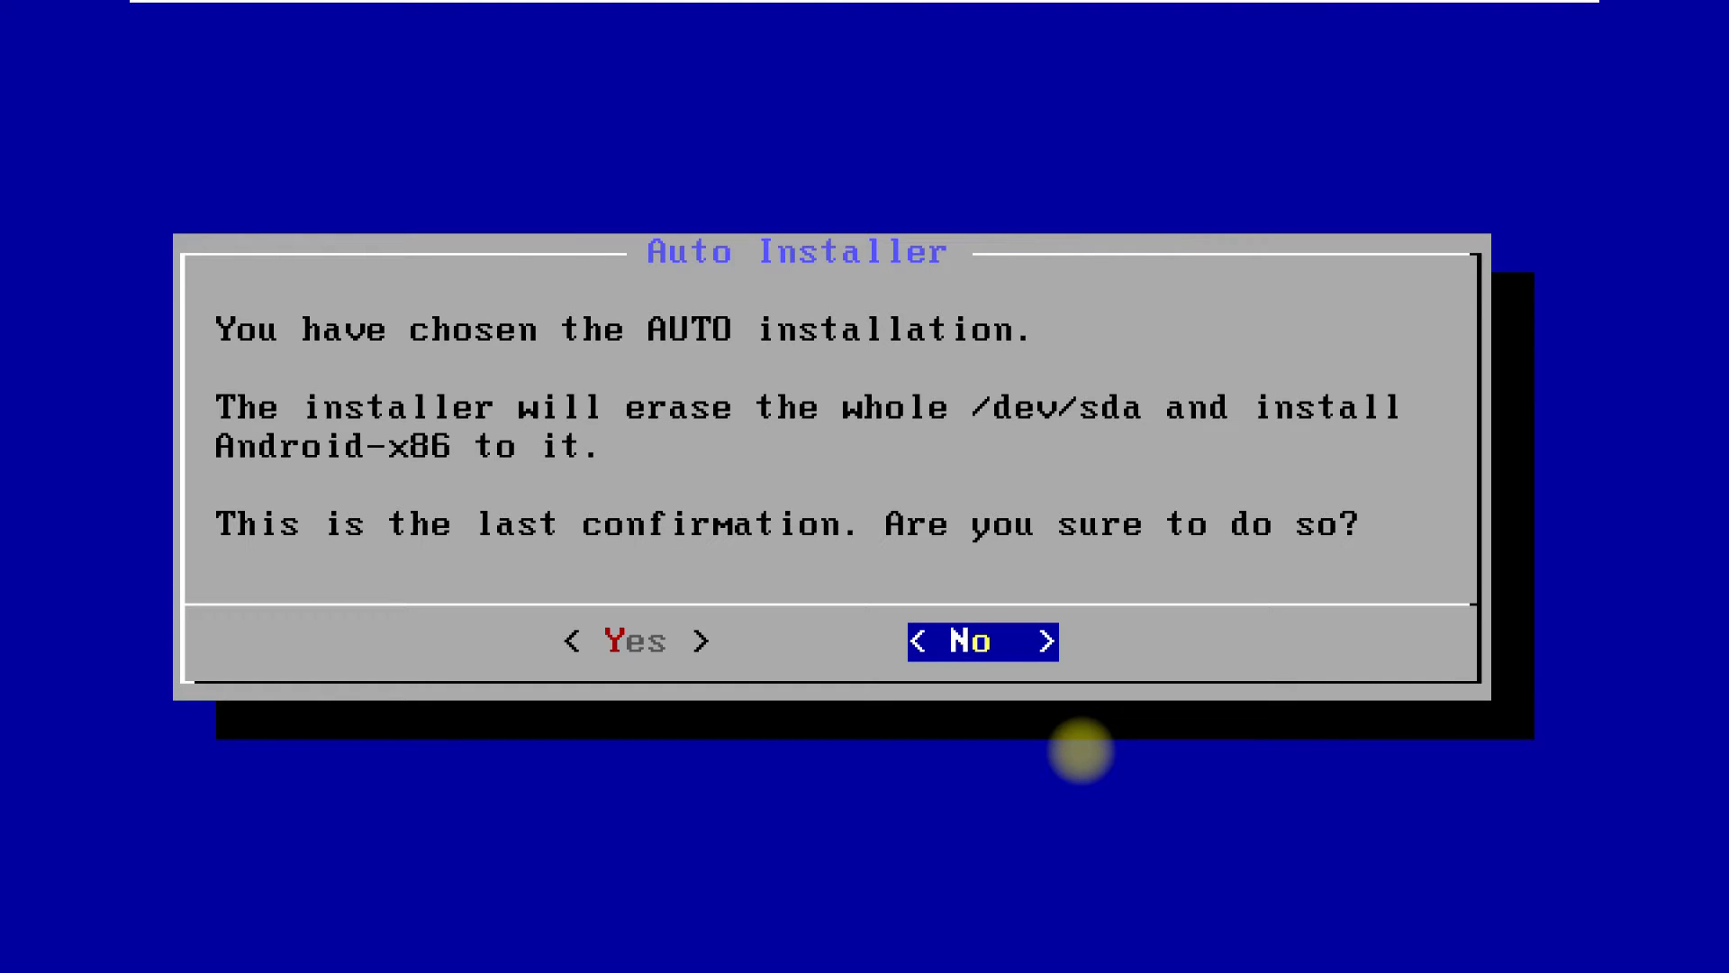
- Answer Yes to erase /dev/sda and install Android-x86, then select Reboot when it finishes
key(Left)
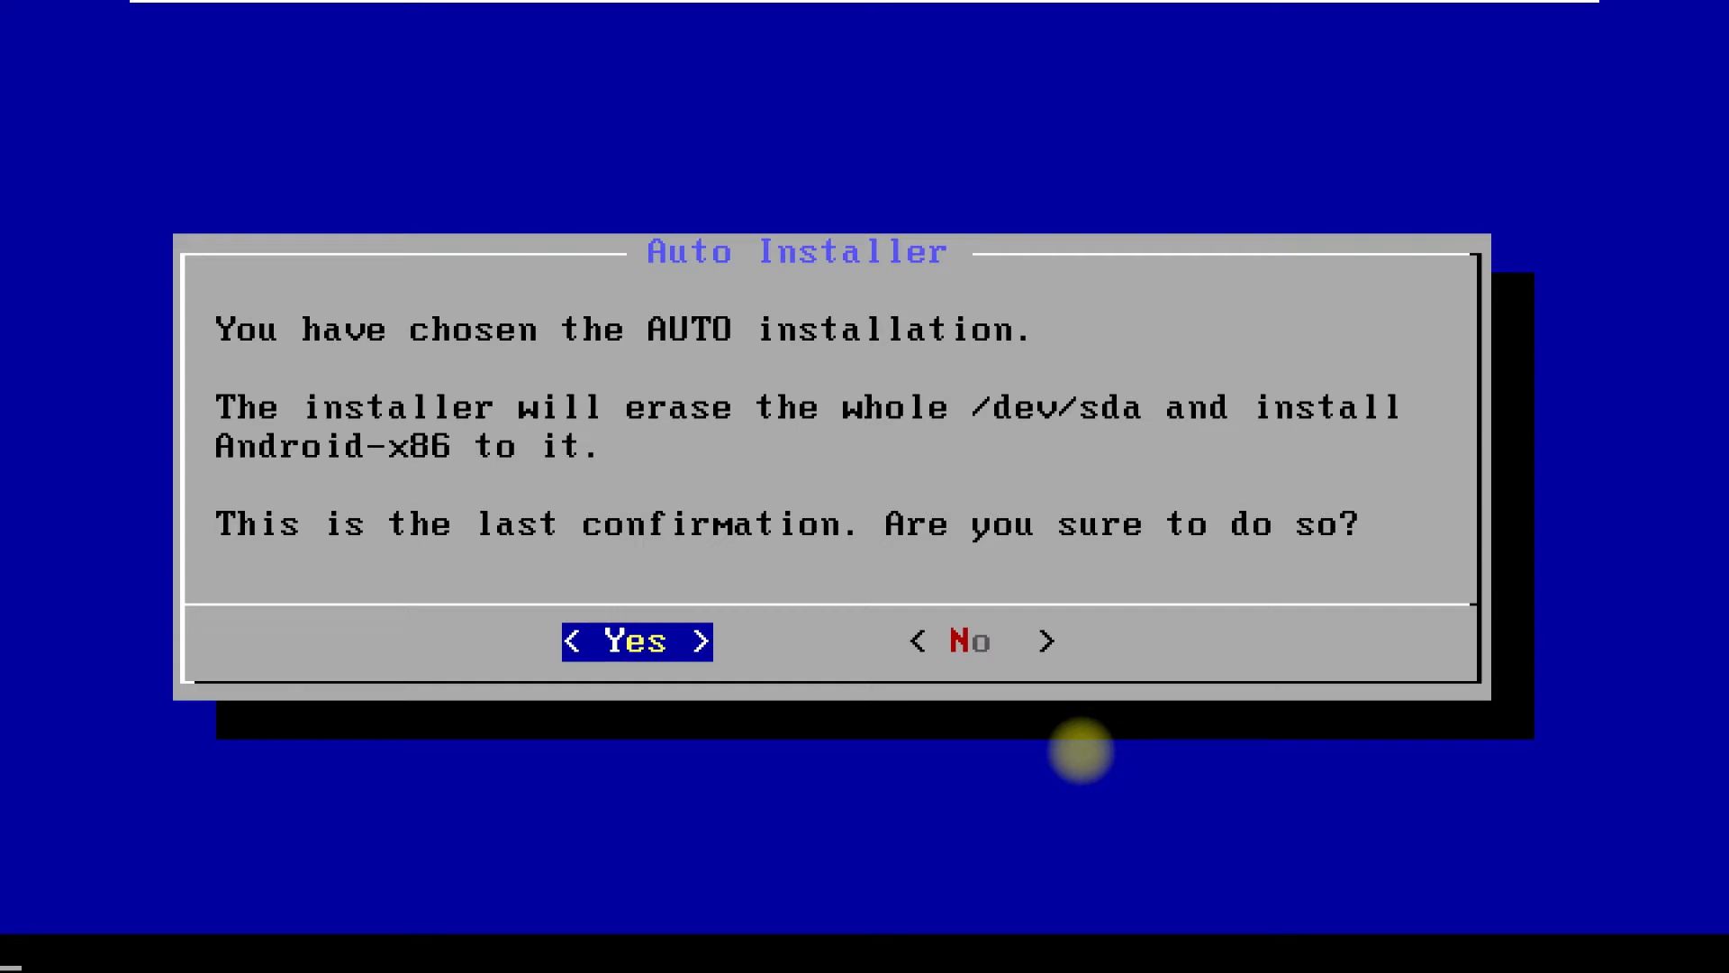
click(634, 641)
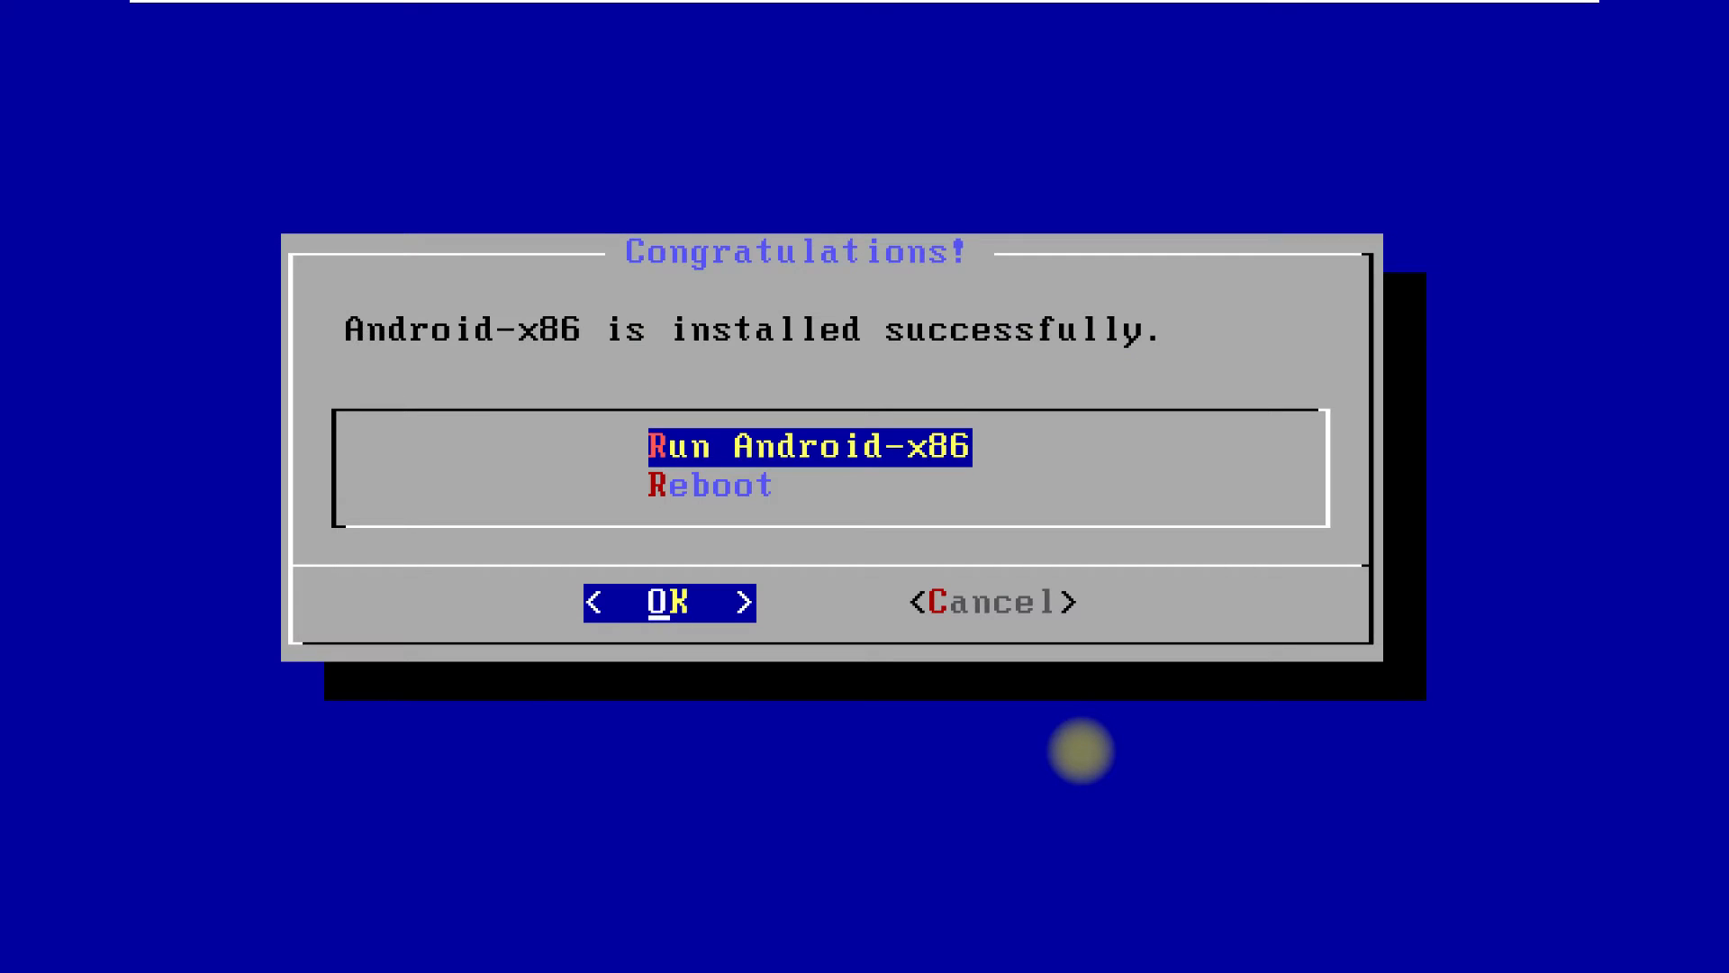
key(Down)
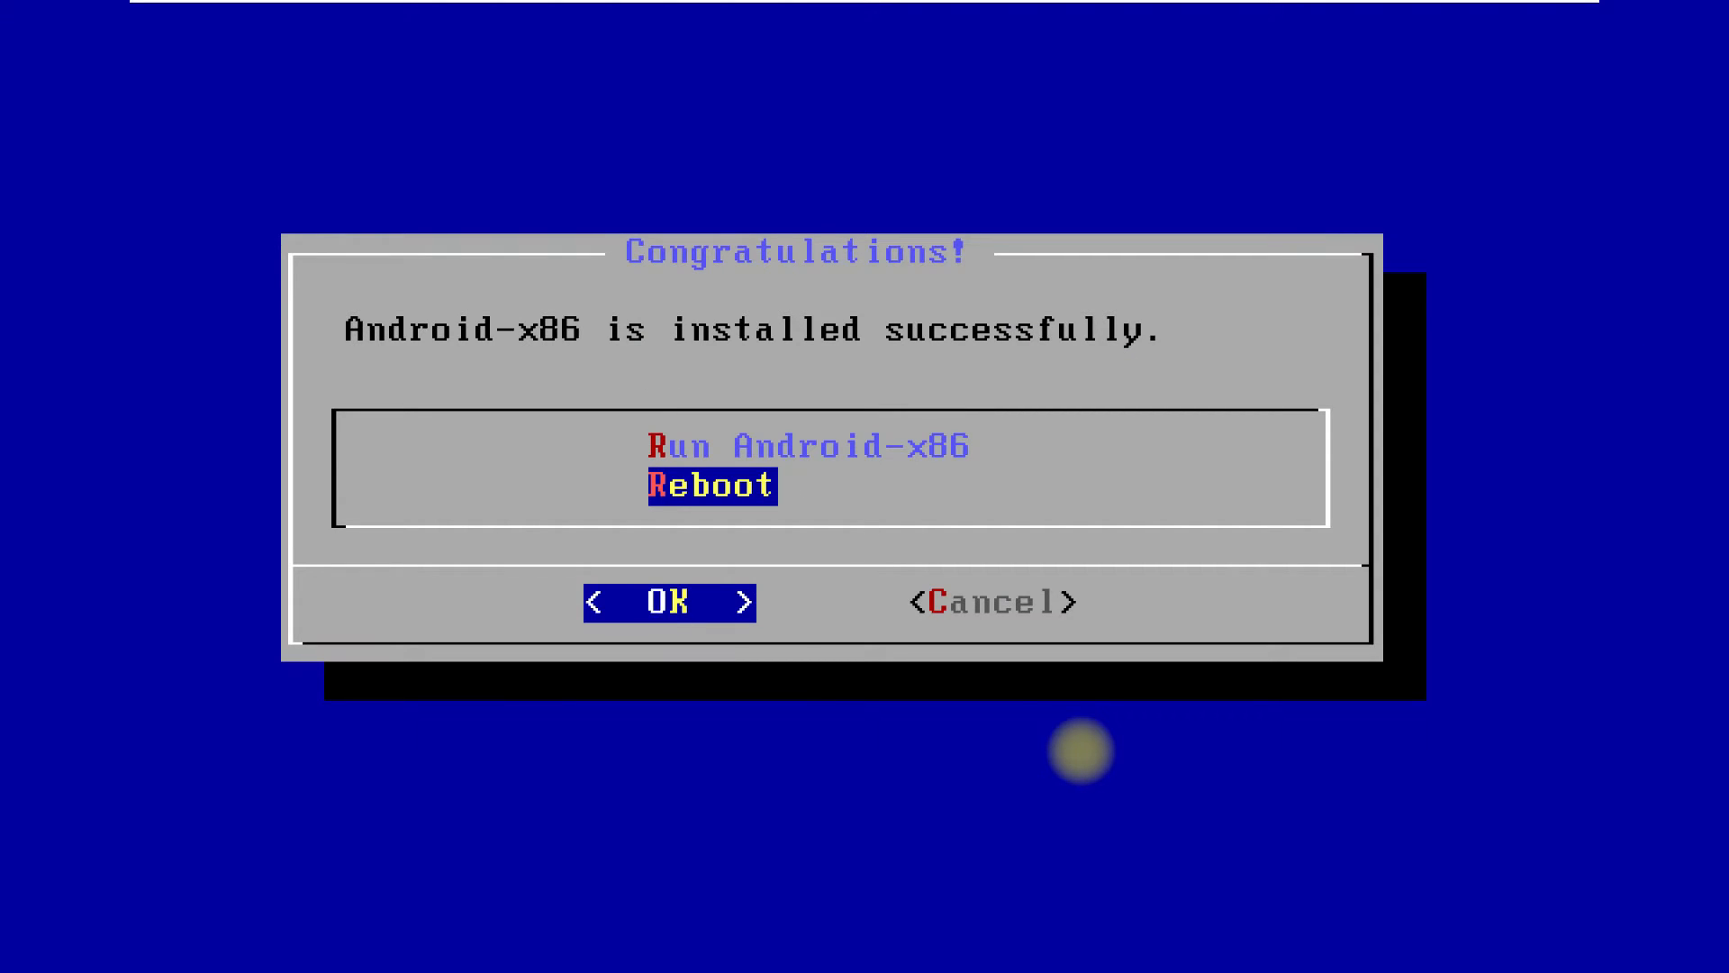
- Reboot after installation and power the Android X86 r6 VM on again to its GRUB menu
click(666, 602)
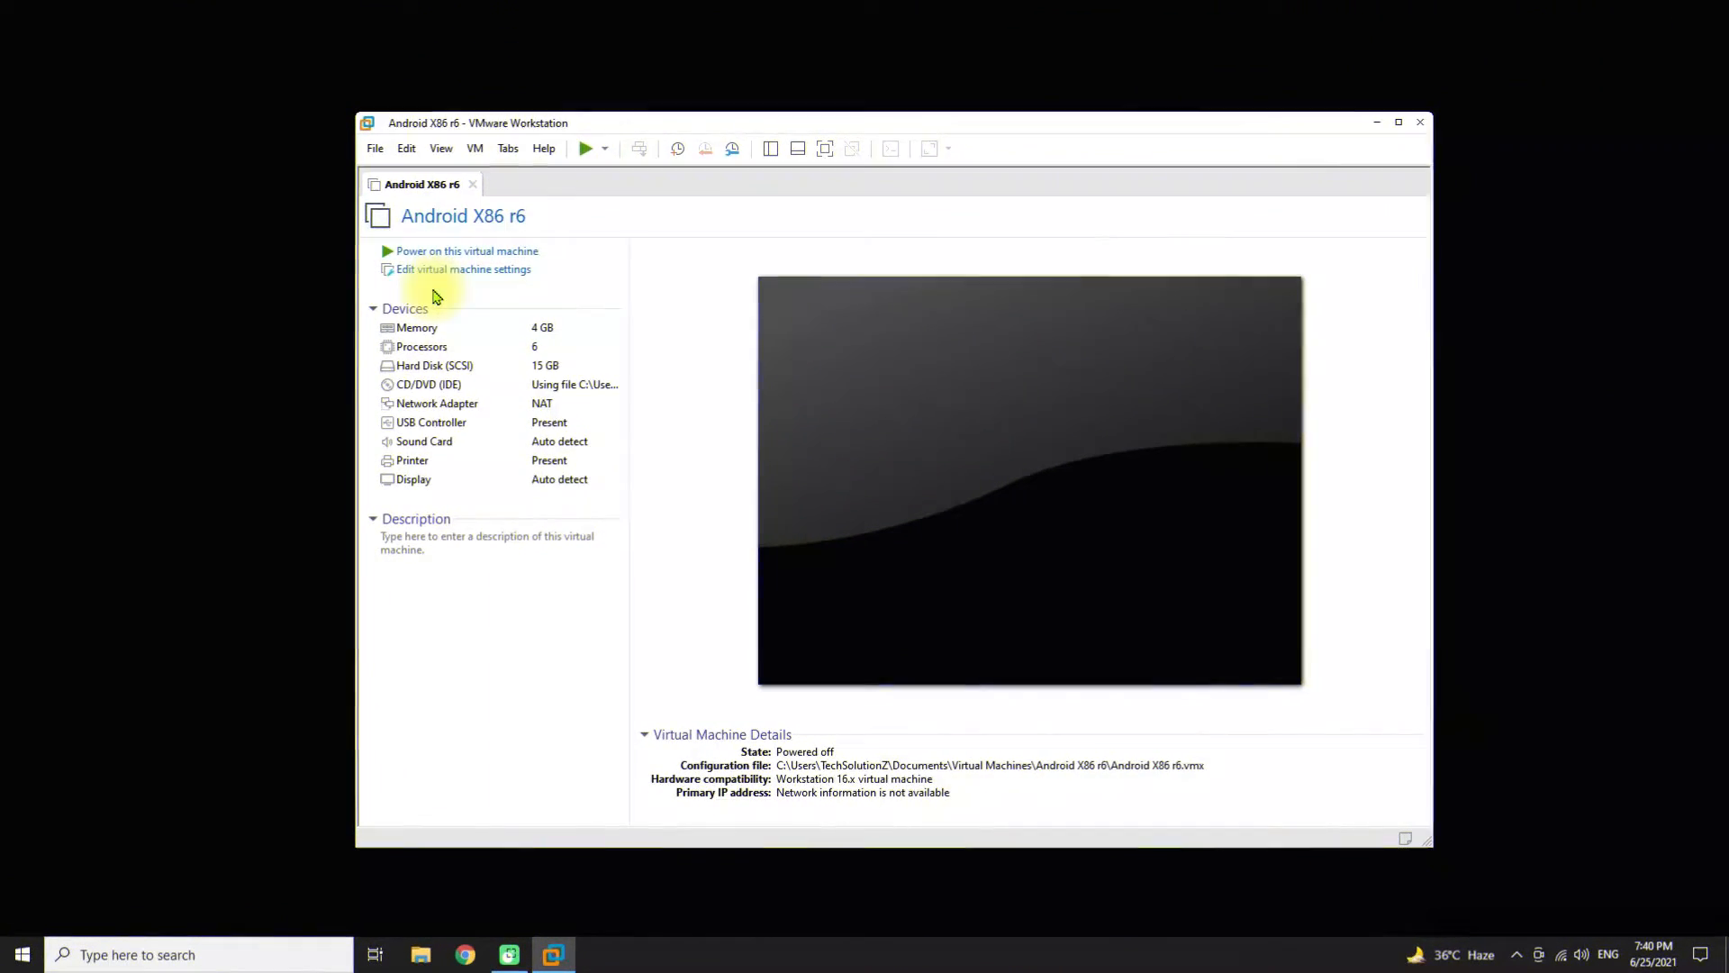
click(467, 251)
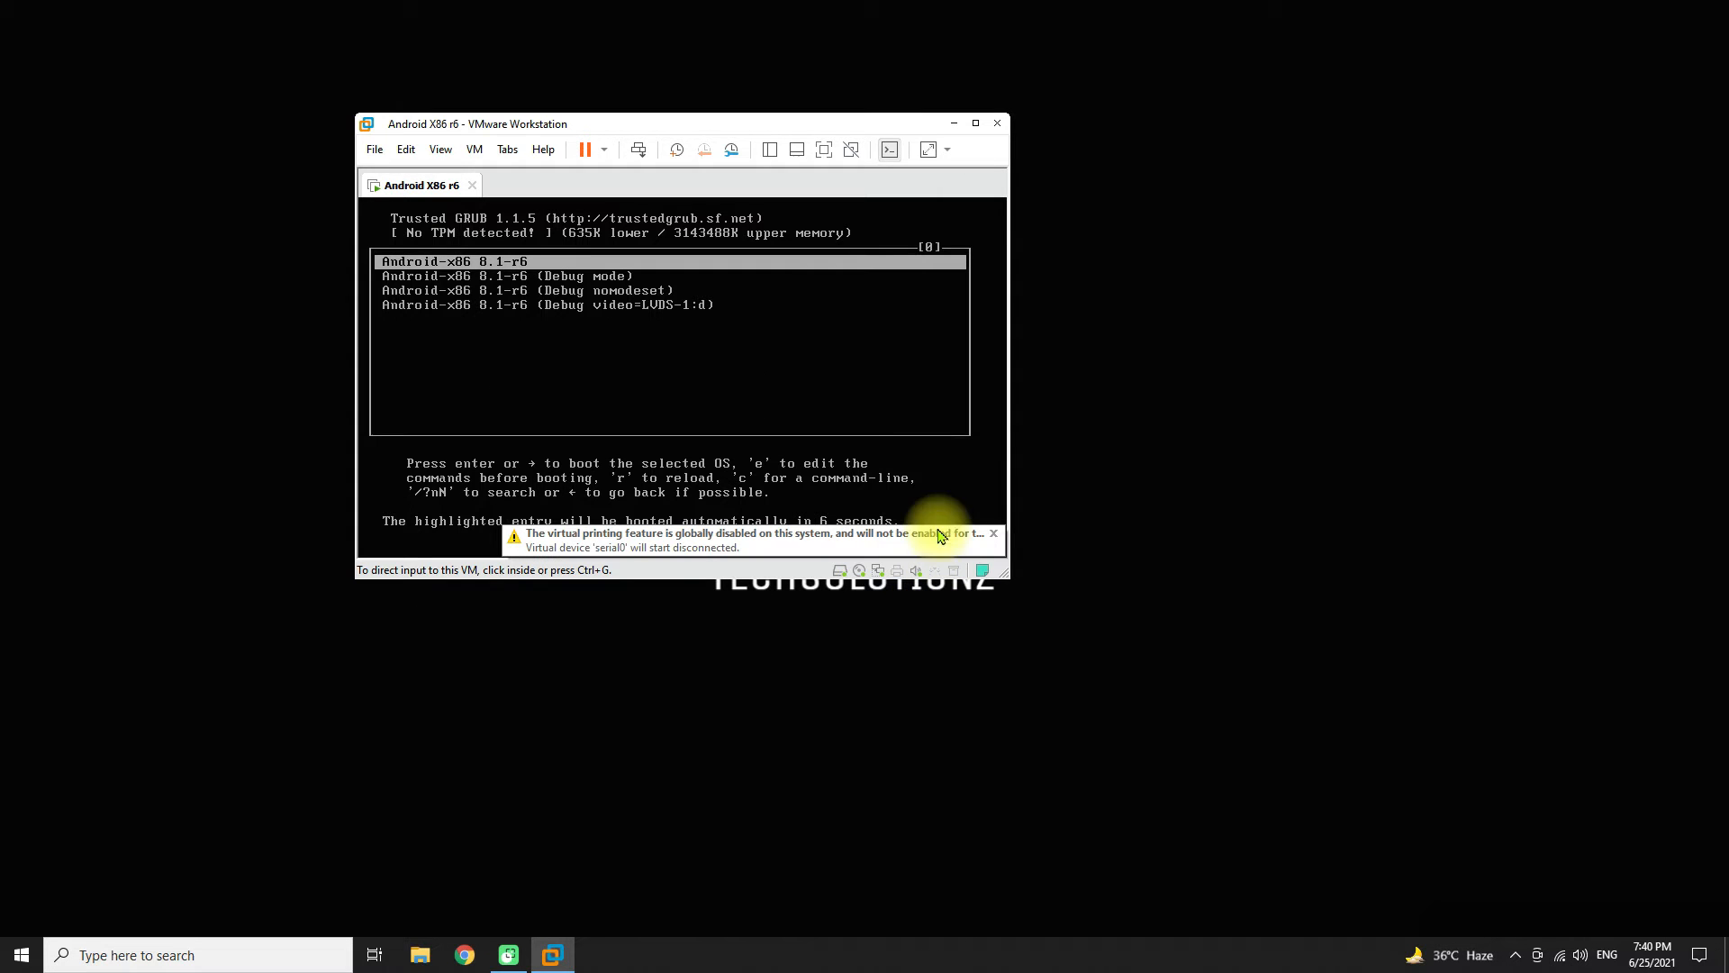
- Append nomodeset xforcevesa to the GRUB kernel line and return to the boot entry
click(991, 533)
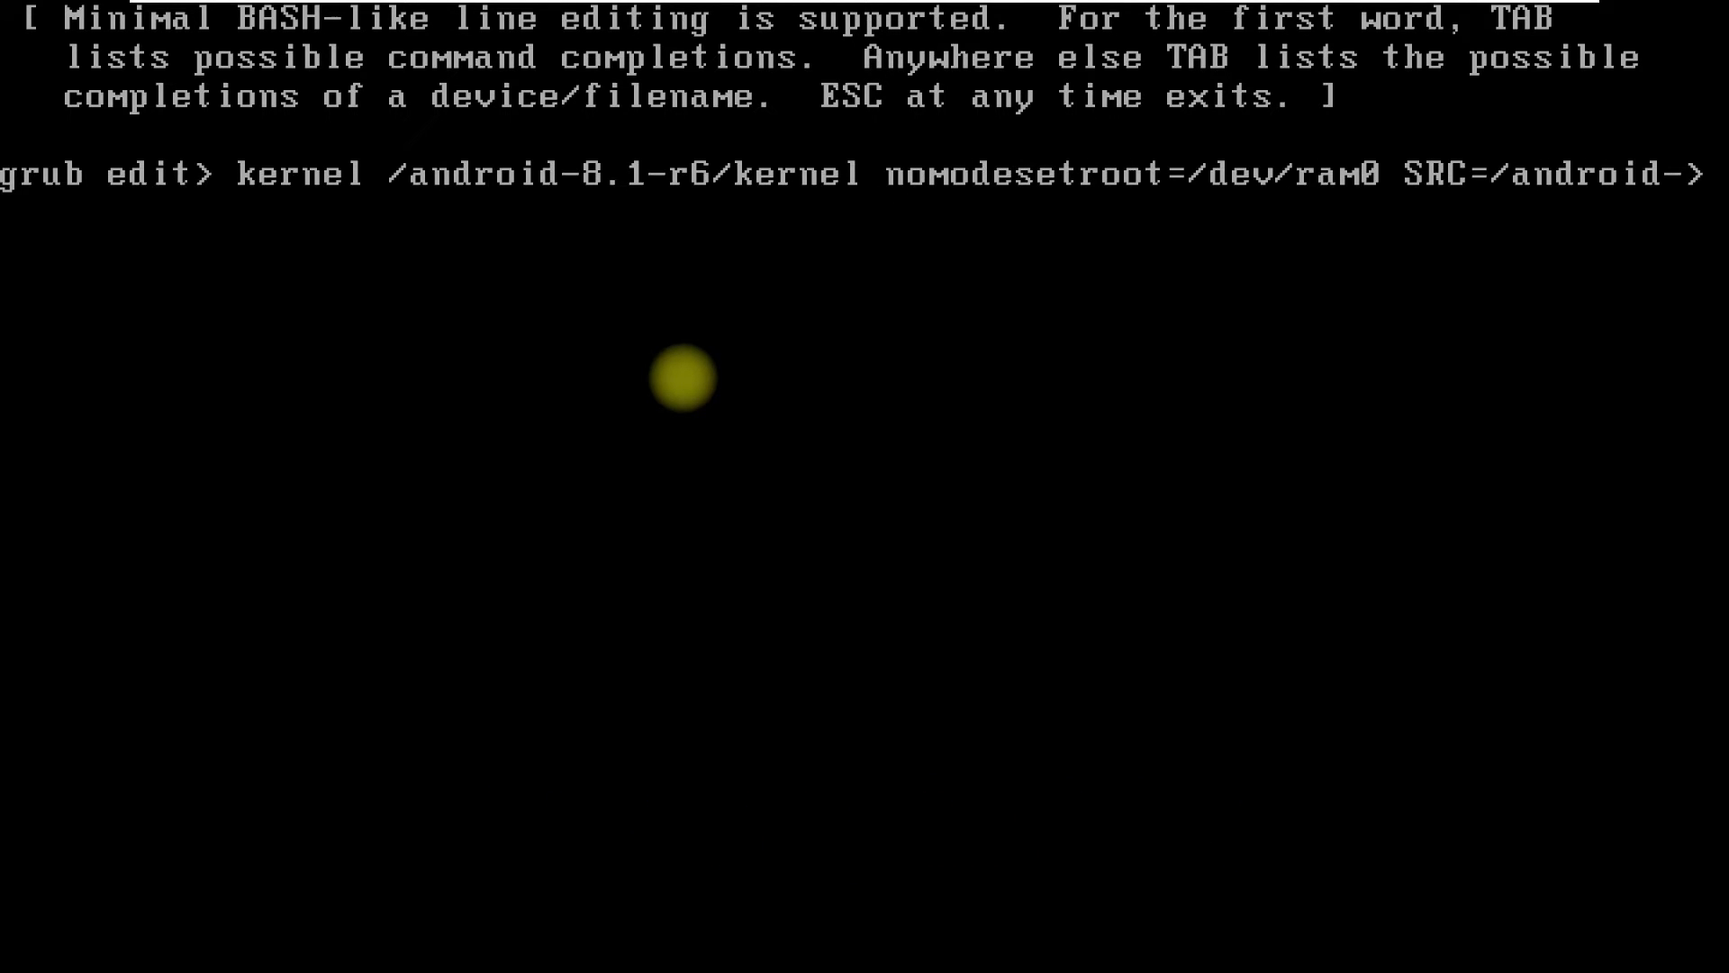
text(_)
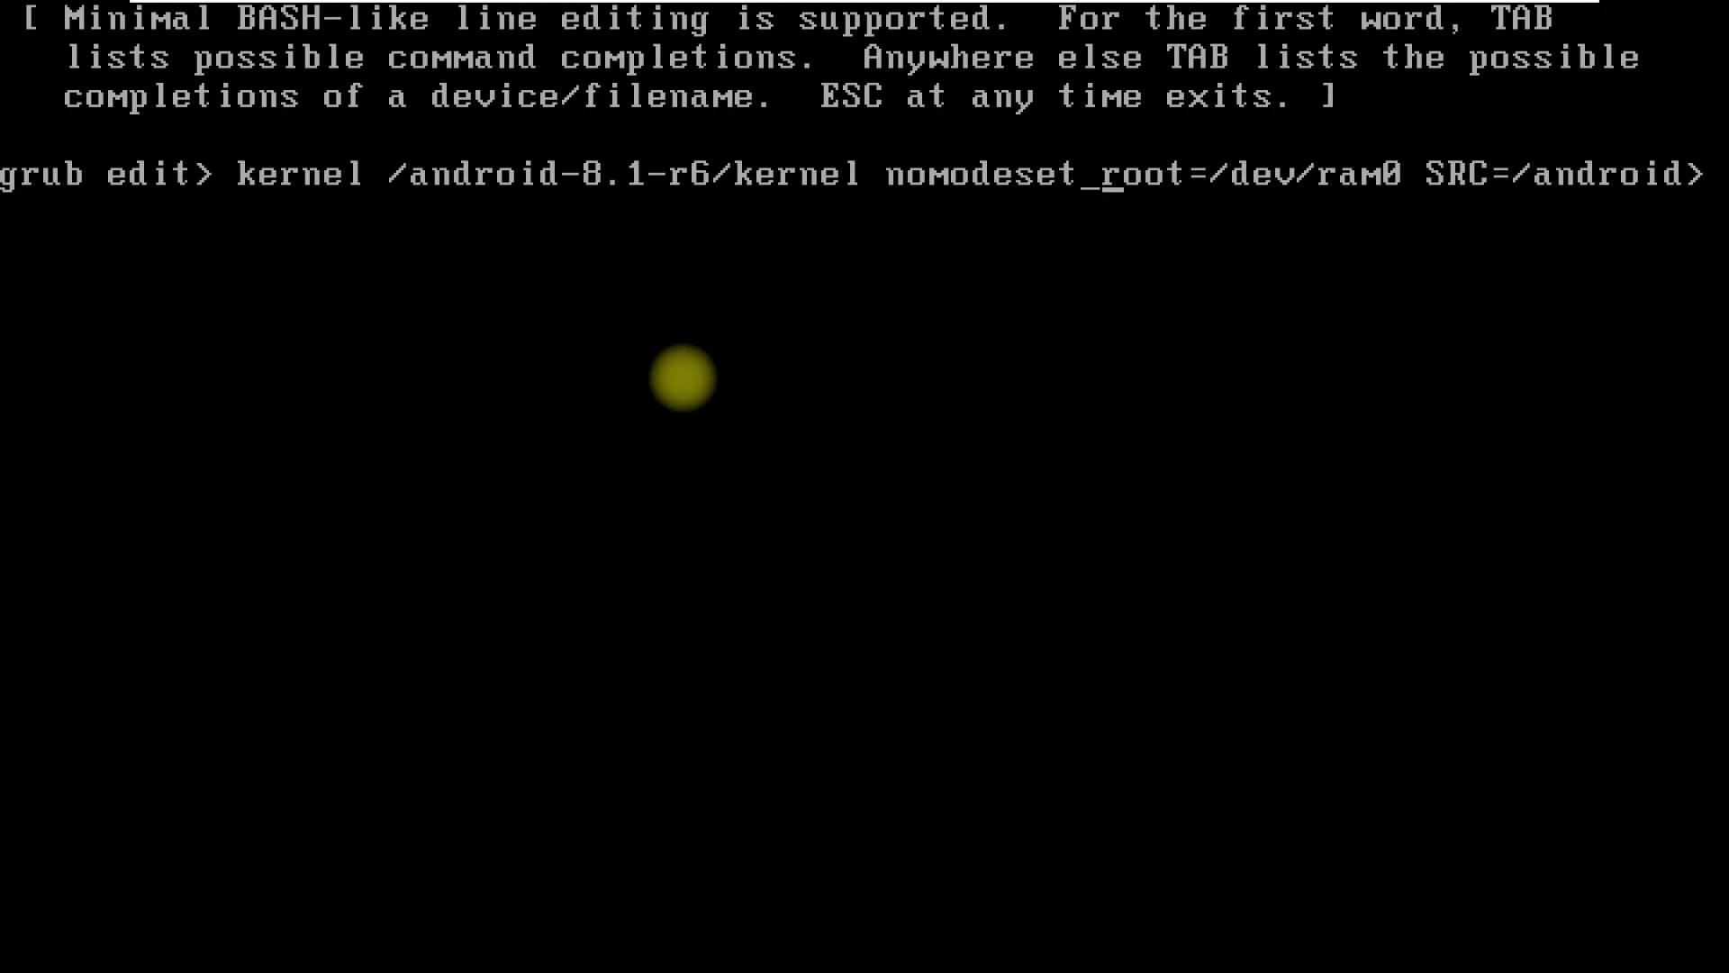
text(xforcevesa _)
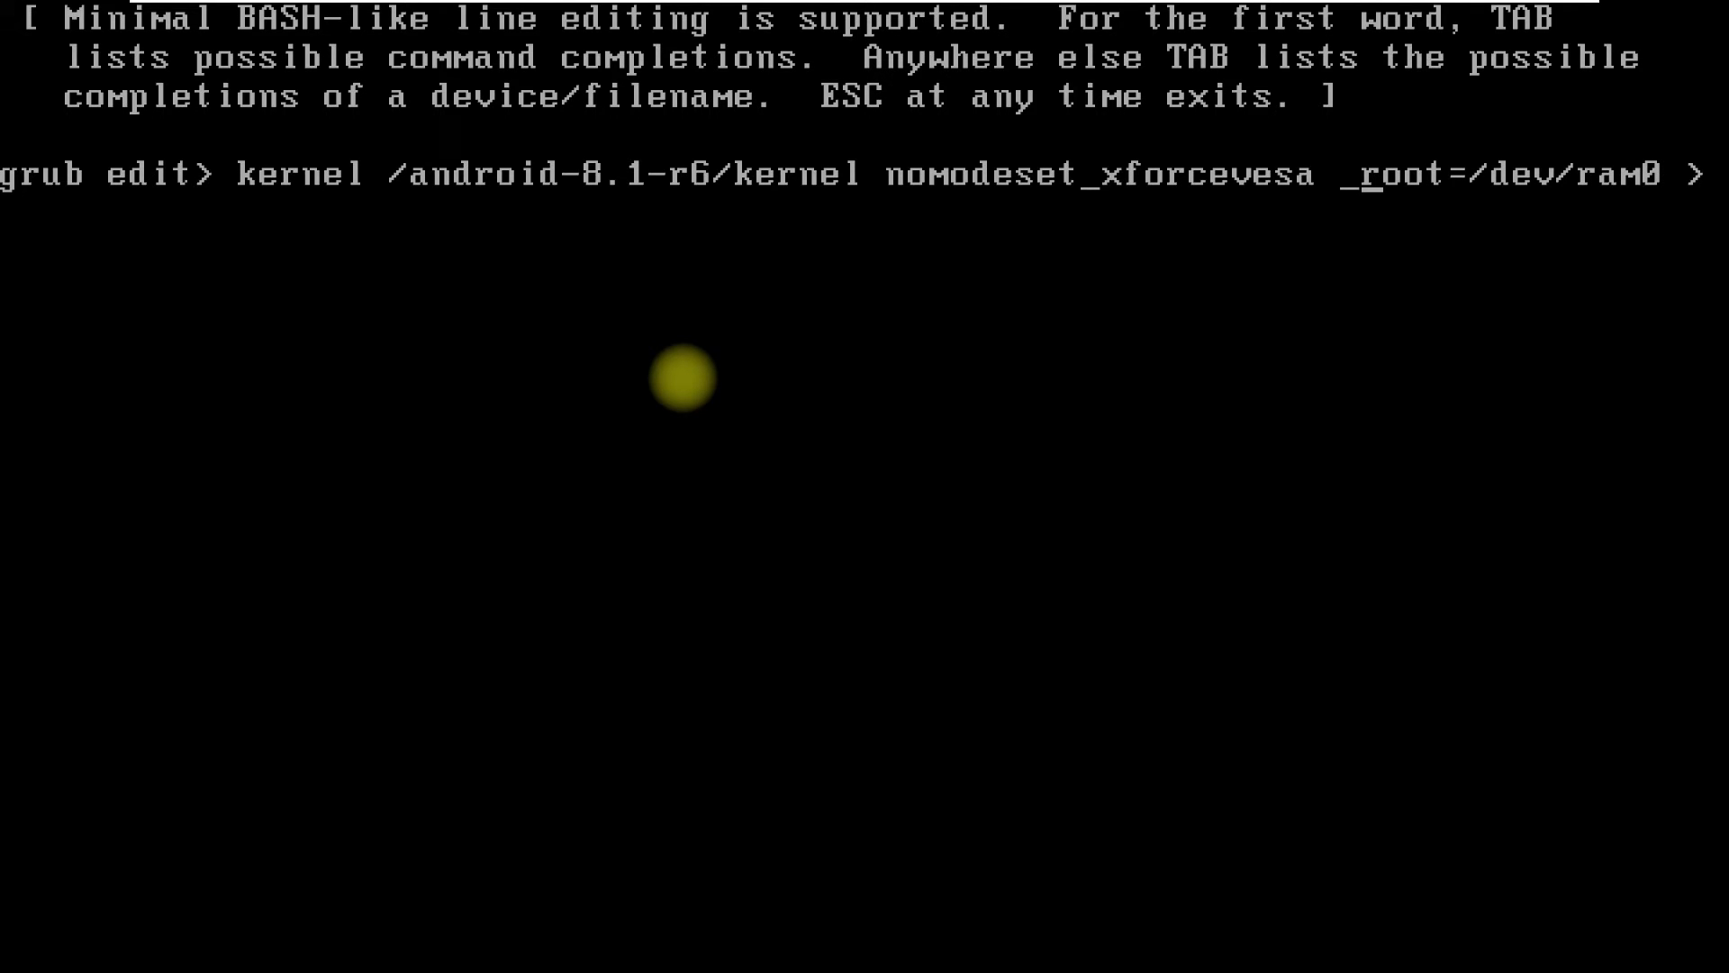
key(Escape)
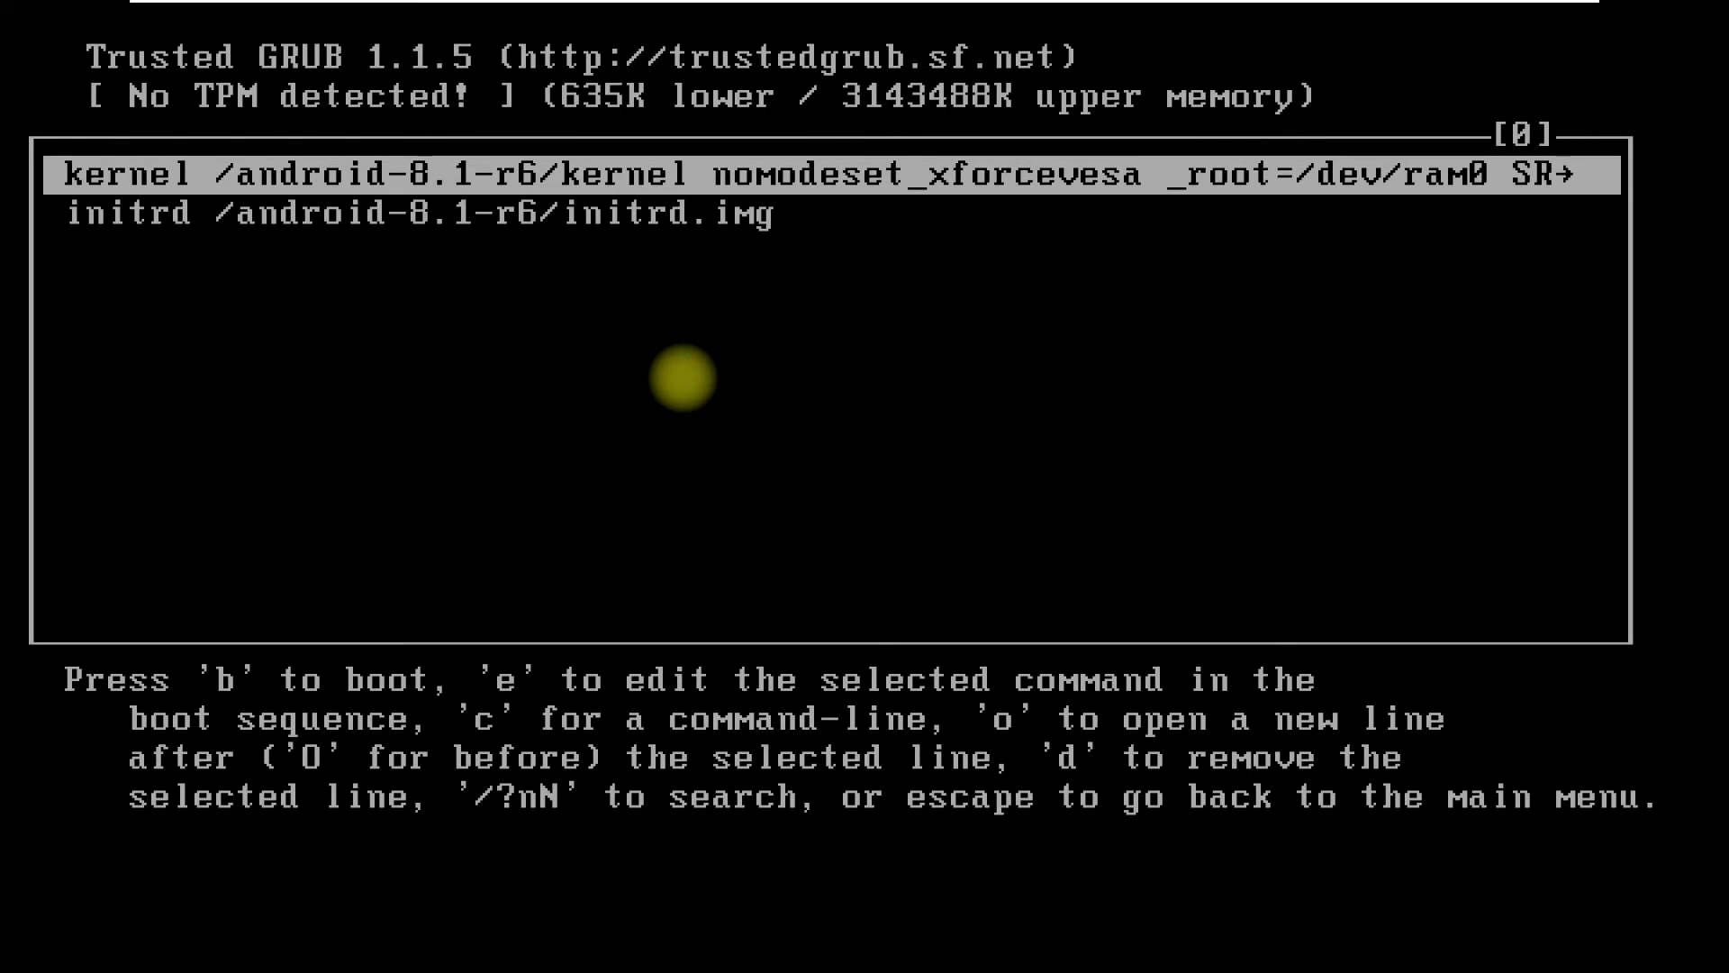
- Boot the edited GRUB entry with b and reach the Android Hi there screen
key(b)
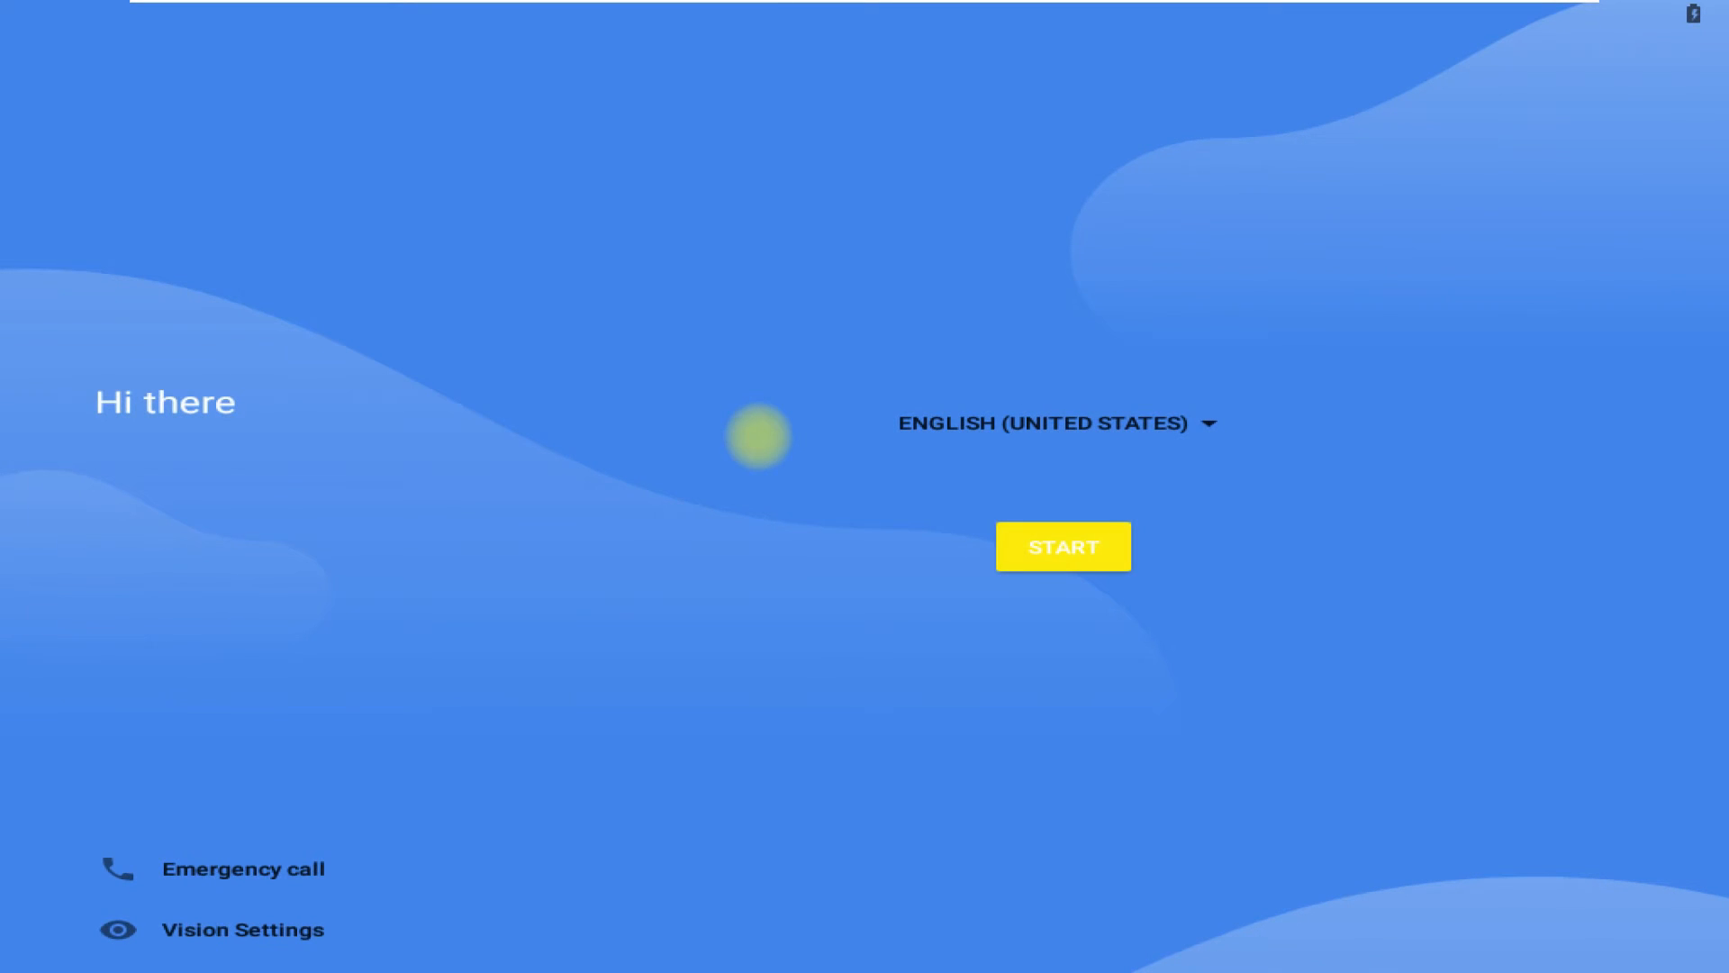
mouse_move(242, 475)
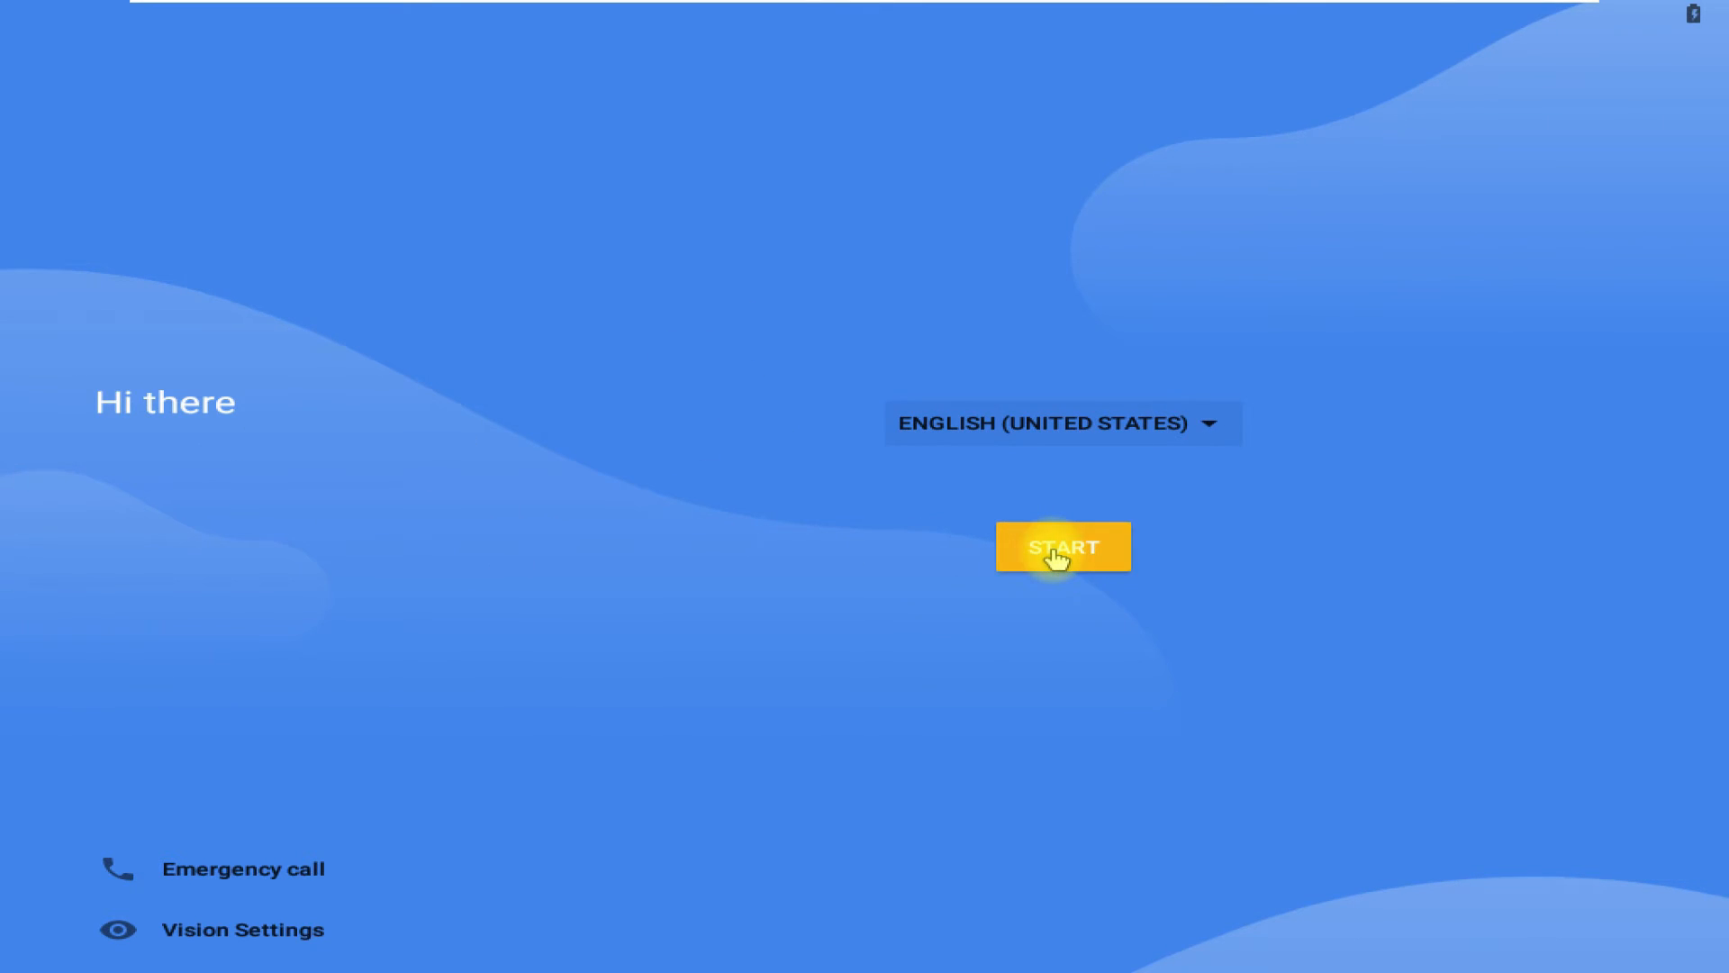
- Start device setup and skip the Wi-Fi connection, continuing without a network
click(1063, 547)
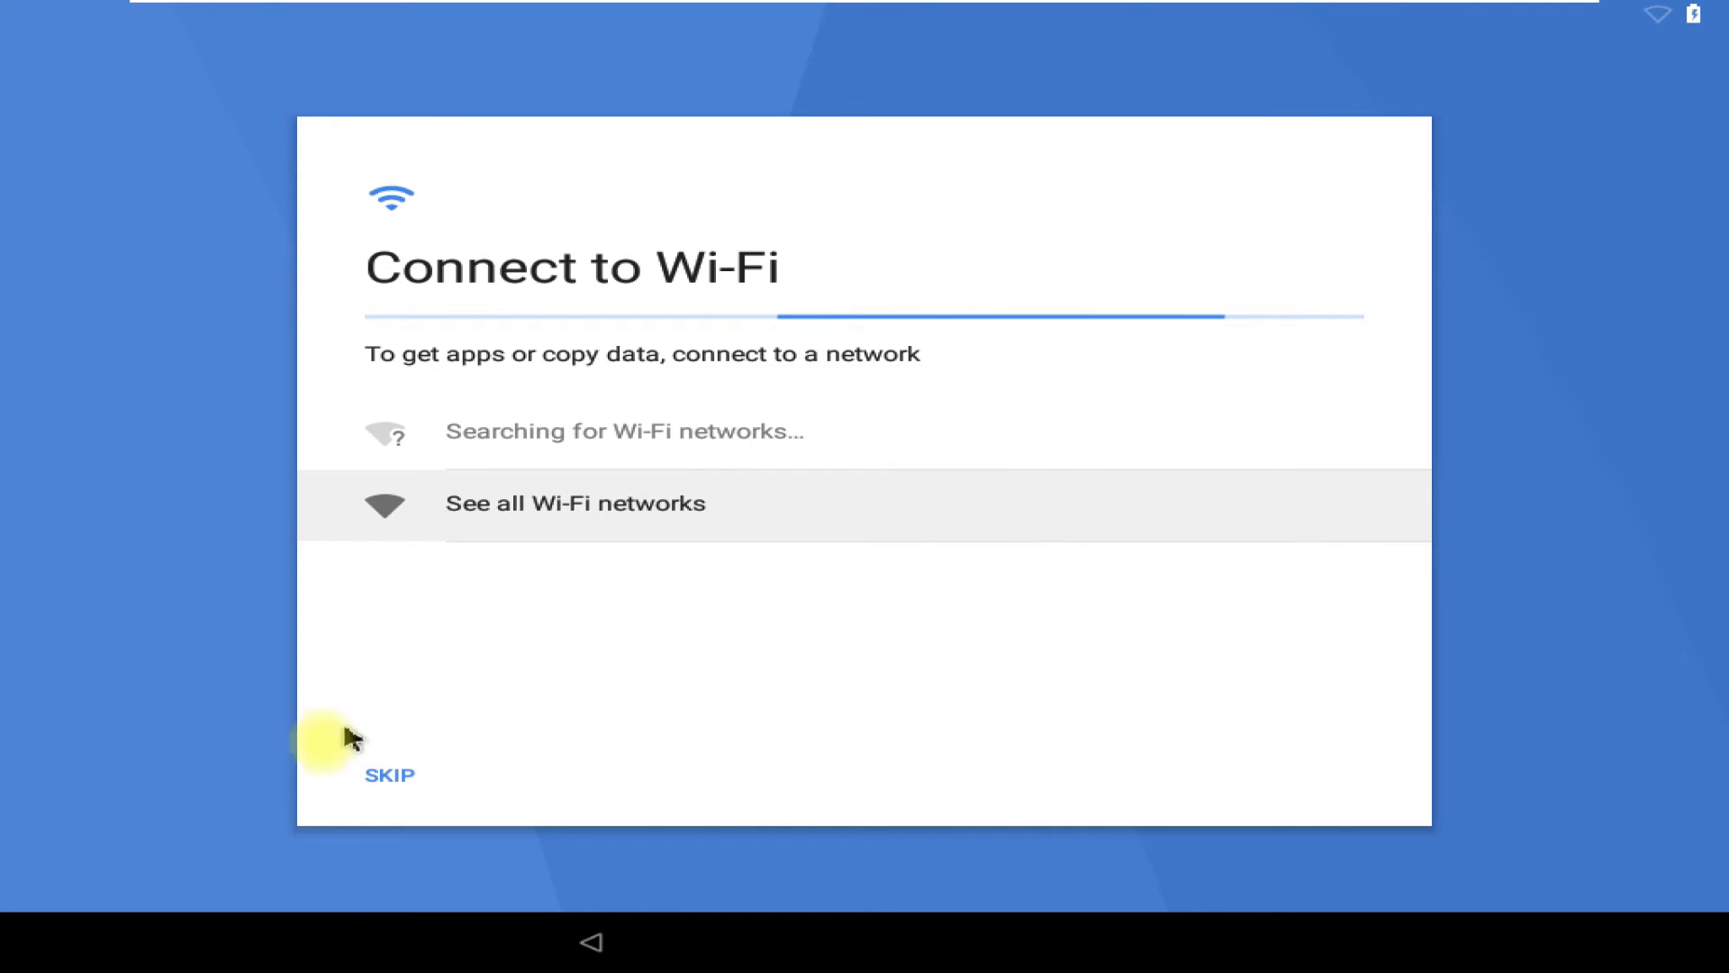
click(389, 775)
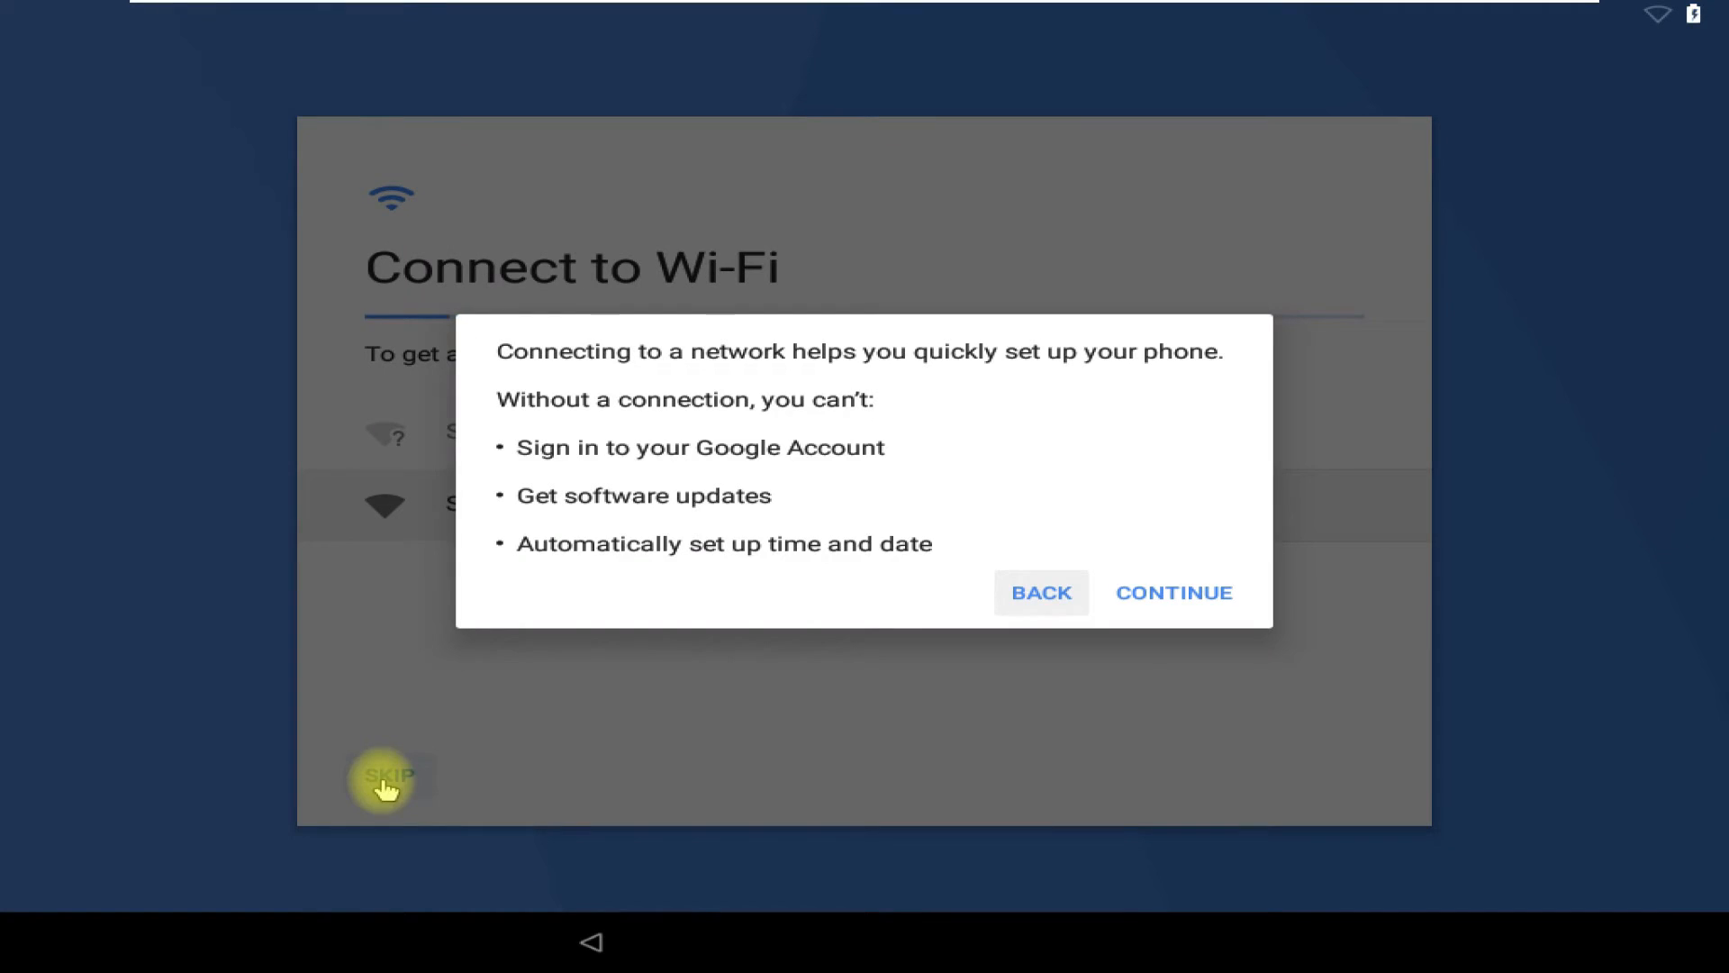
mouse_move(1174, 593)
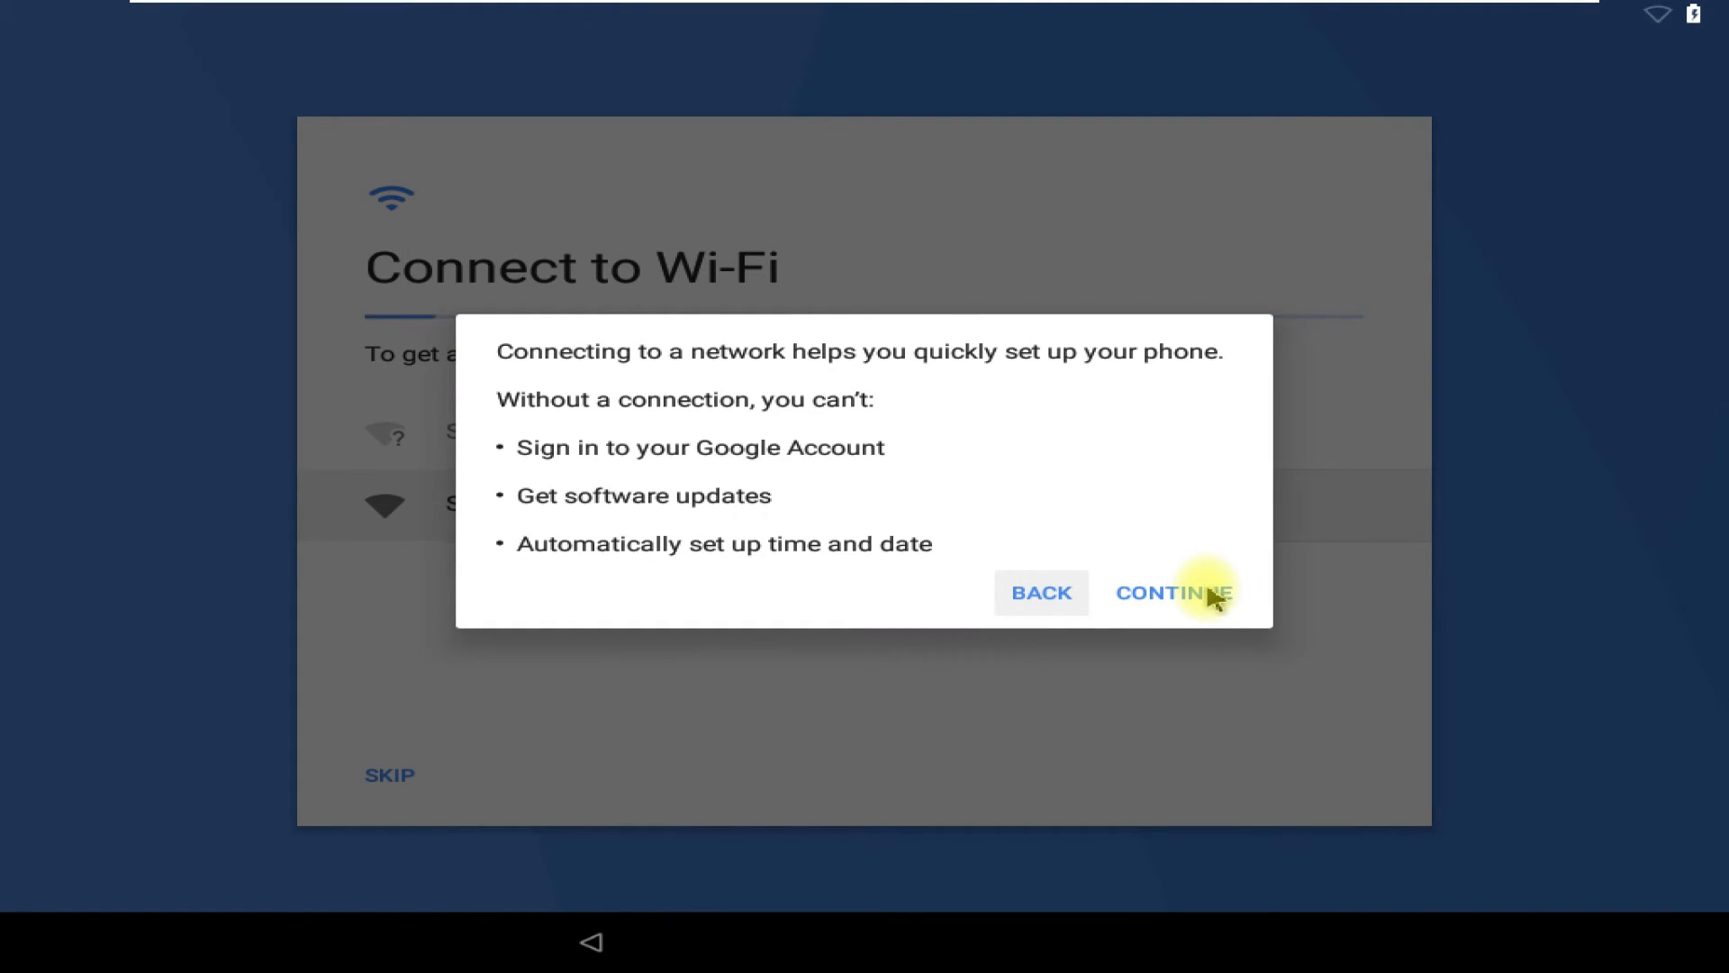
click(1173, 592)
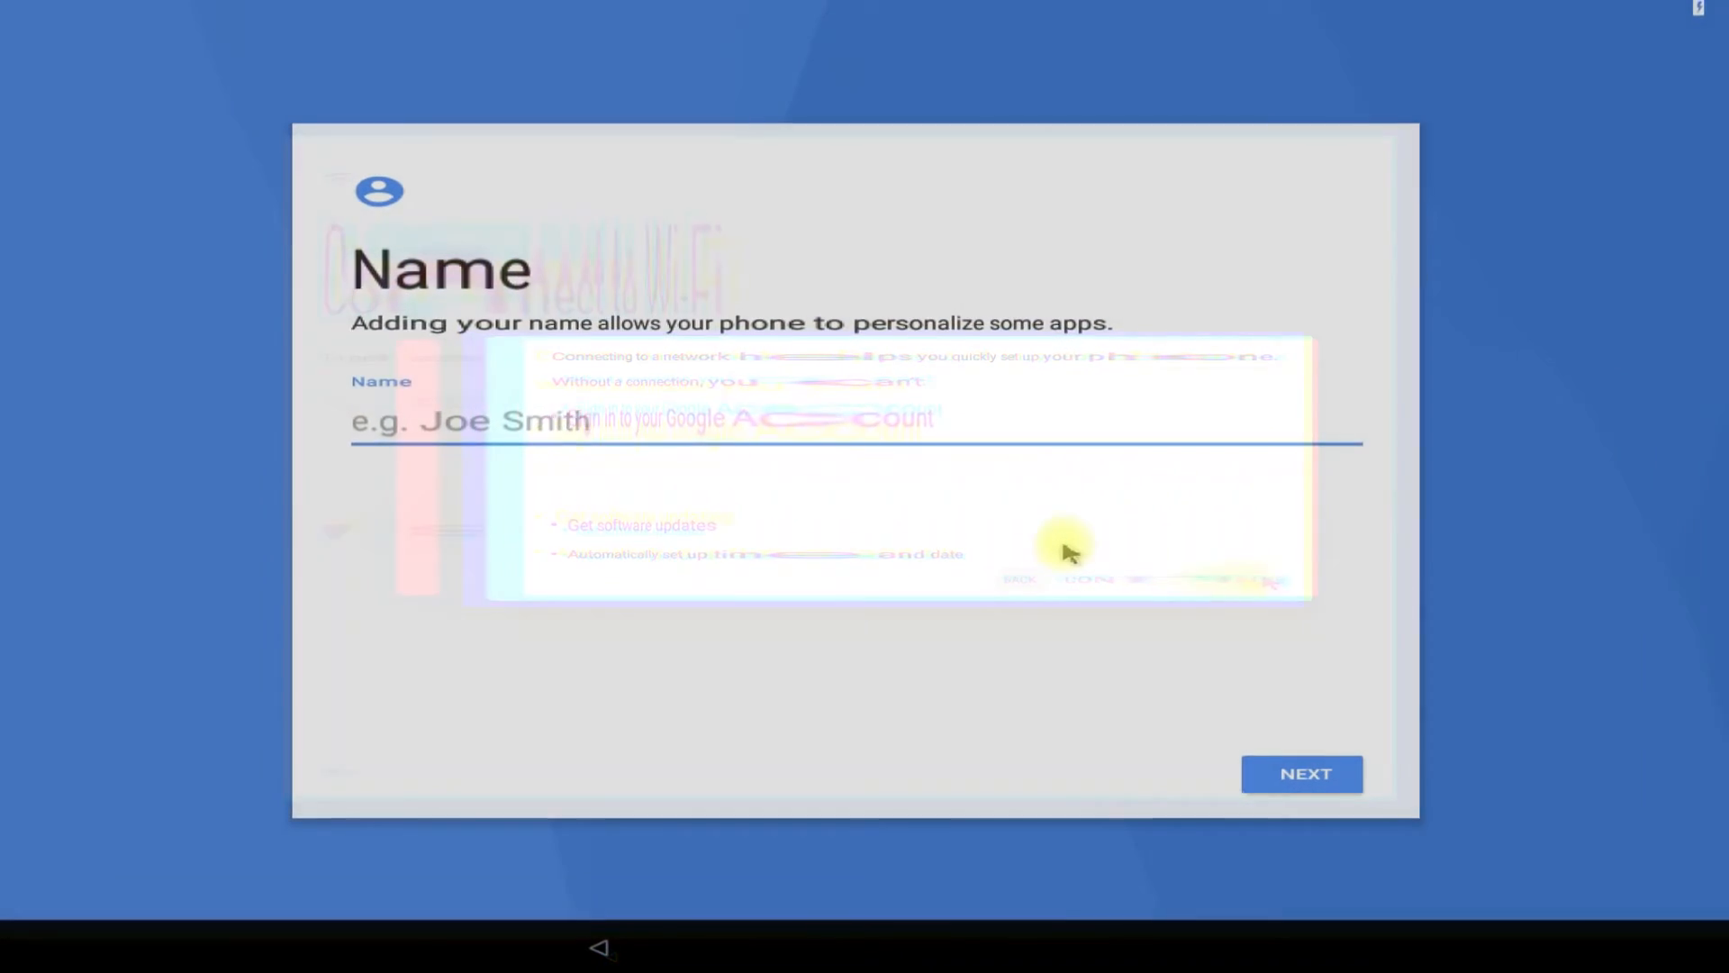
- Enter the owner name 'TechSolutionZ Android X86r6' and submit it
text(TechSoluti)
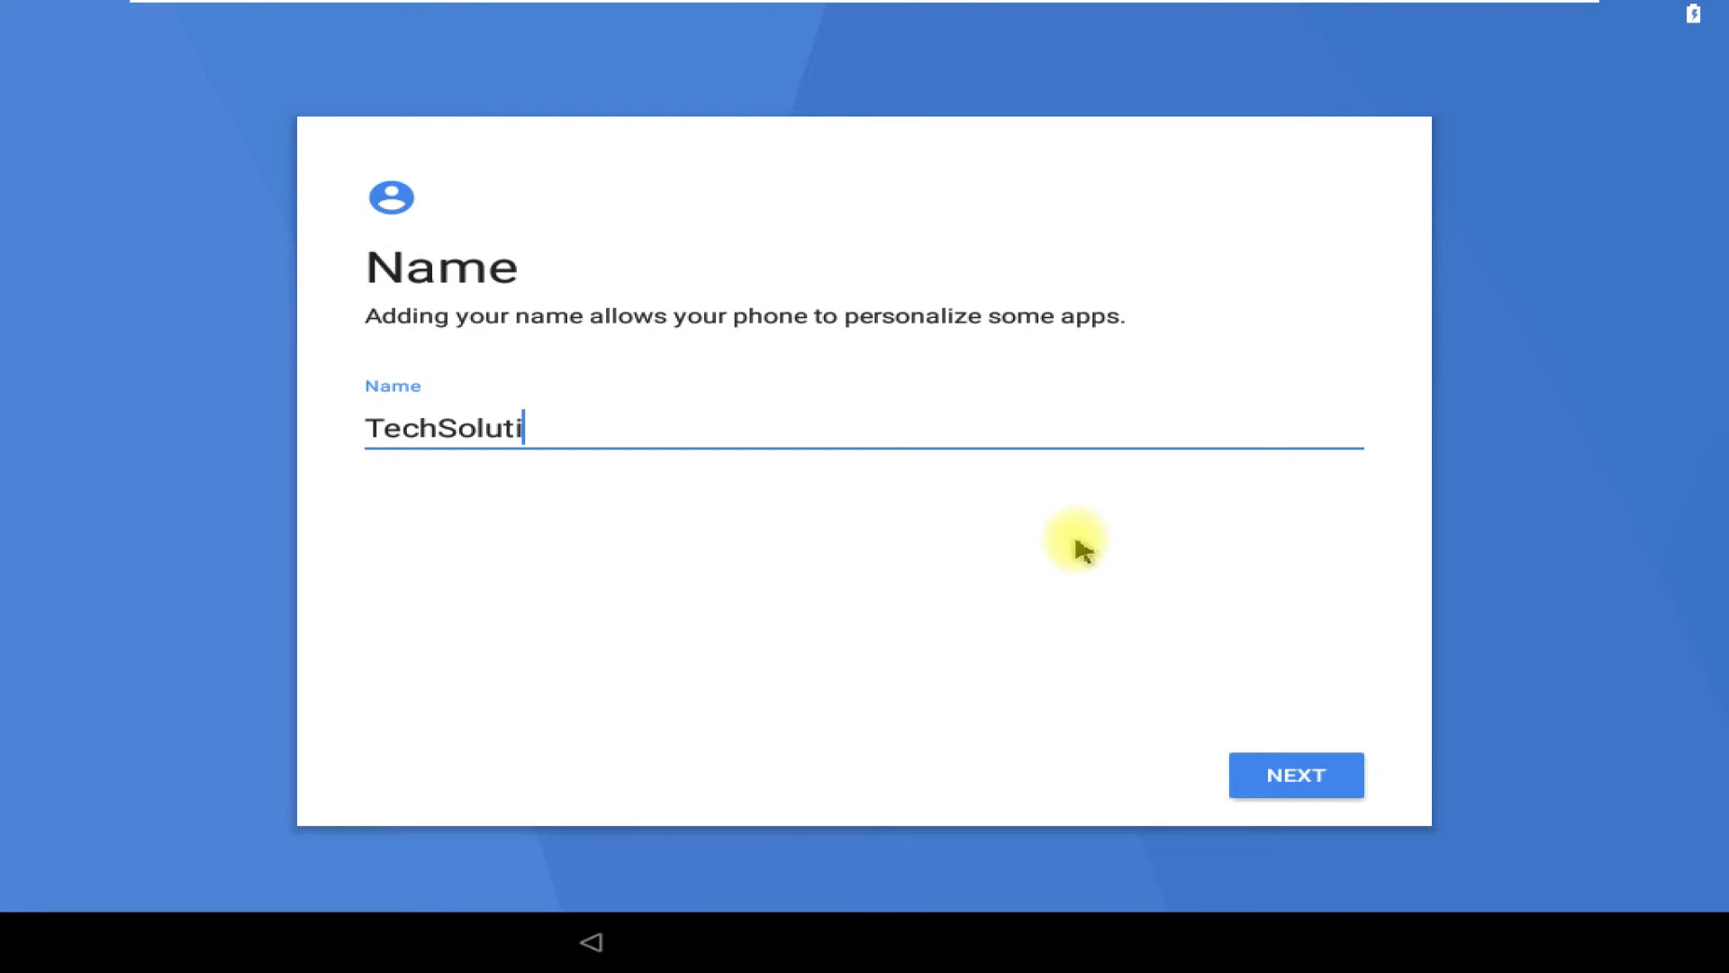
text(onZ An)
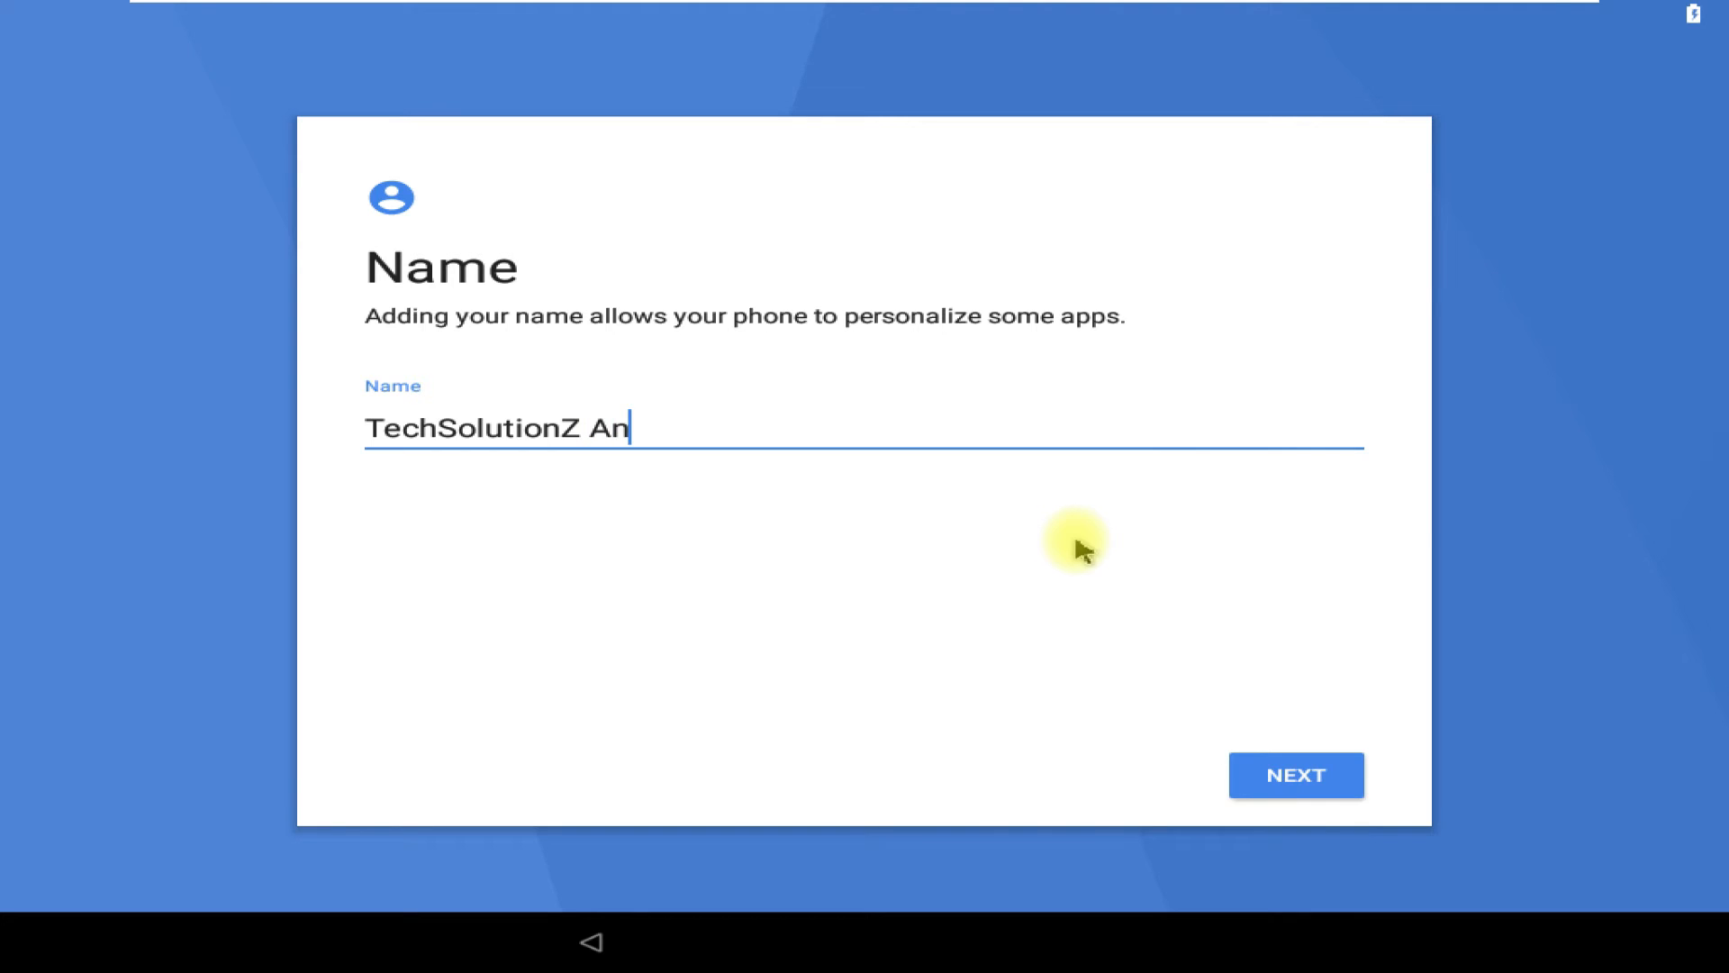
text(droid X86)
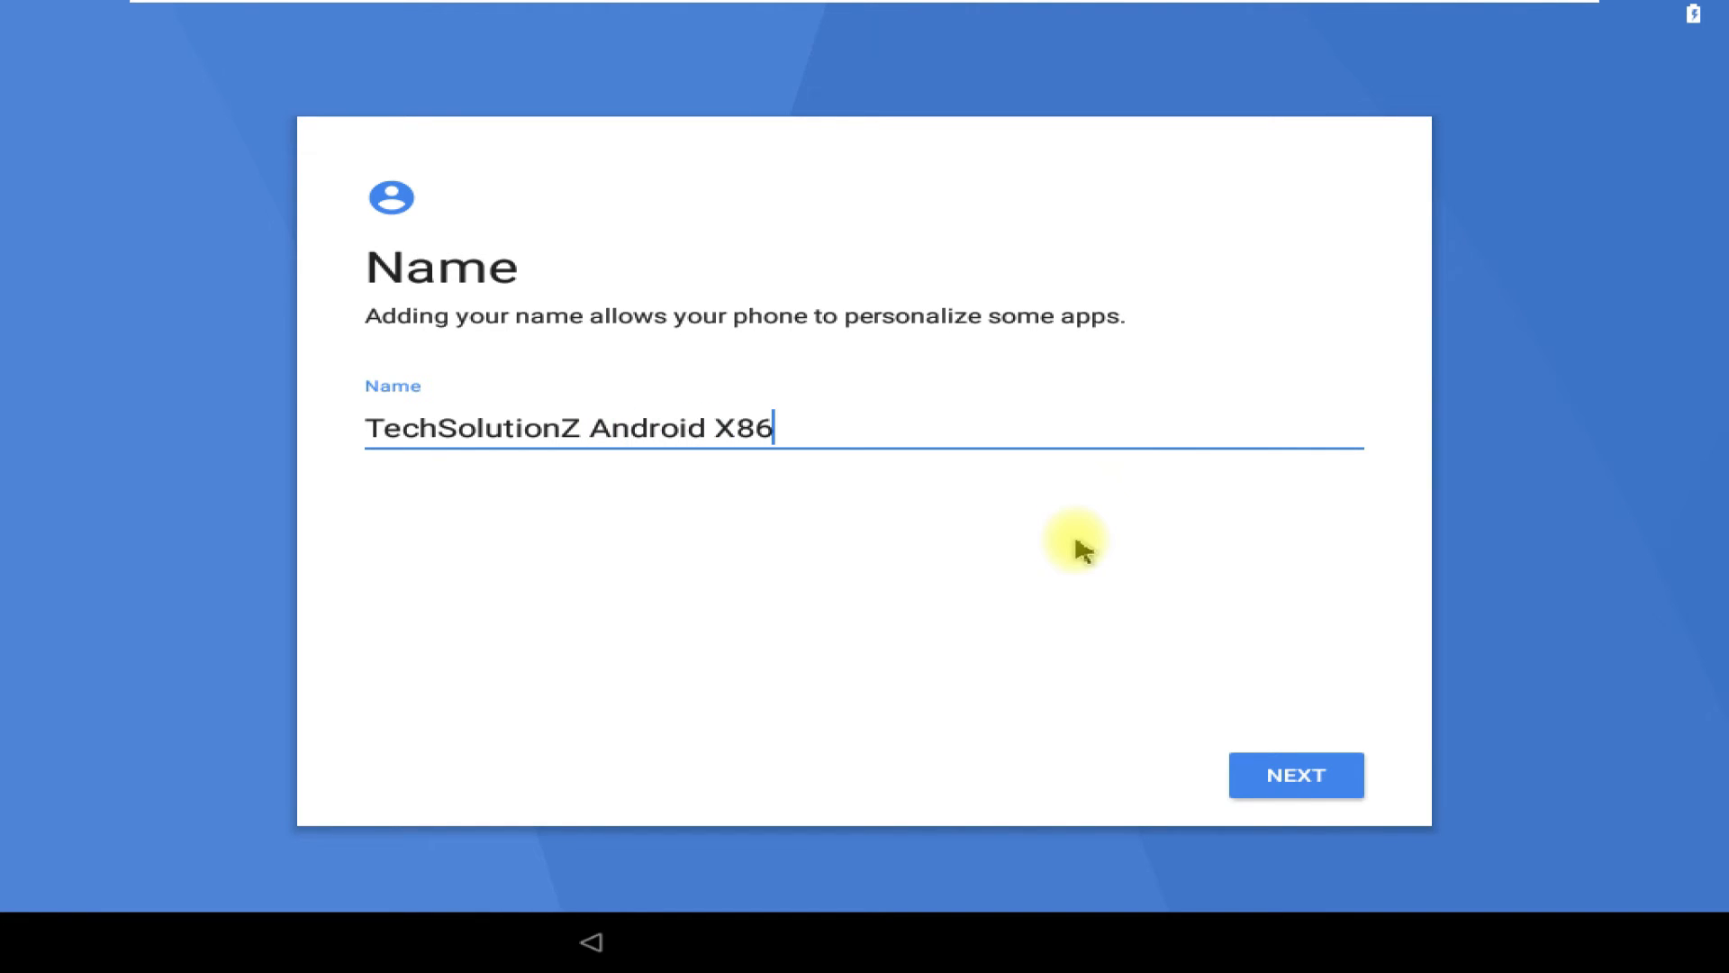
text(r6)
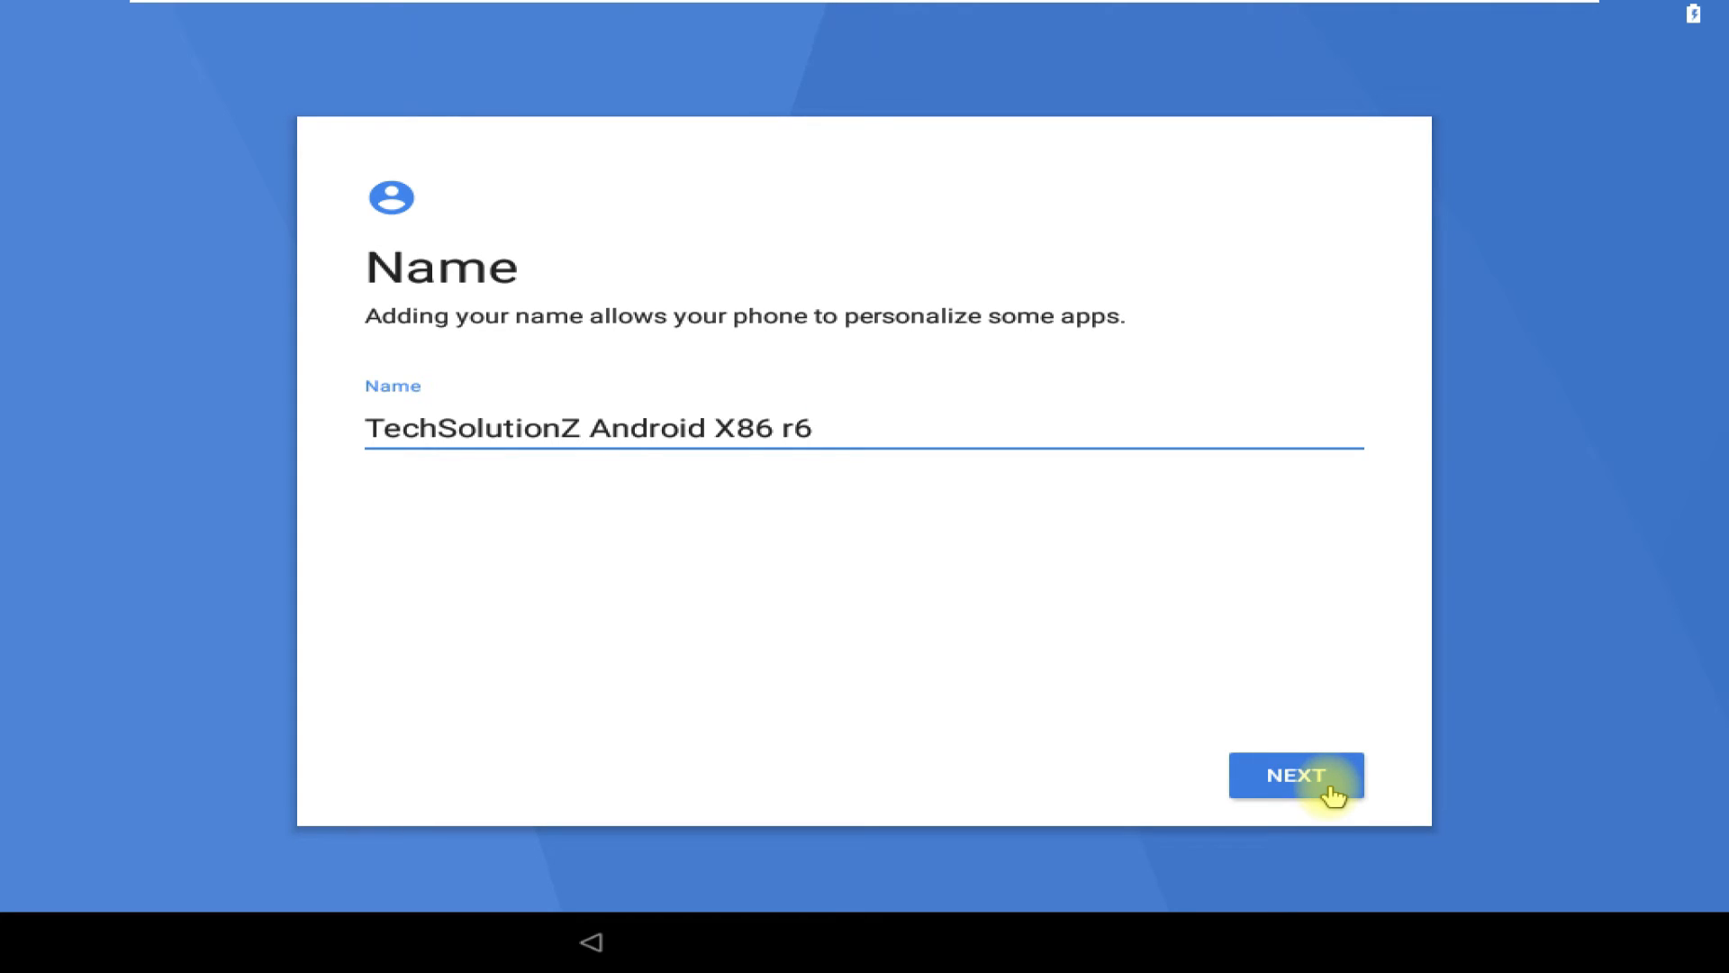
click(1295, 774)
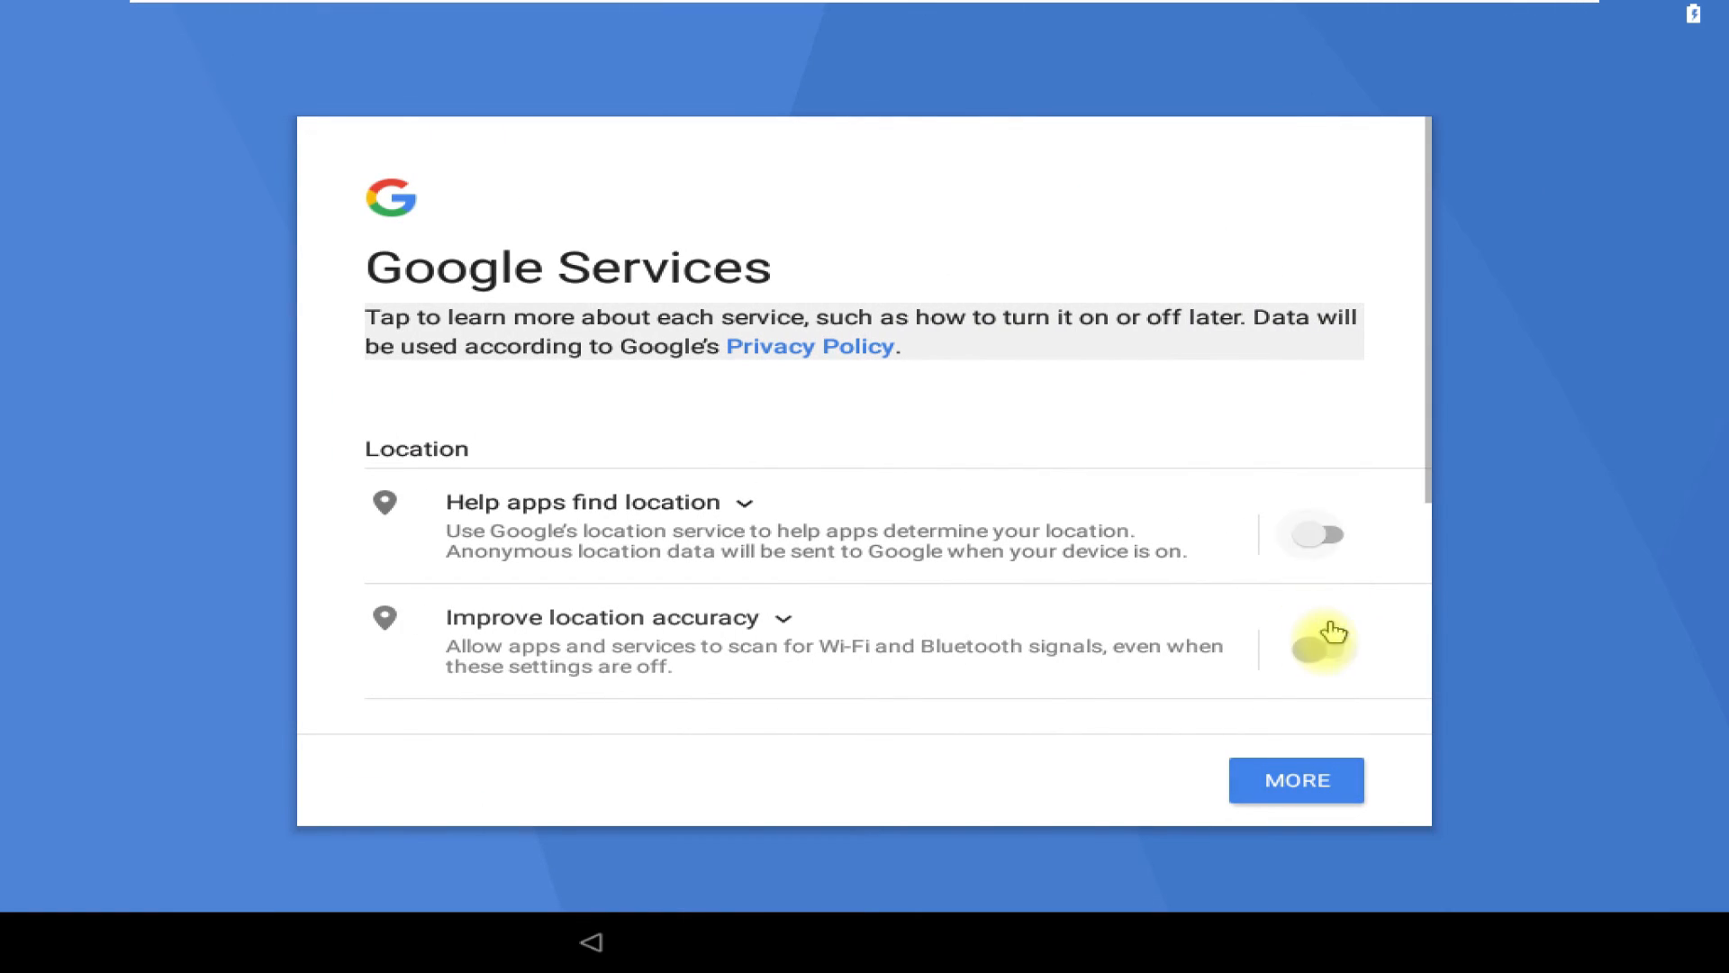
- Turn off Send system data to Google and agree to the Google services terms
scroll(down, 3)
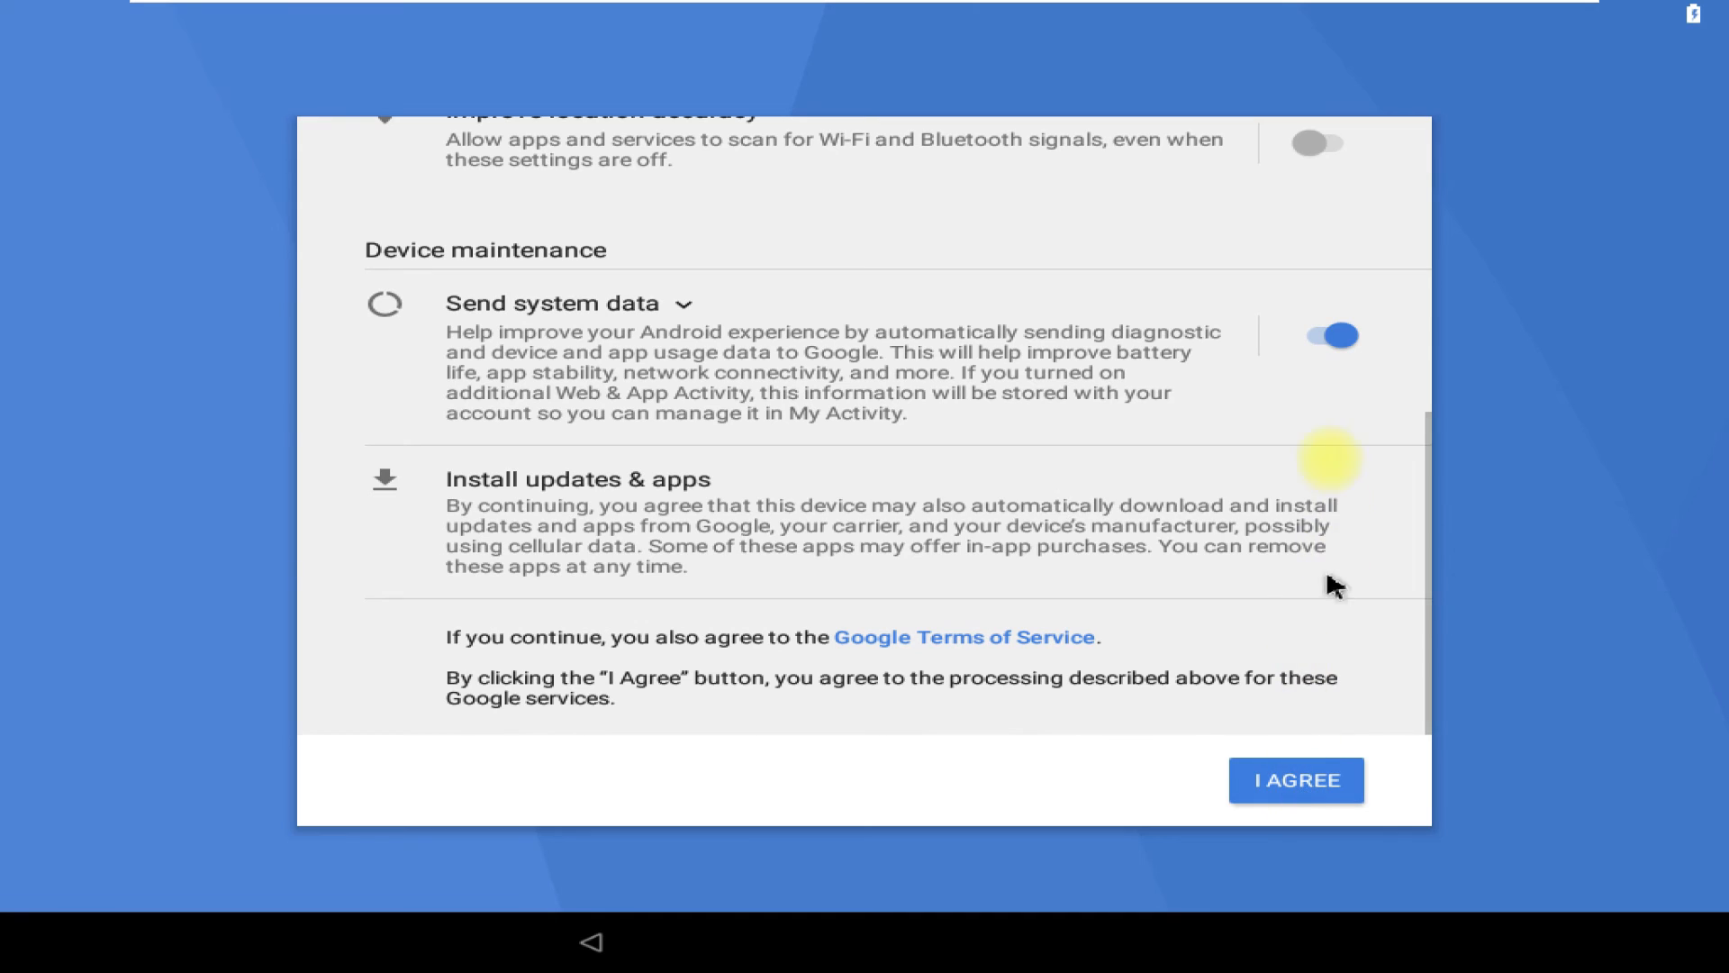
click(1331, 335)
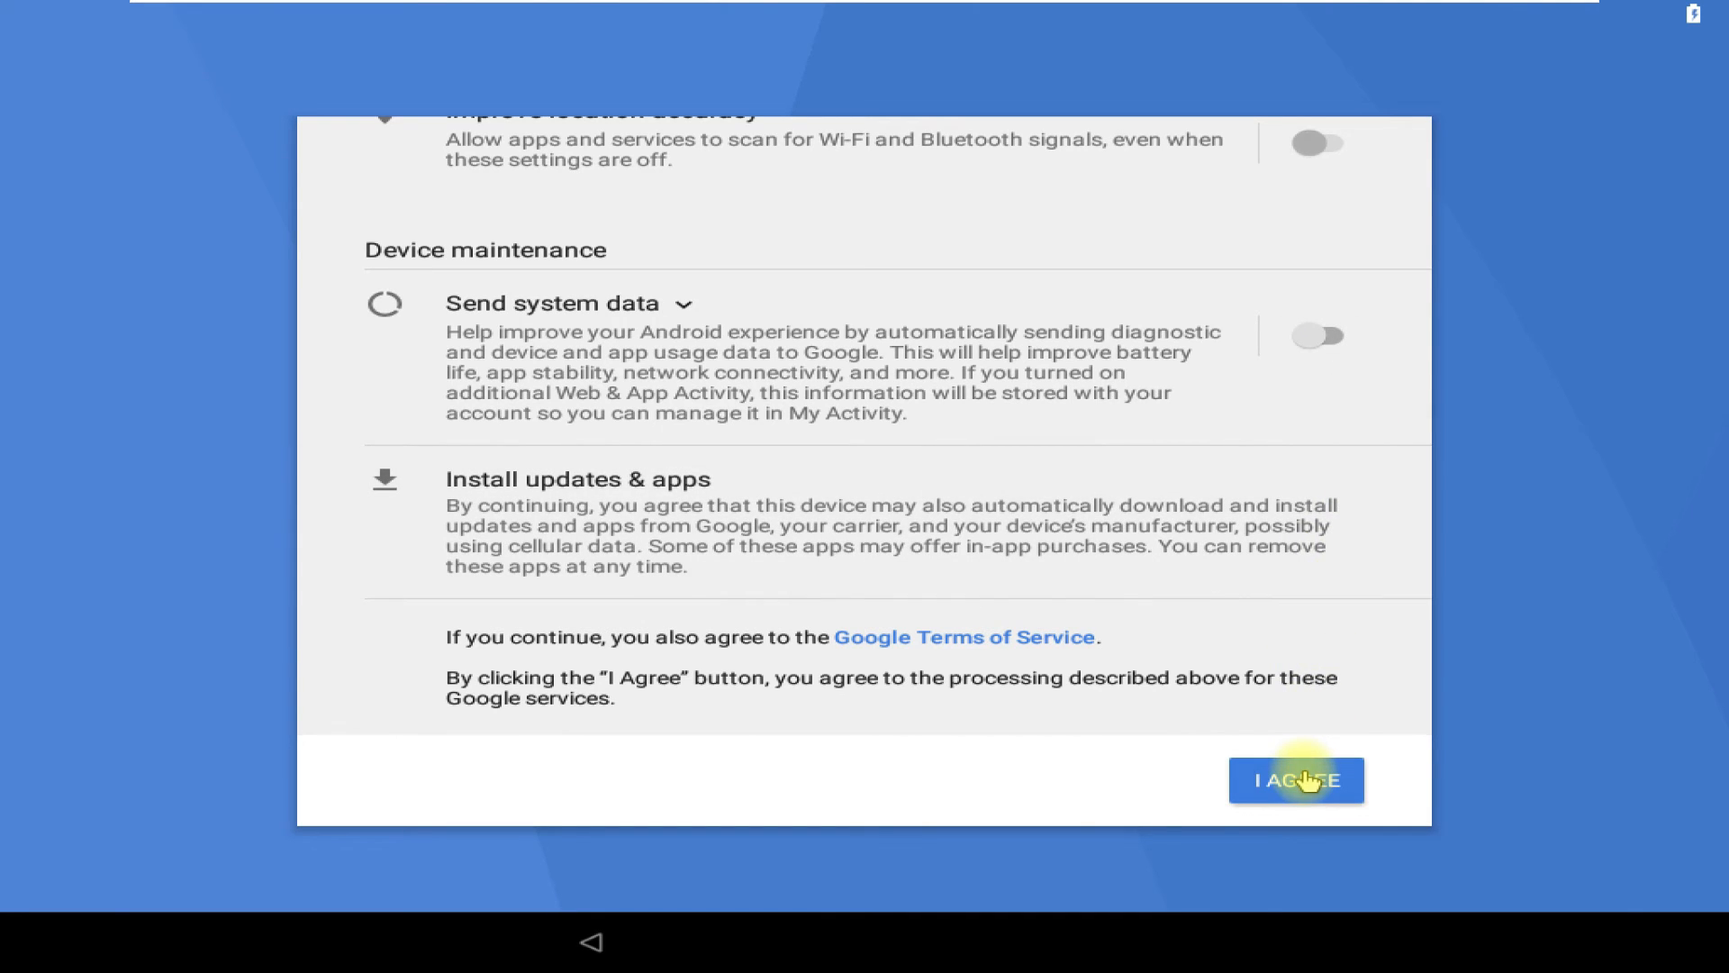
click(1297, 780)
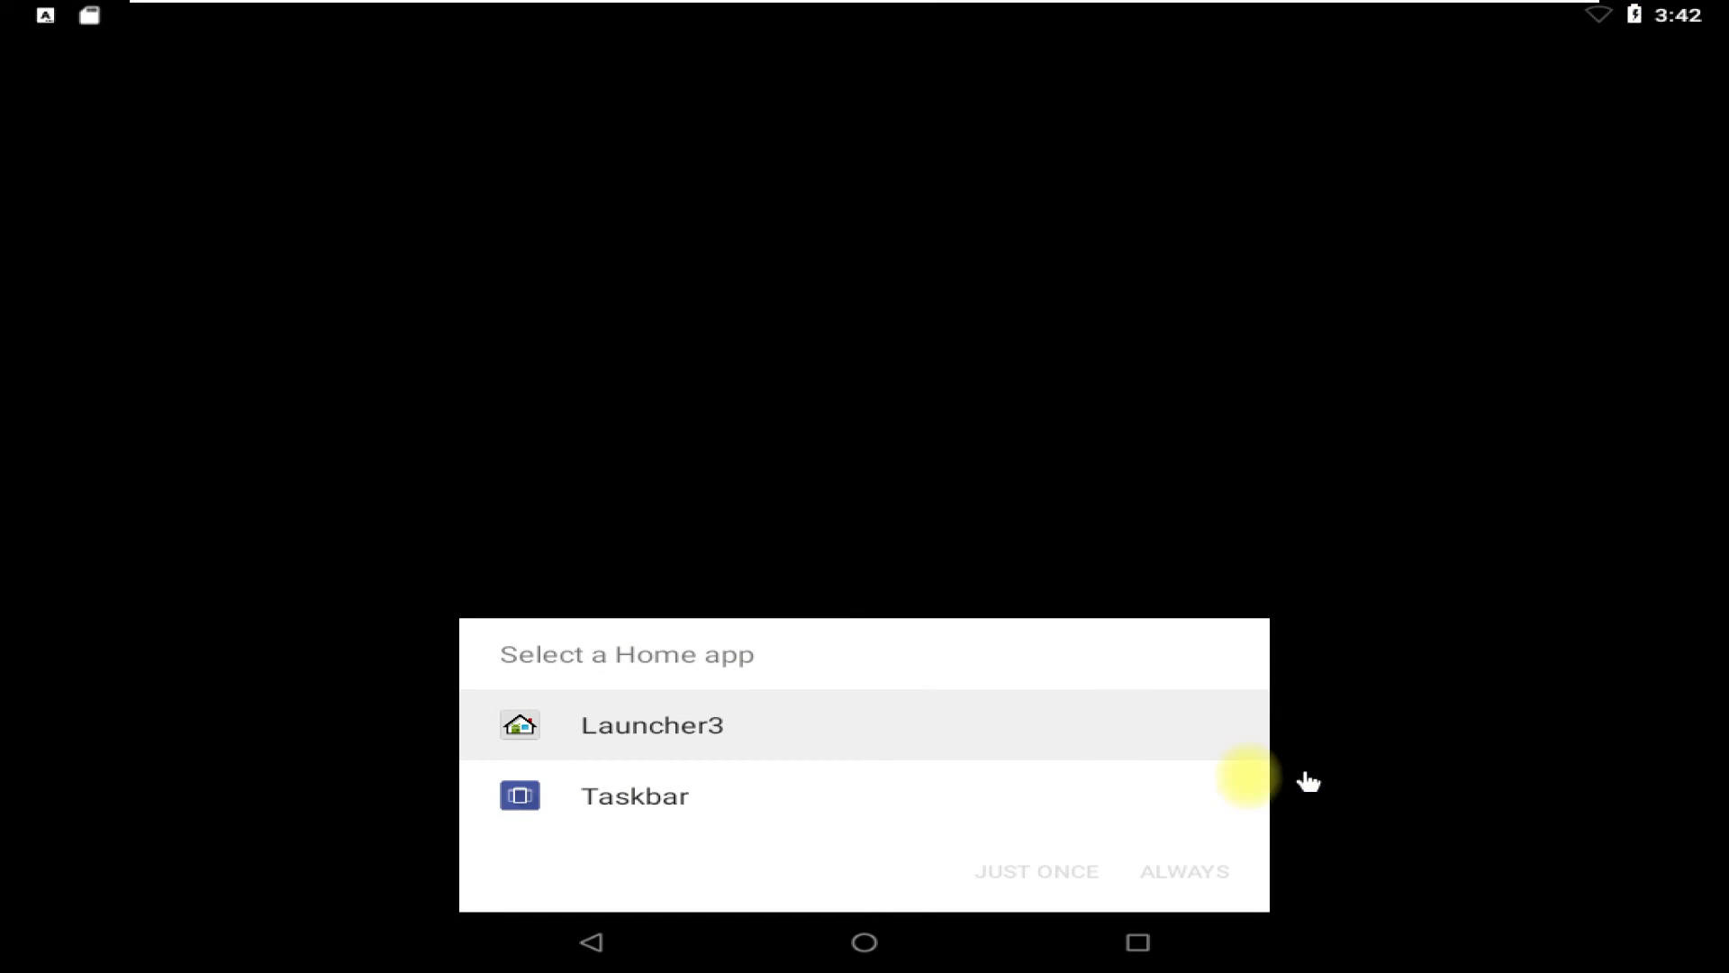
mouse_move(926, 717)
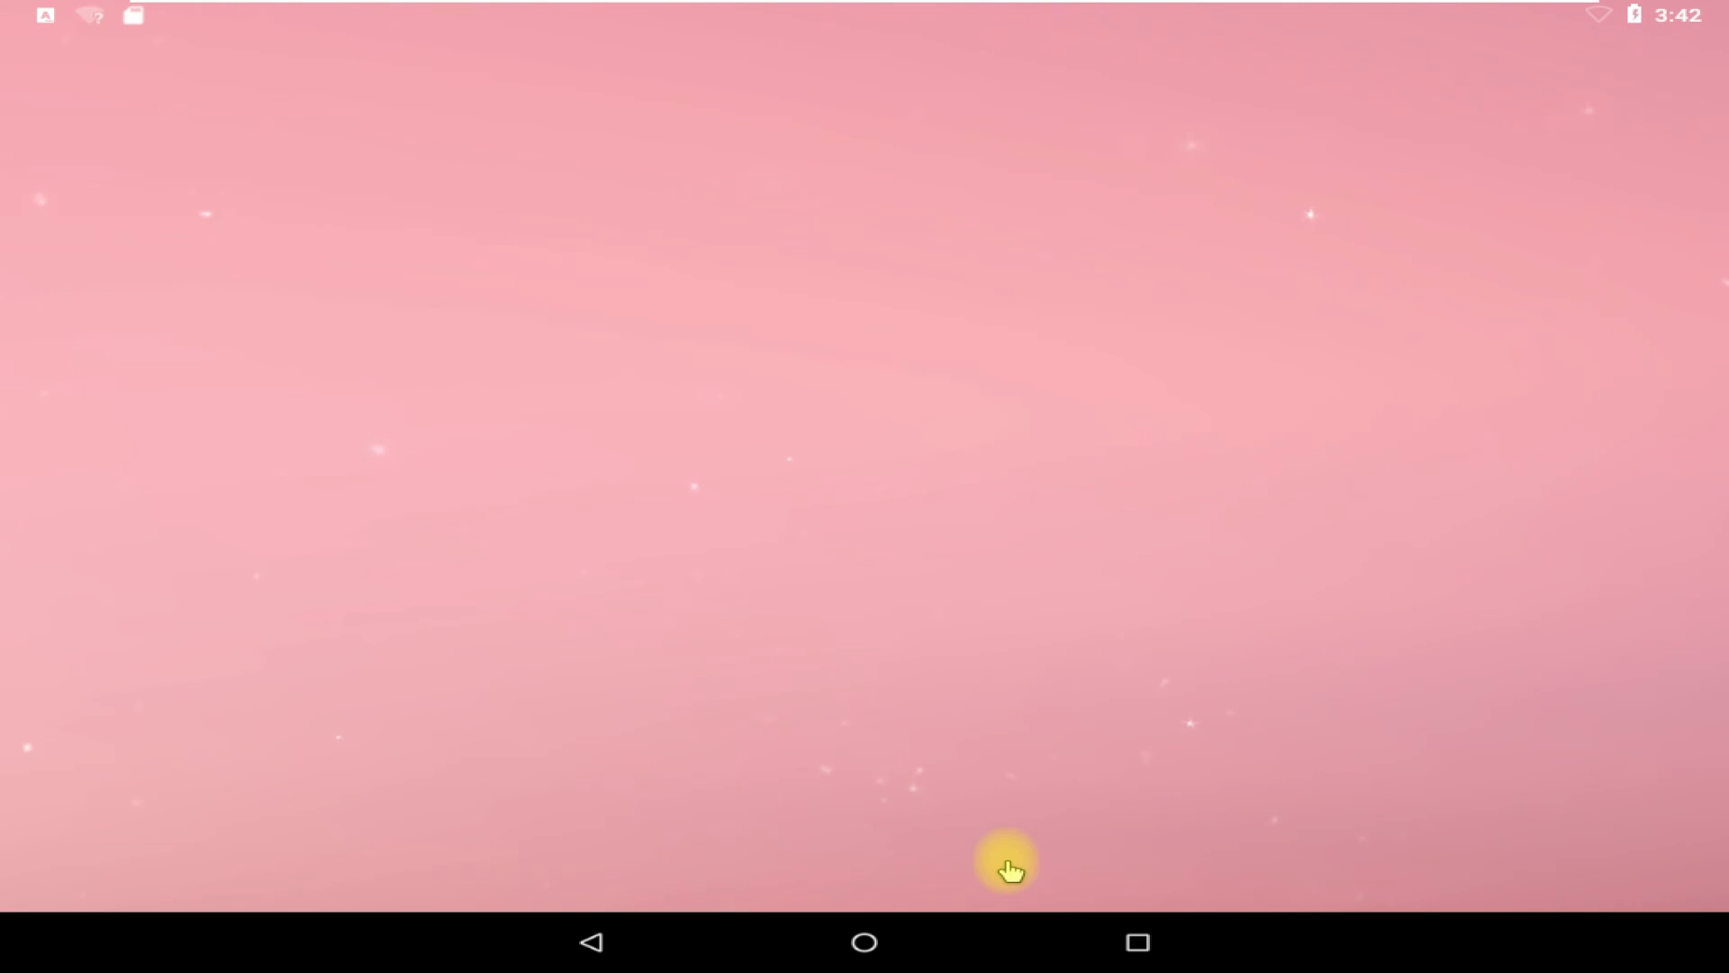
- Choose Launcher3 as the Home app so the Android home screen loads
click(863, 942)
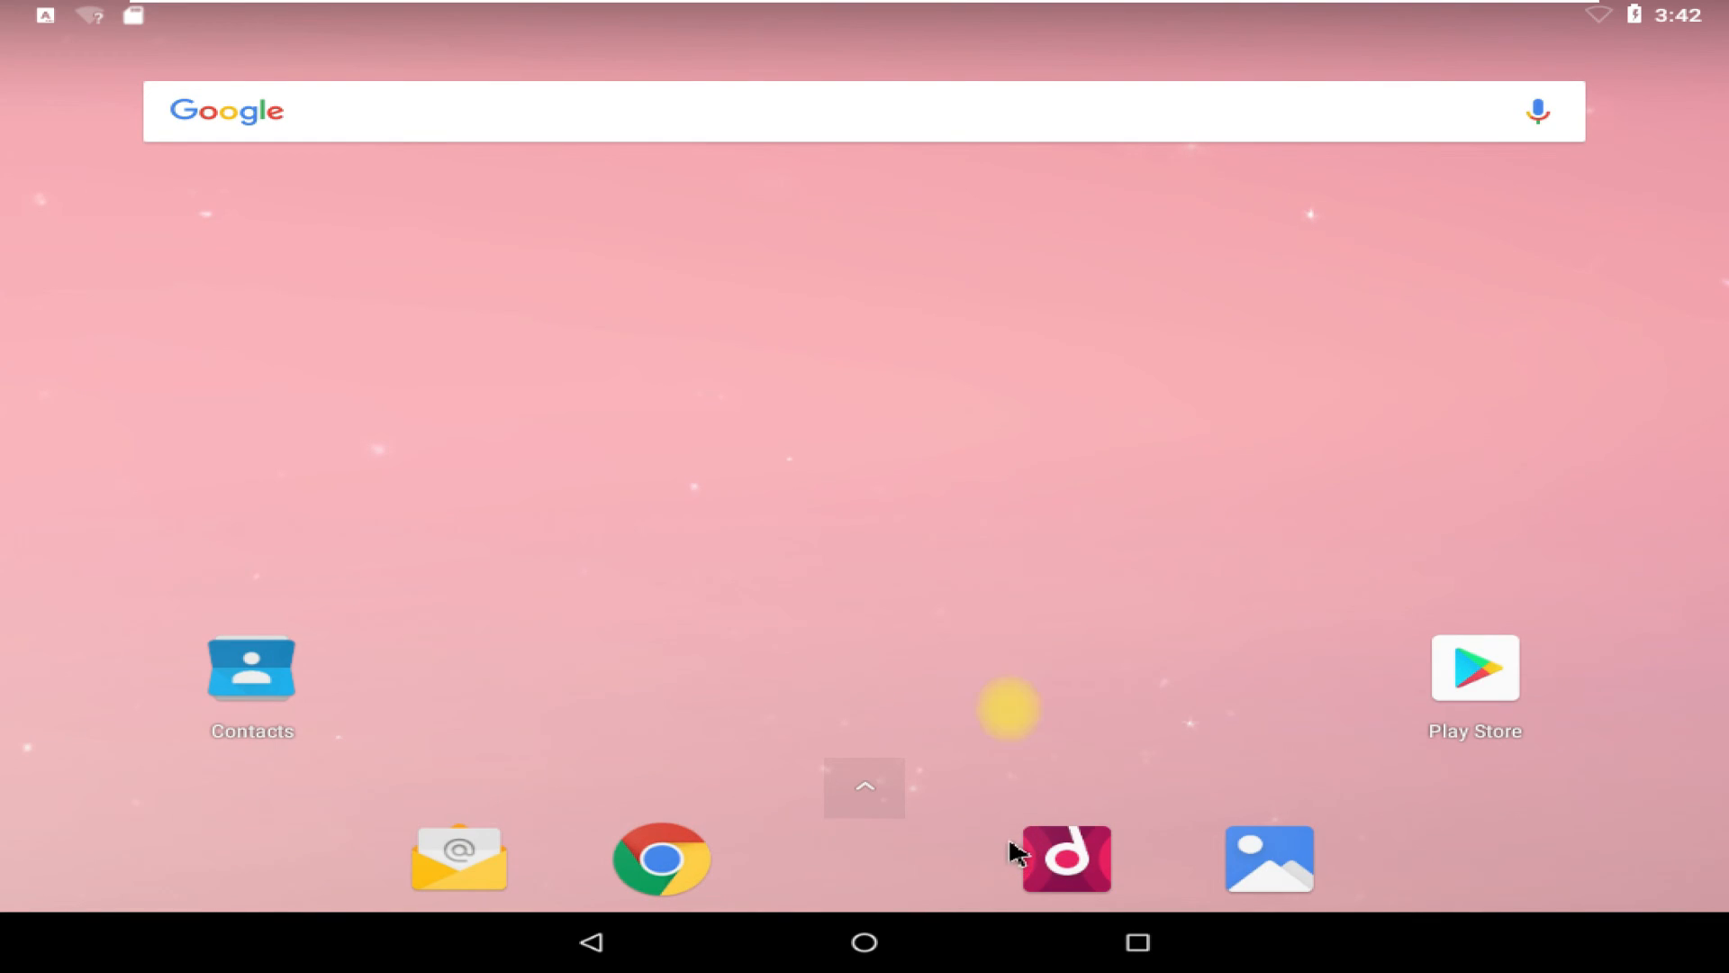
mouse_move(941, 749)
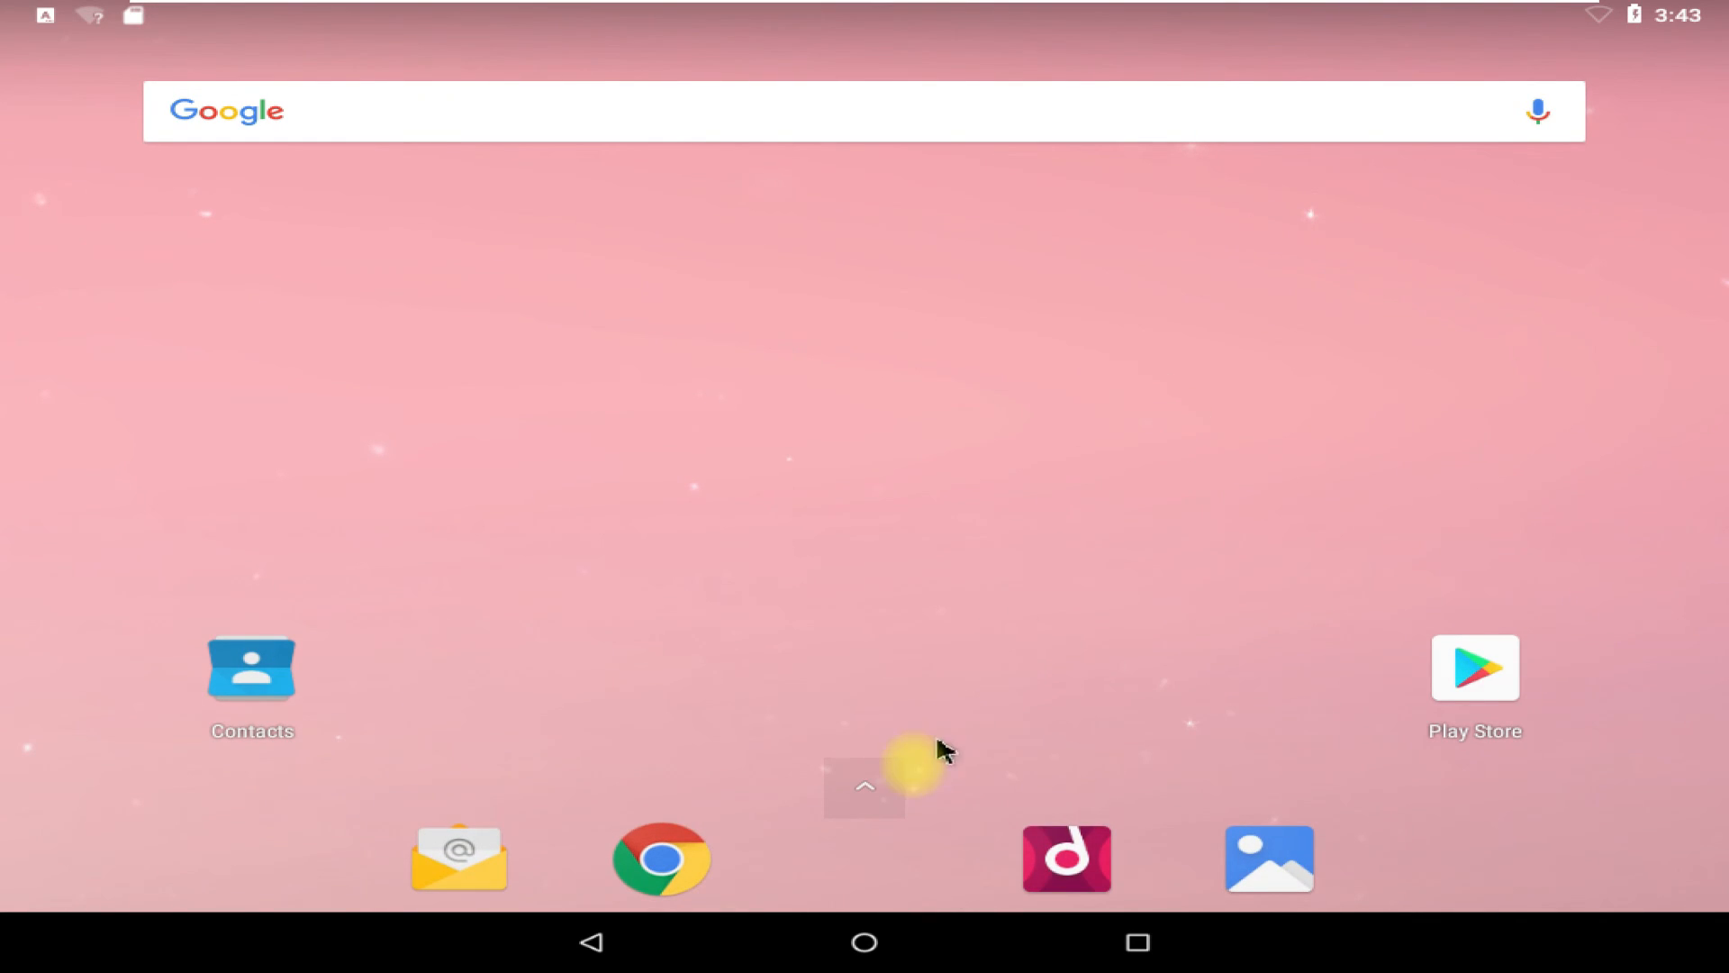
- Launch Settings from the app drawer and reach the System / About tablet information
click(864, 787)
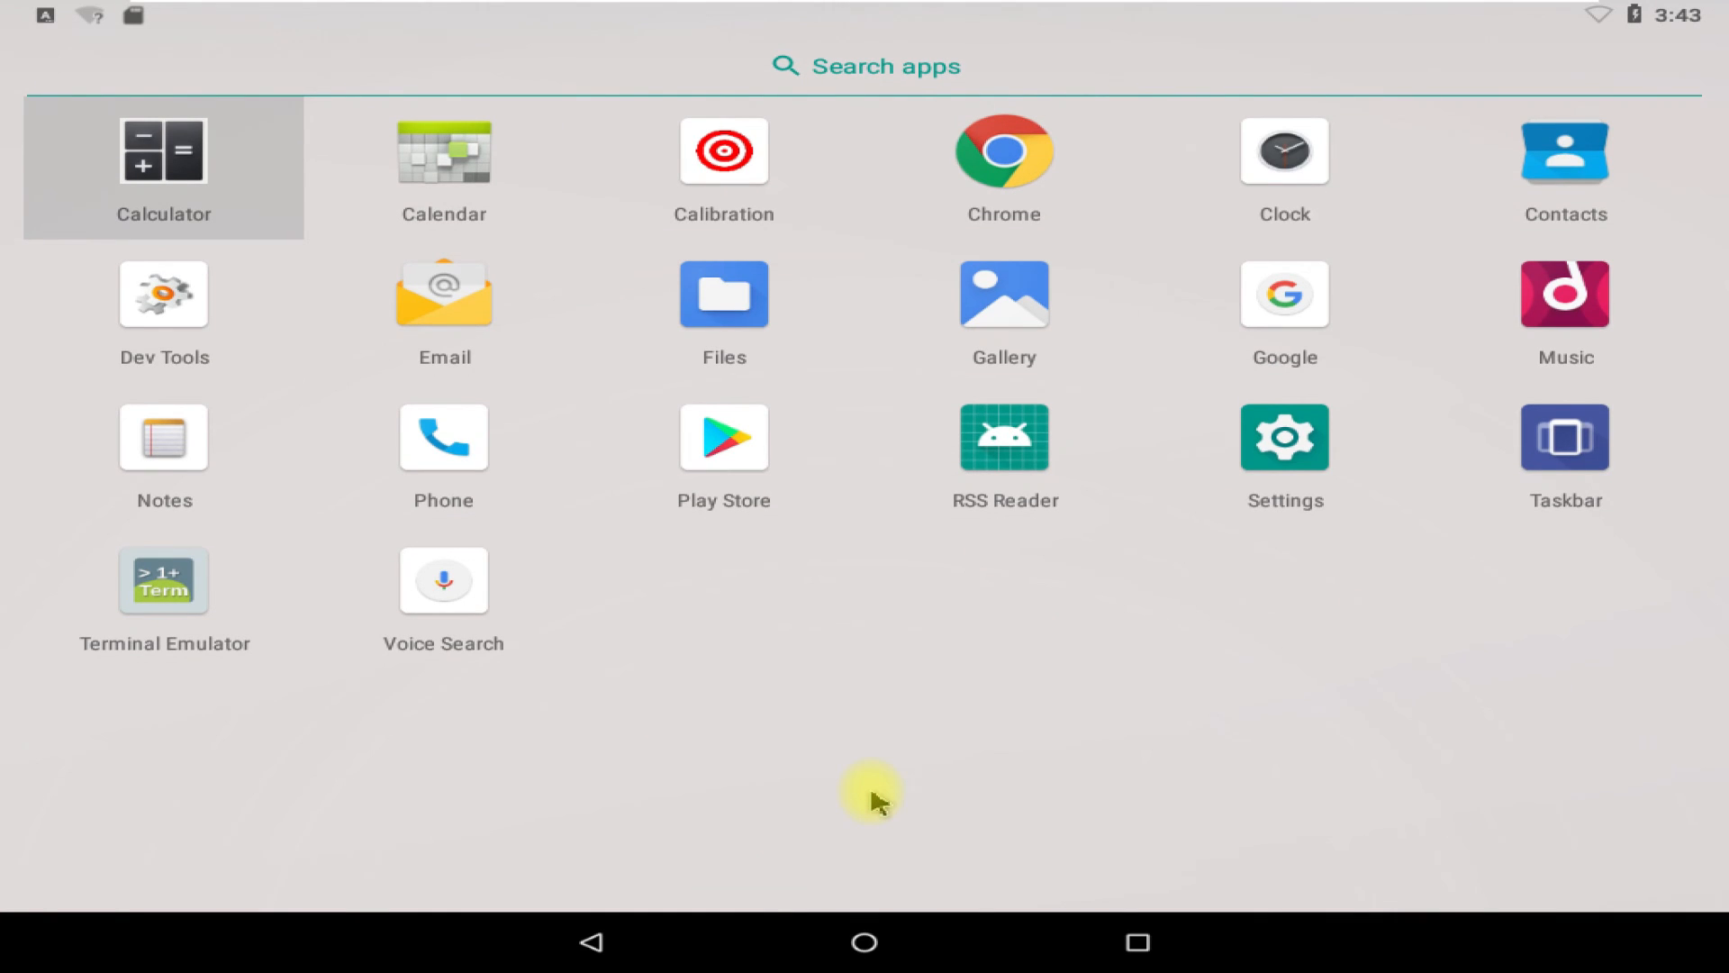
mouse_move(942, 749)
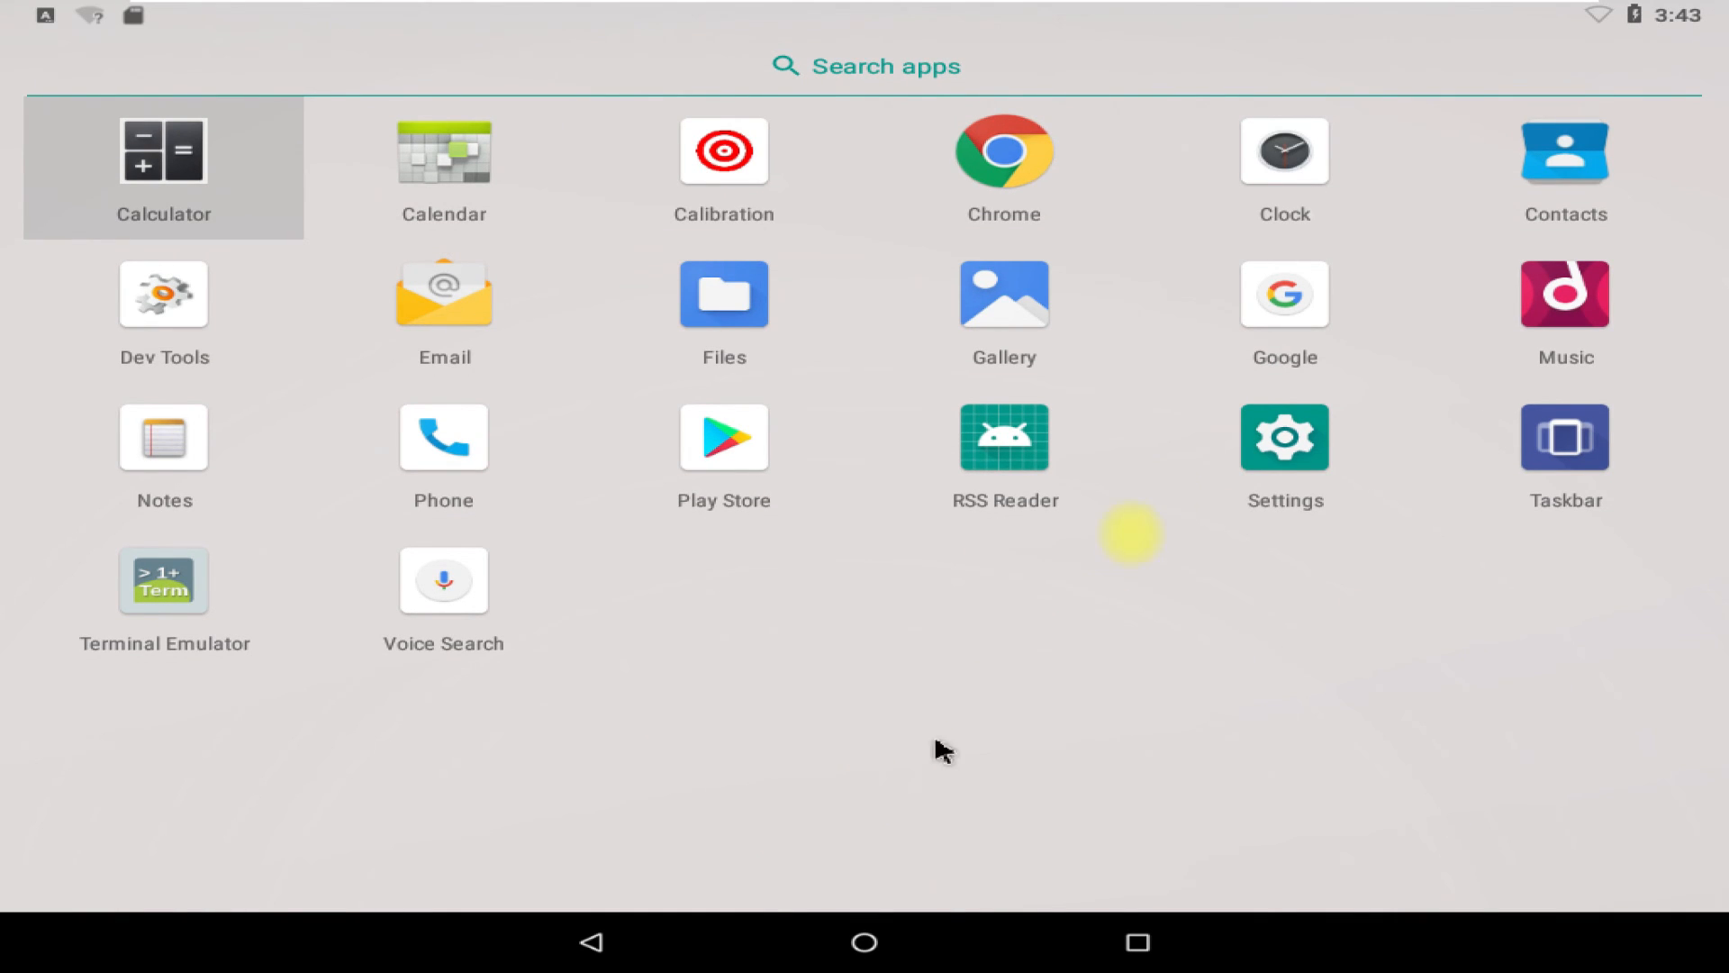
click(1285, 438)
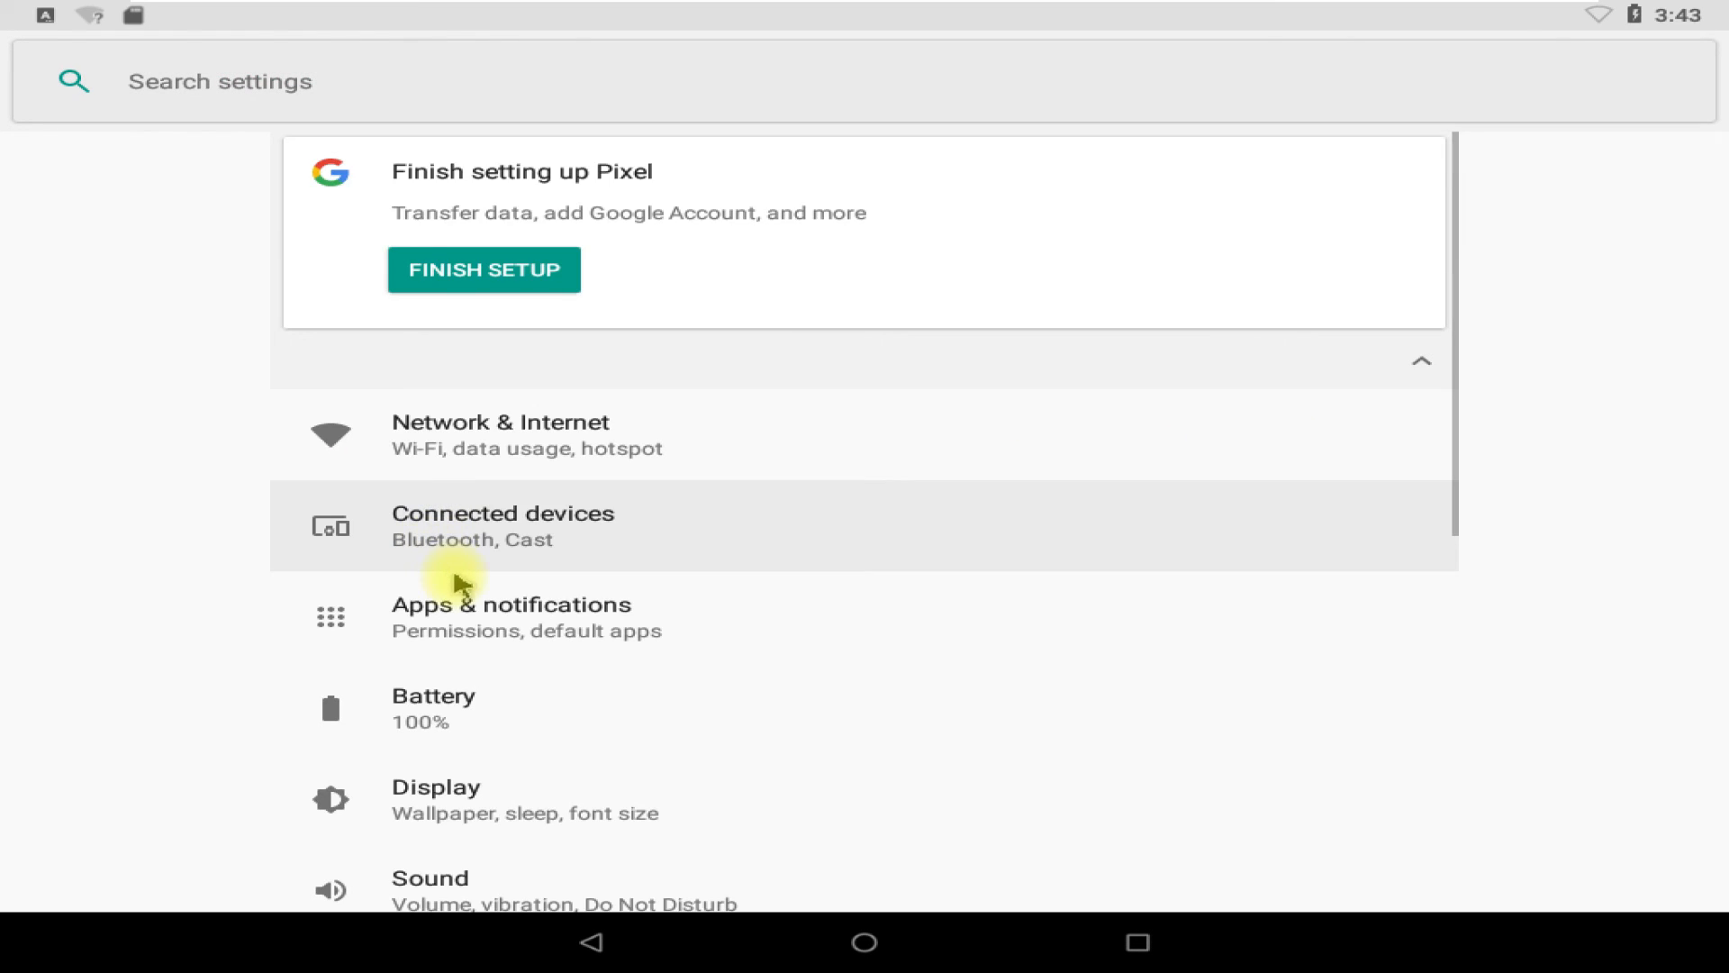
scroll(down, 3)
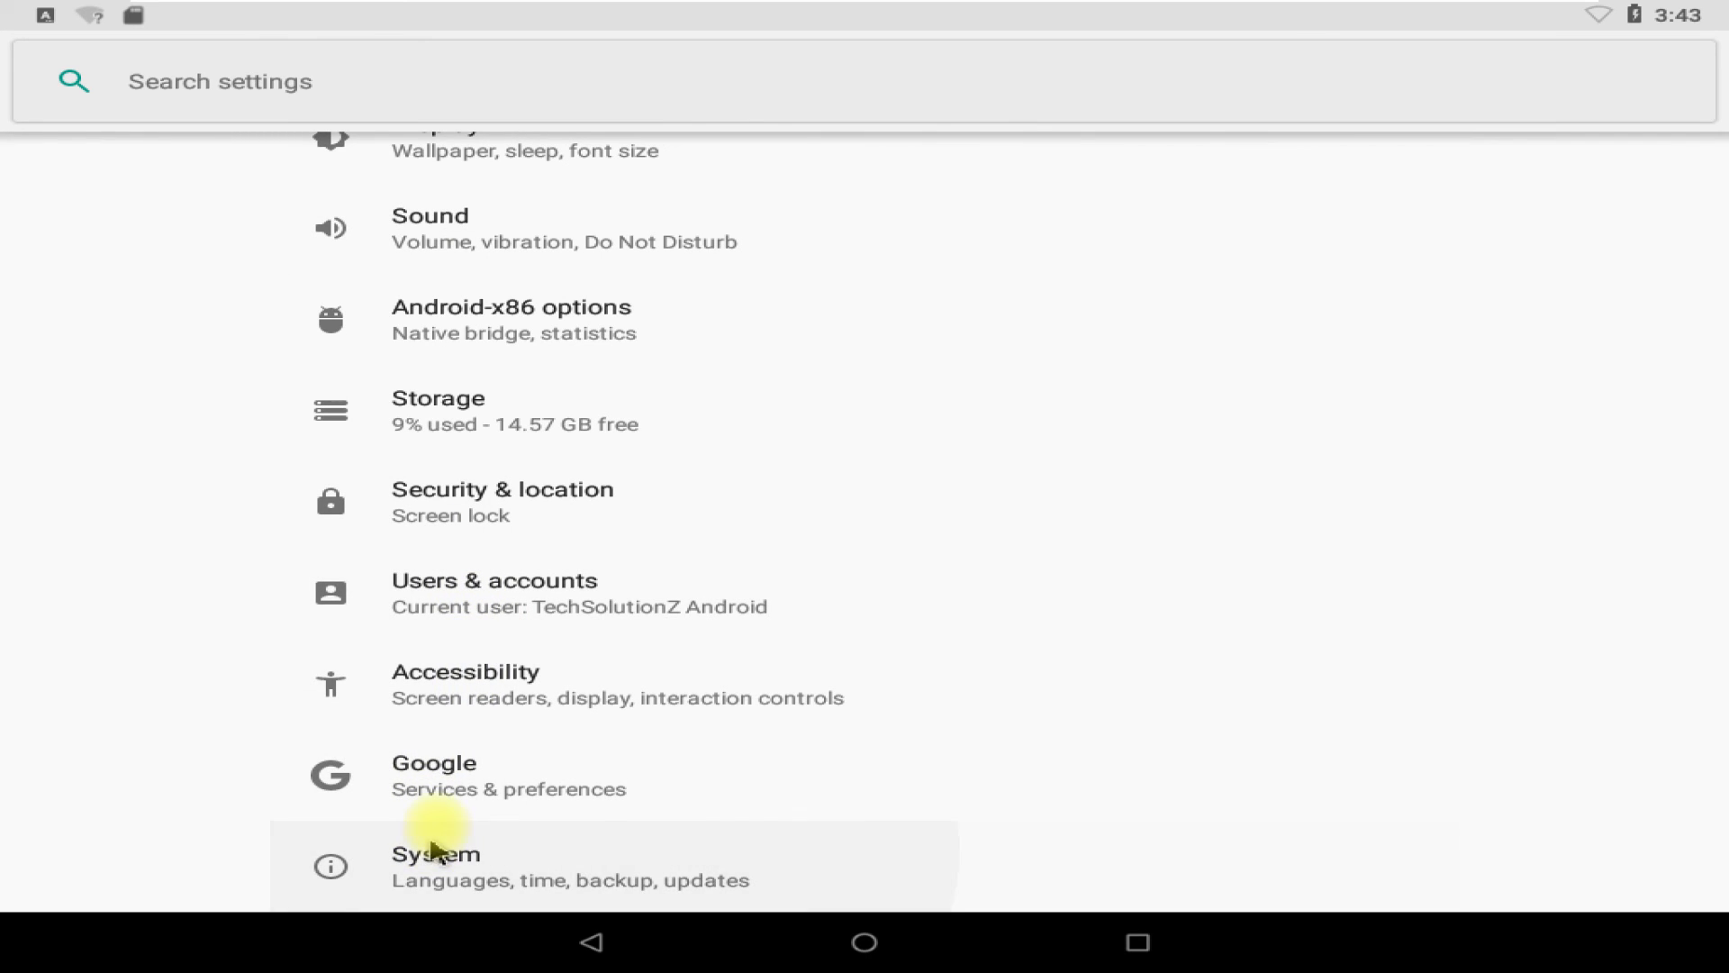
click(436, 865)
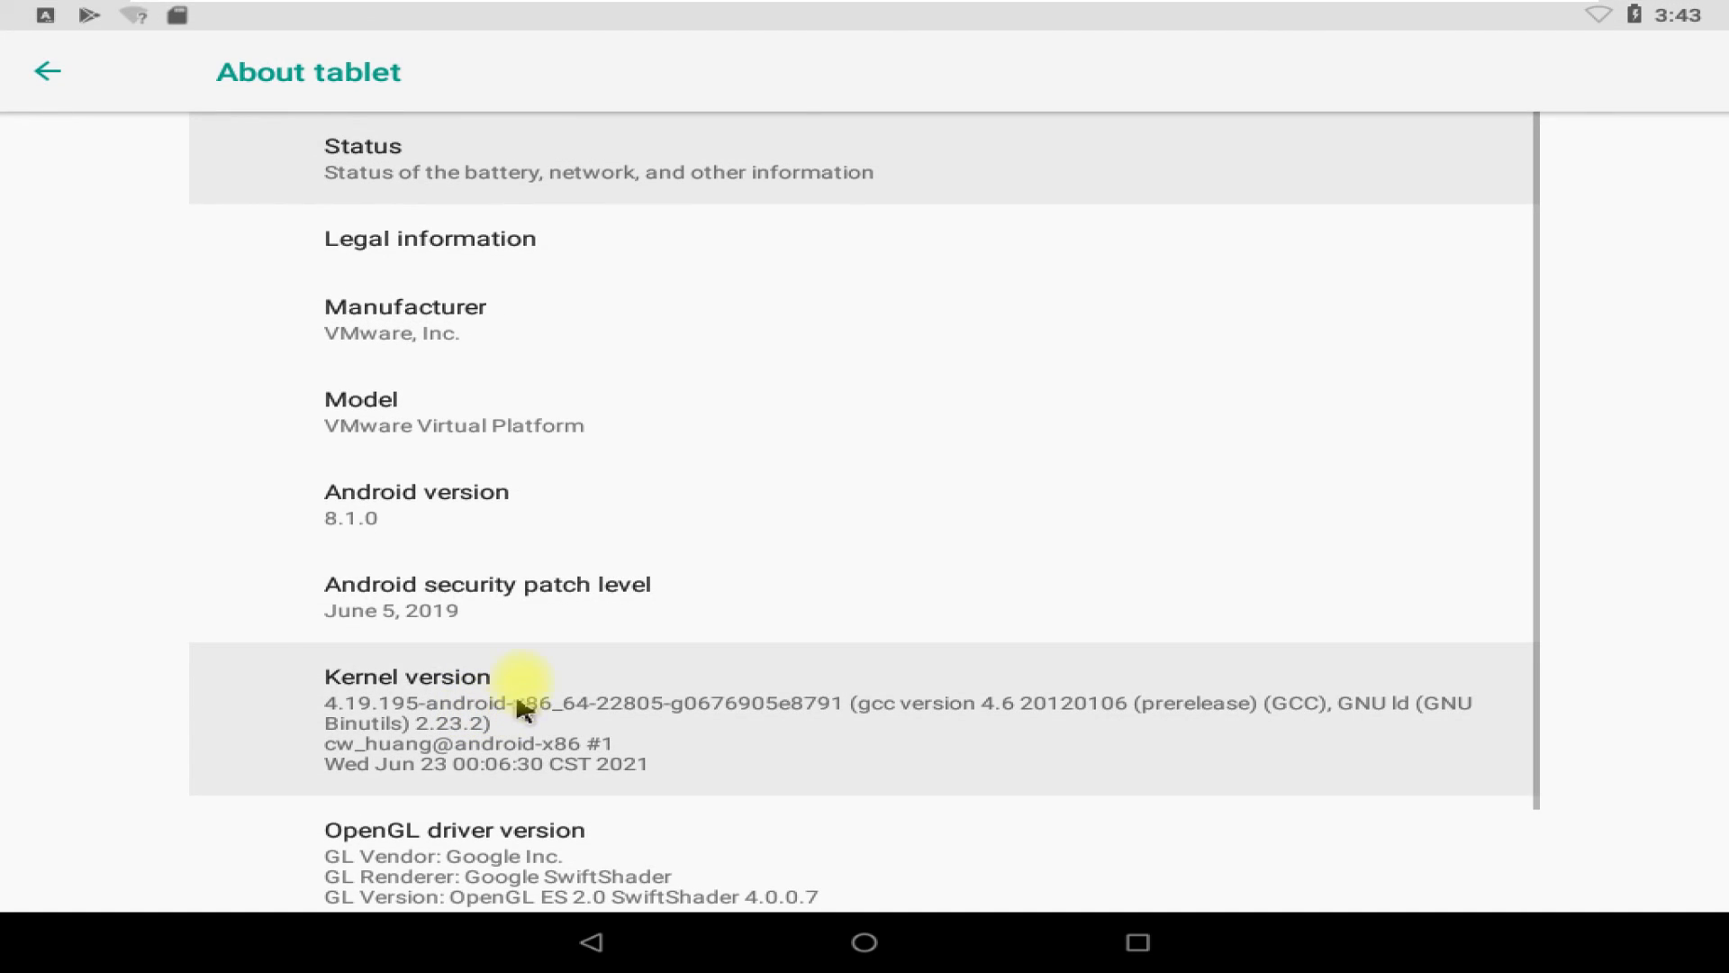